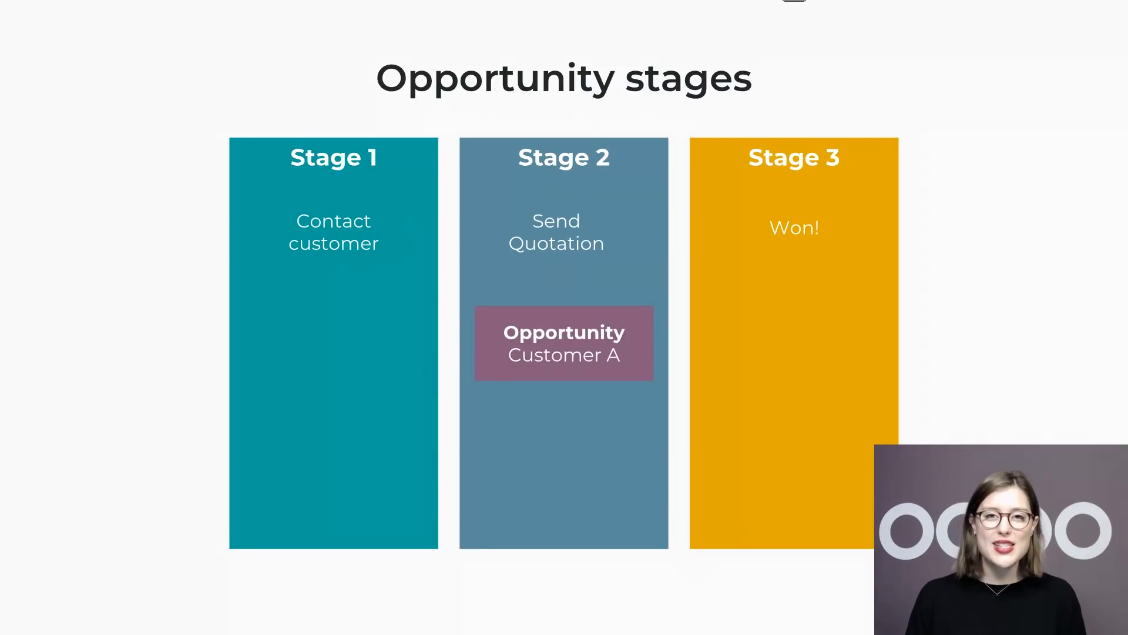
# Leave the introductory slides and show the Odoo home screen with all installed apps
pyautogui.moveTo(563, 344); pyautogui.dragTo(793, 343)
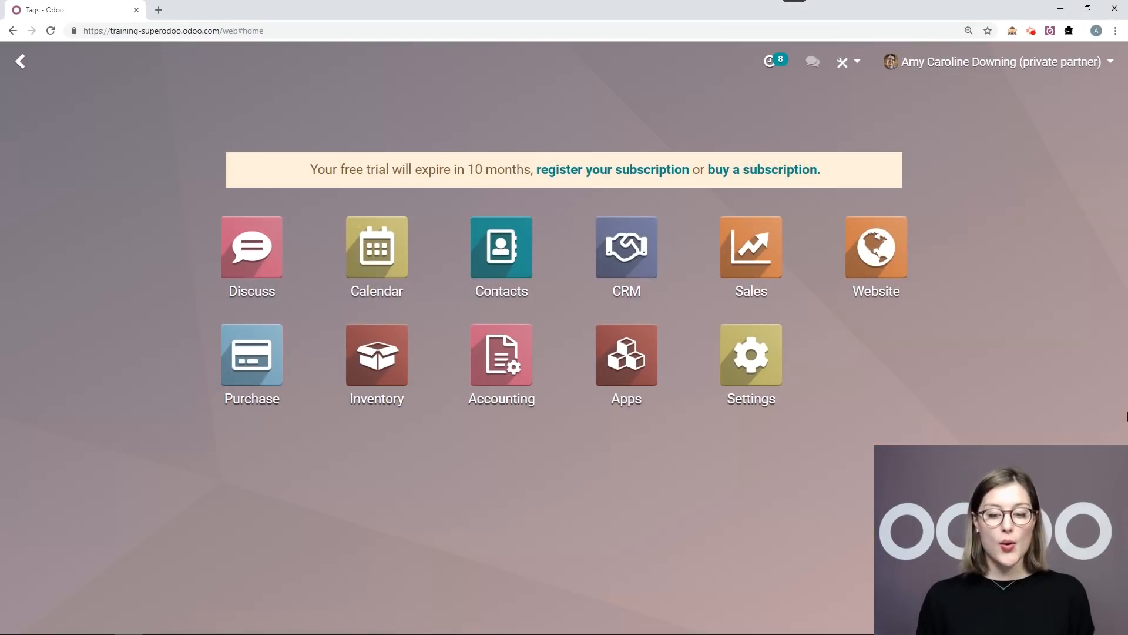
pyautogui.moveTo(640, 231)
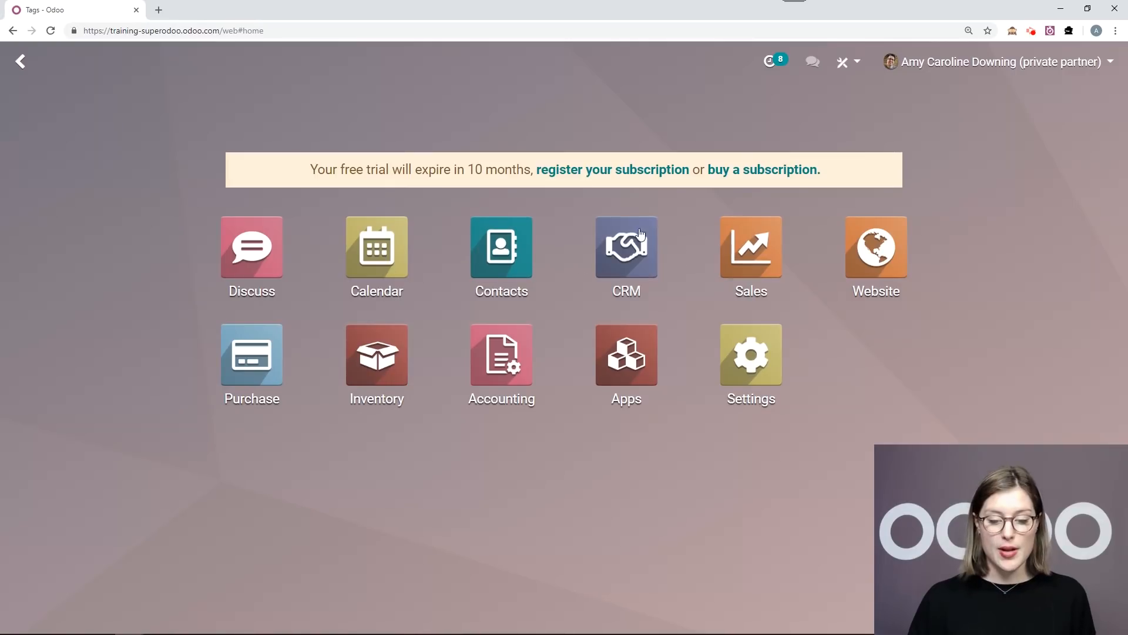
# Open the CRM app to the Pipeline board with New, Qualified, Proposition and Won stages
pyautogui.click(625, 249)
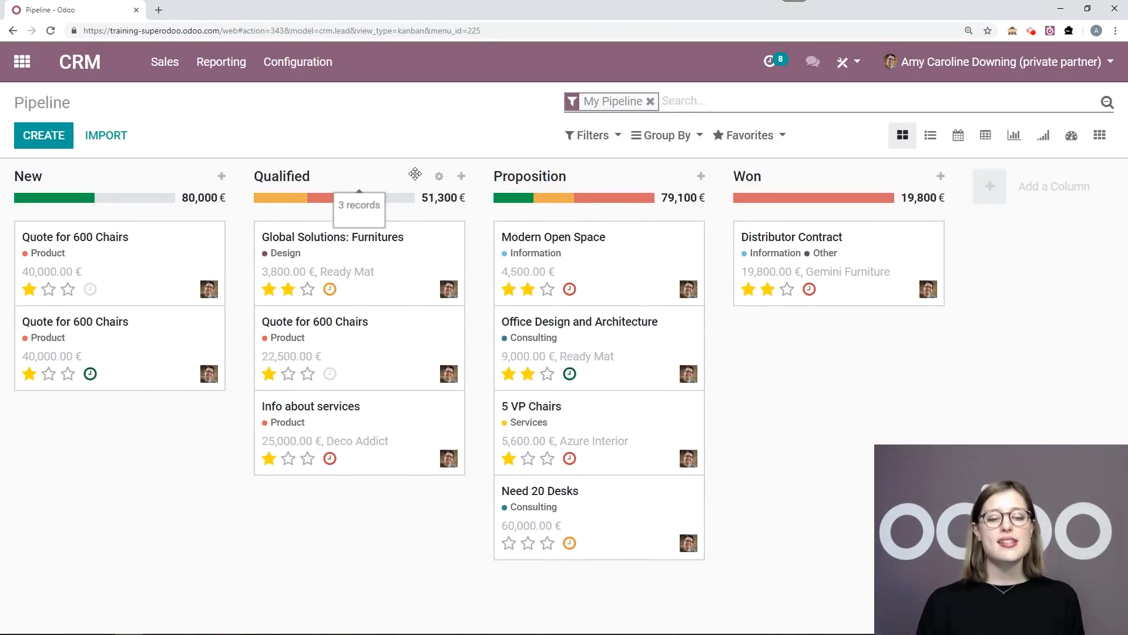
pyautogui.moveTo(433, 130)
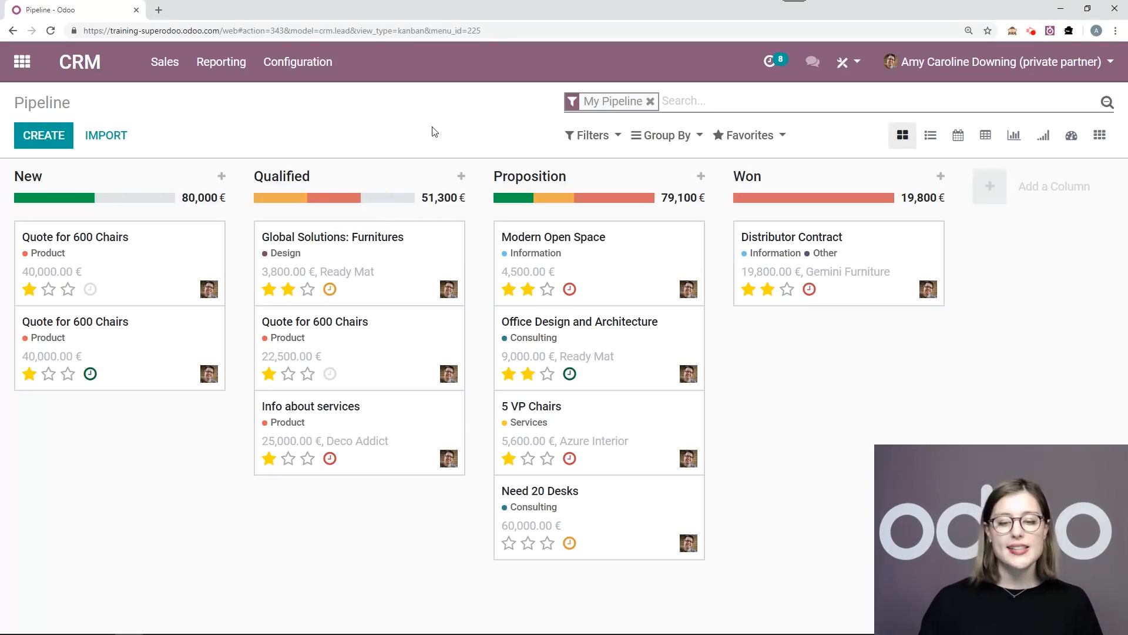
pyautogui.moveTo(513, 127)
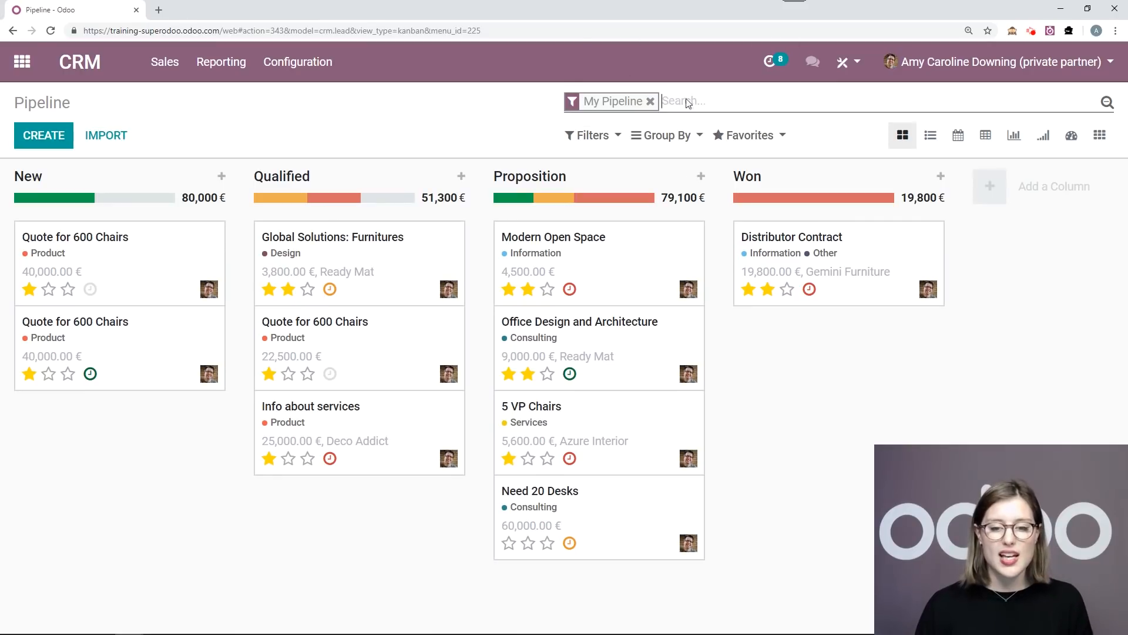
pyautogui.moveTo(505, 125)
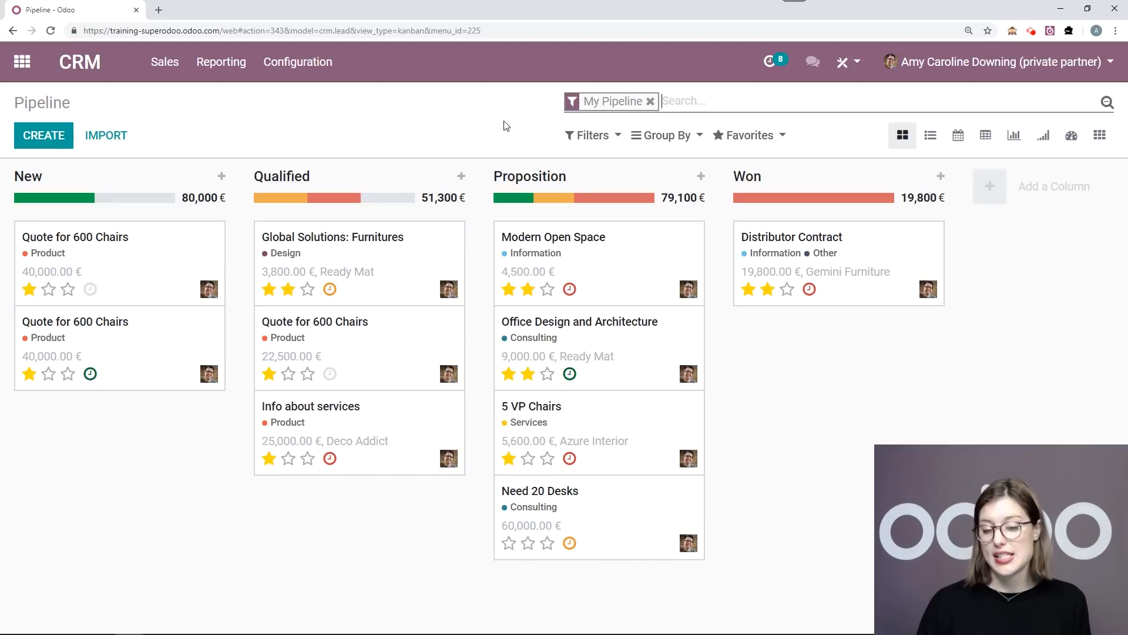
pyautogui.moveTo(251, 194)
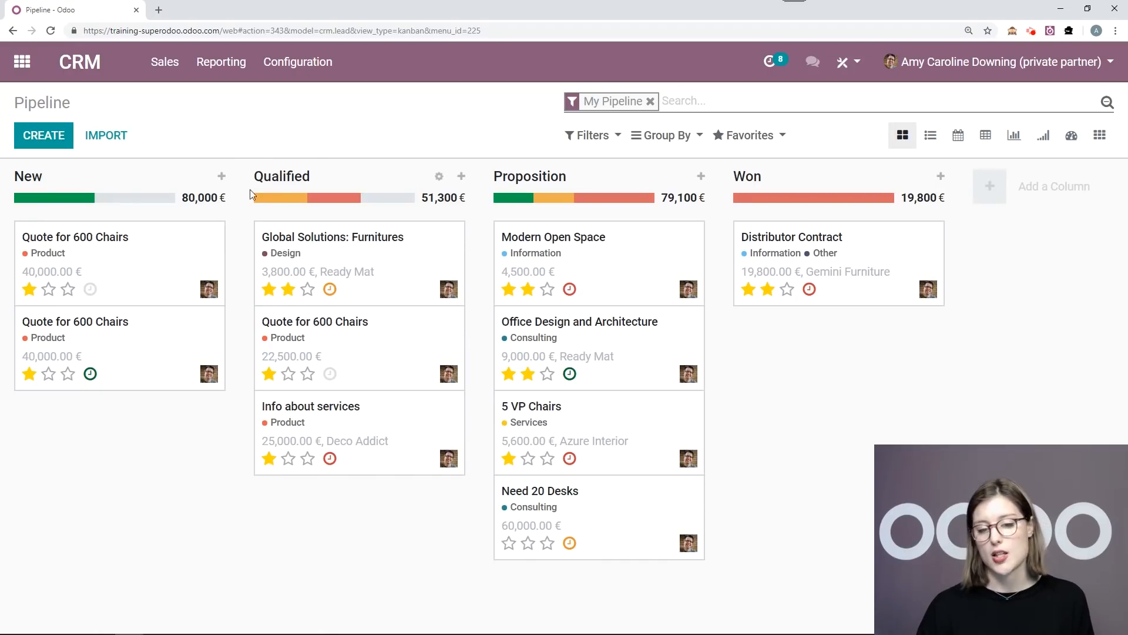
pyautogui.moveTo(293, 127)
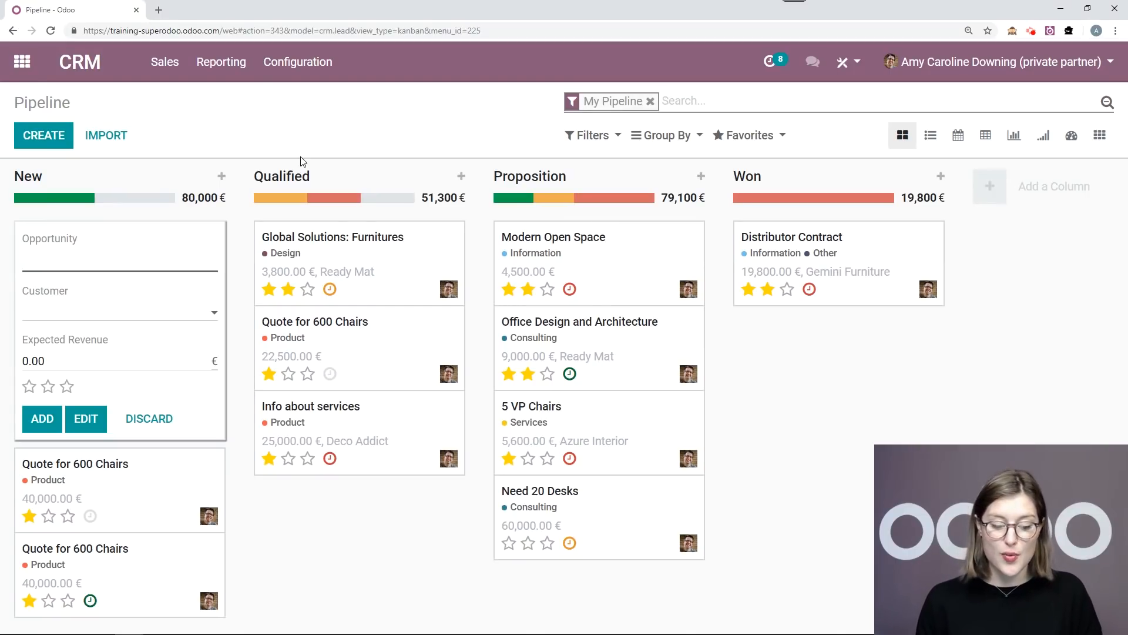
# Create a 200 Lamps opportunity for Azure Interior worth 2,000 € in the New stage
pyautogui.write('200')
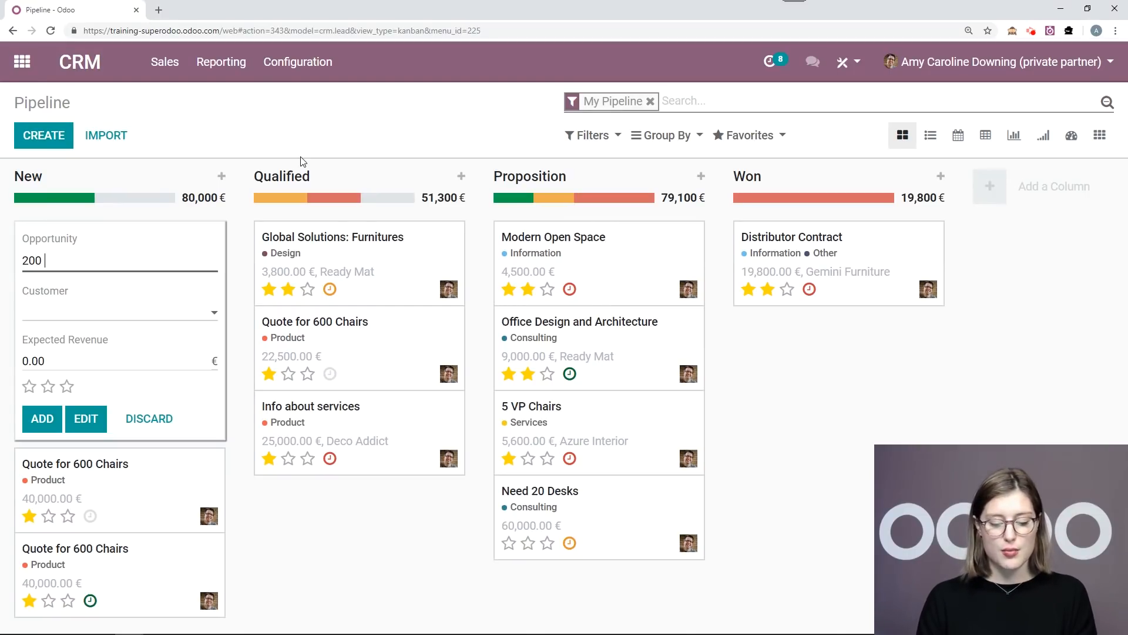
pyautogui.write('LA')
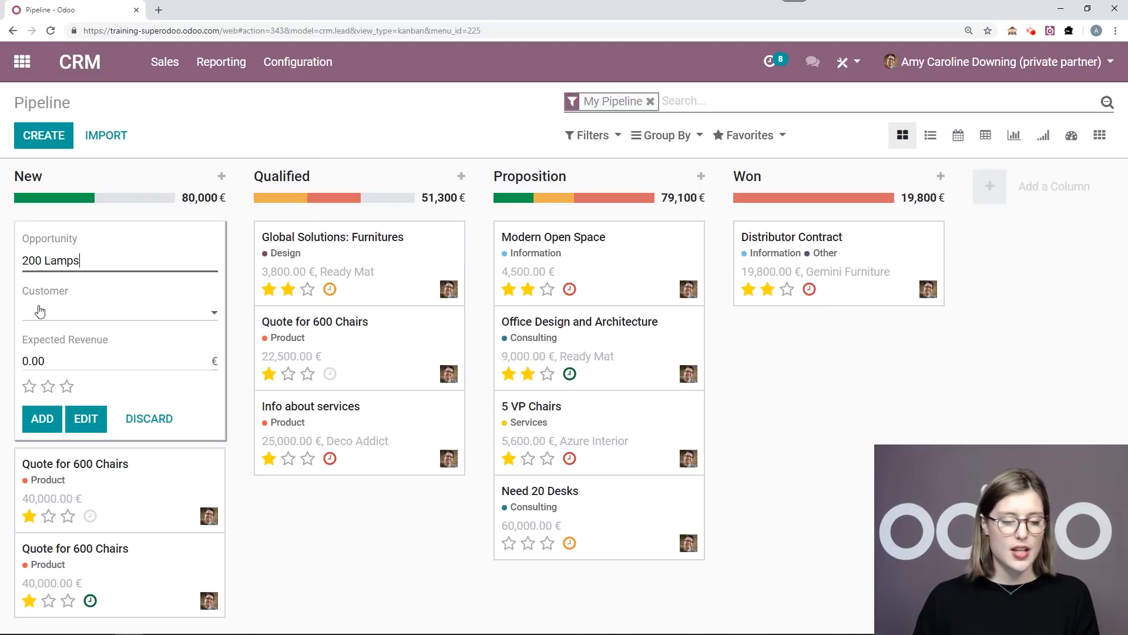
pyautogui.click(108, 312)
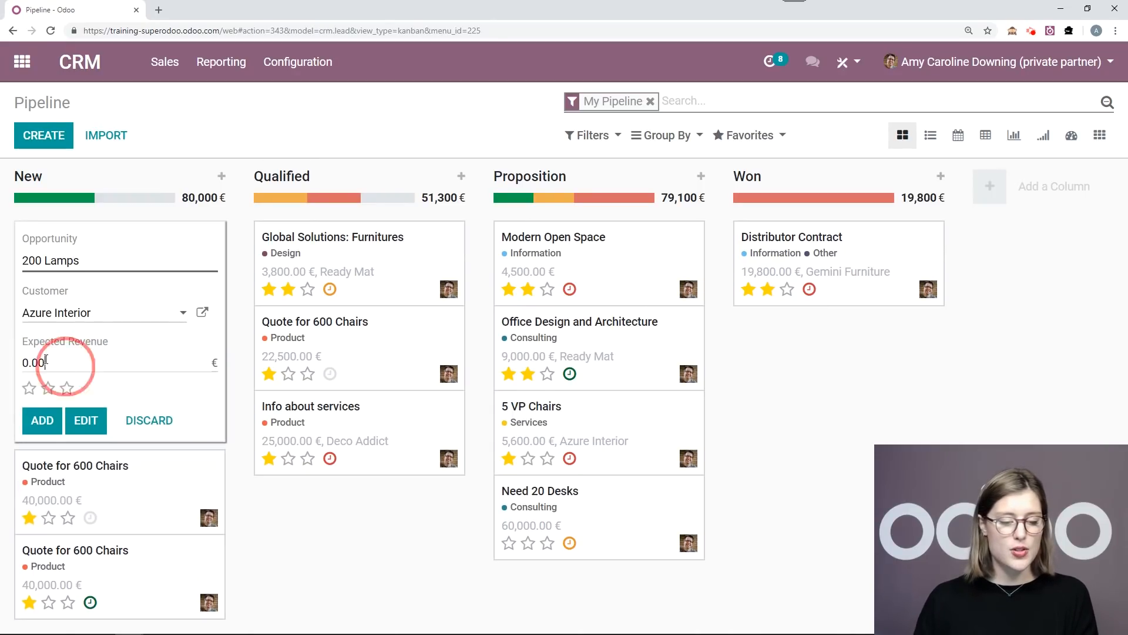
pyautogui.write('200')
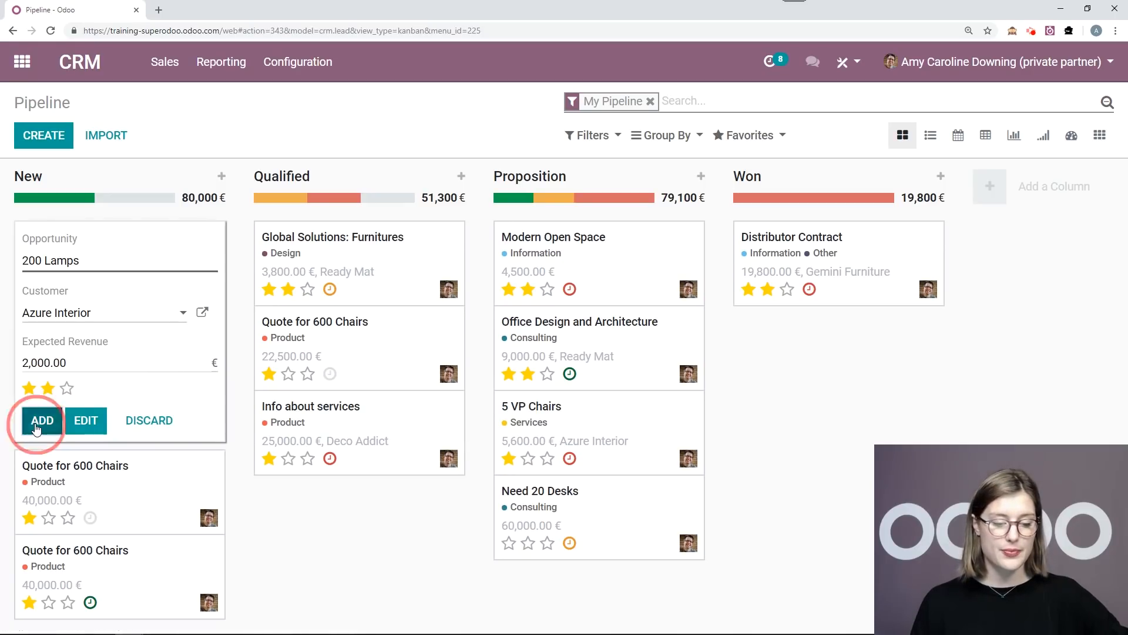
pyautogui.click(42, 421)
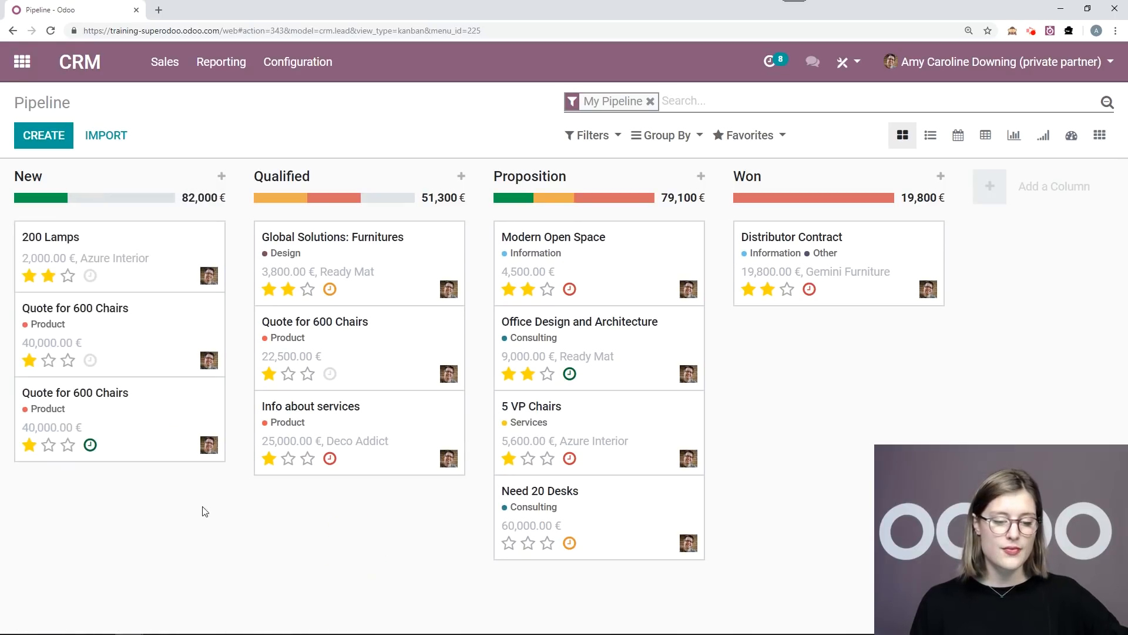
pyautogui.moveTo(224, 490)
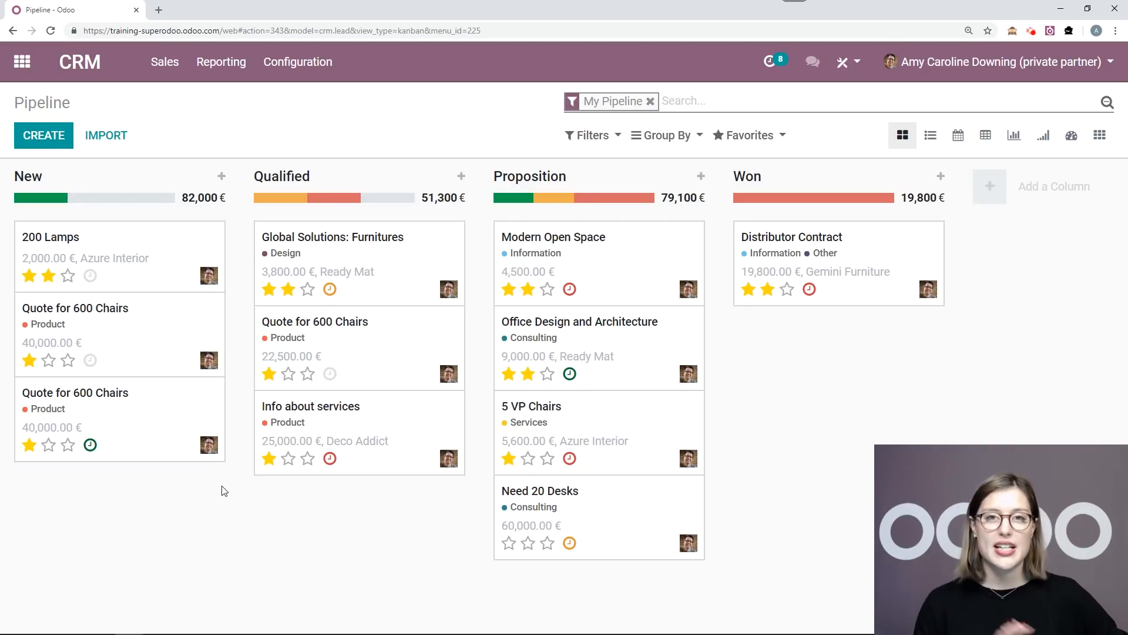
pyautogui.moveTo(101, 193)
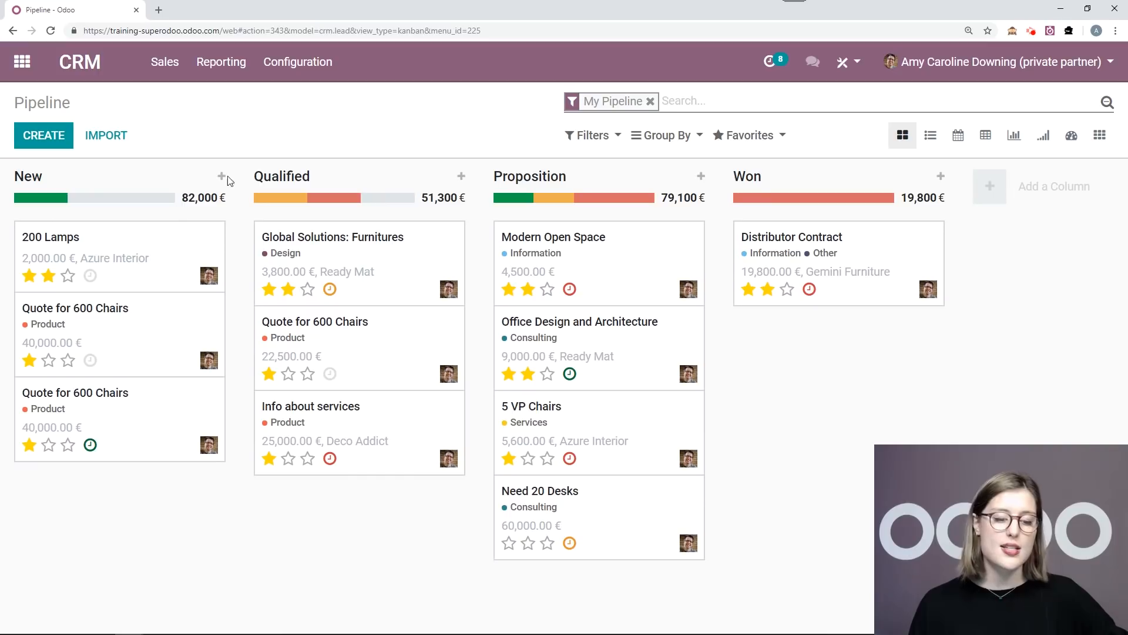
pyautogui.moveTo(205, 251)
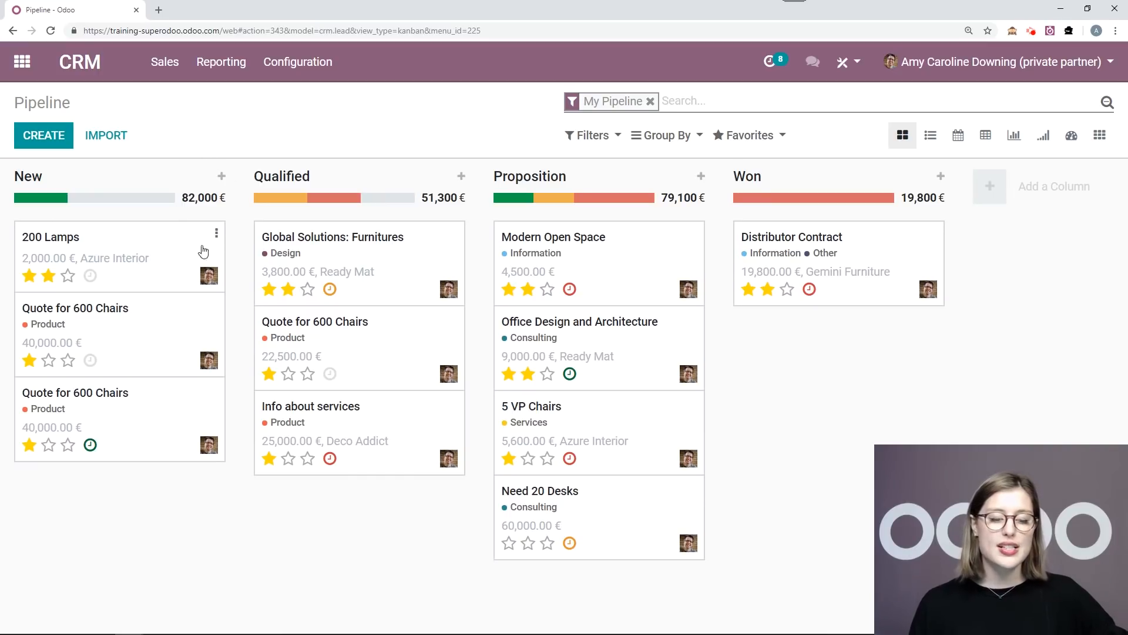
pyautogui.moveTo(192, 492)
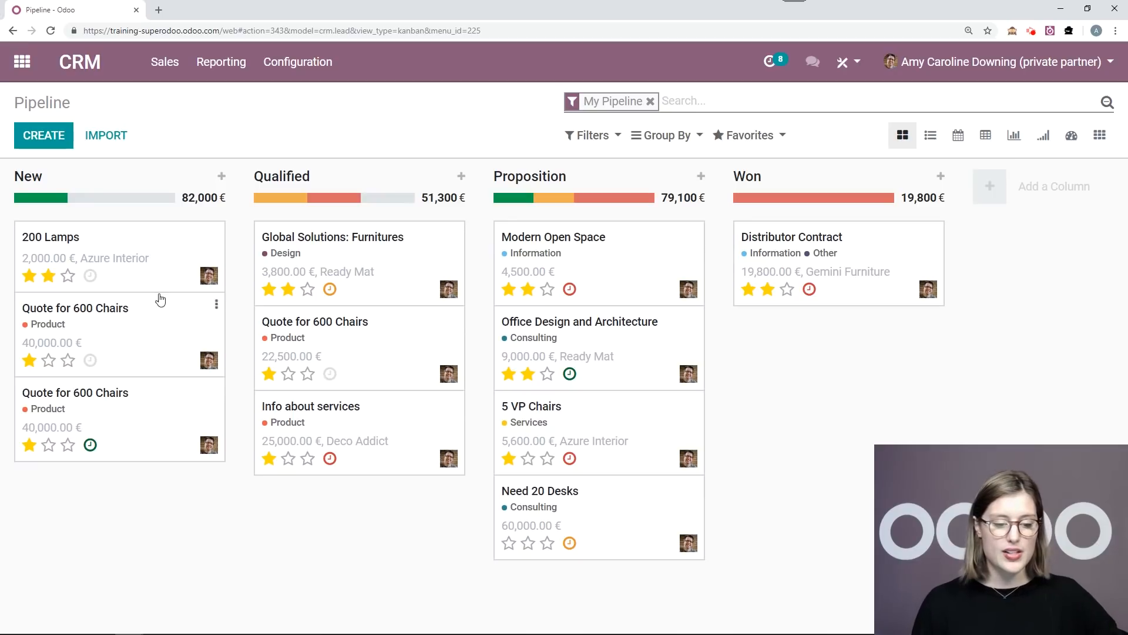
pyautogui.moveTo(344, 287)
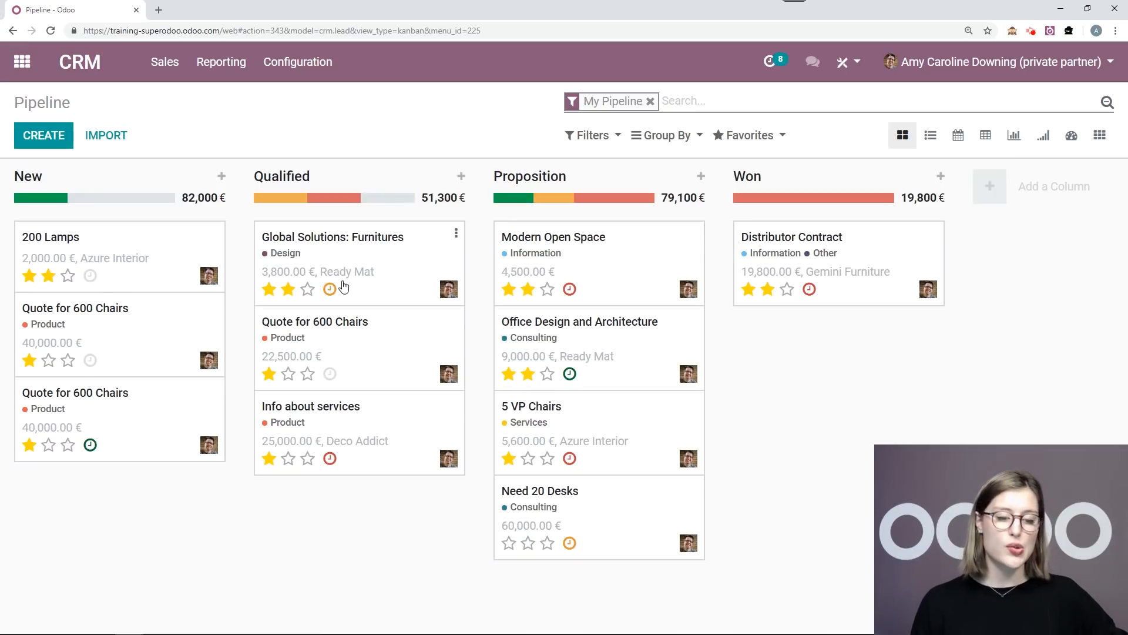
pyautogui.moveTo(187, 246)
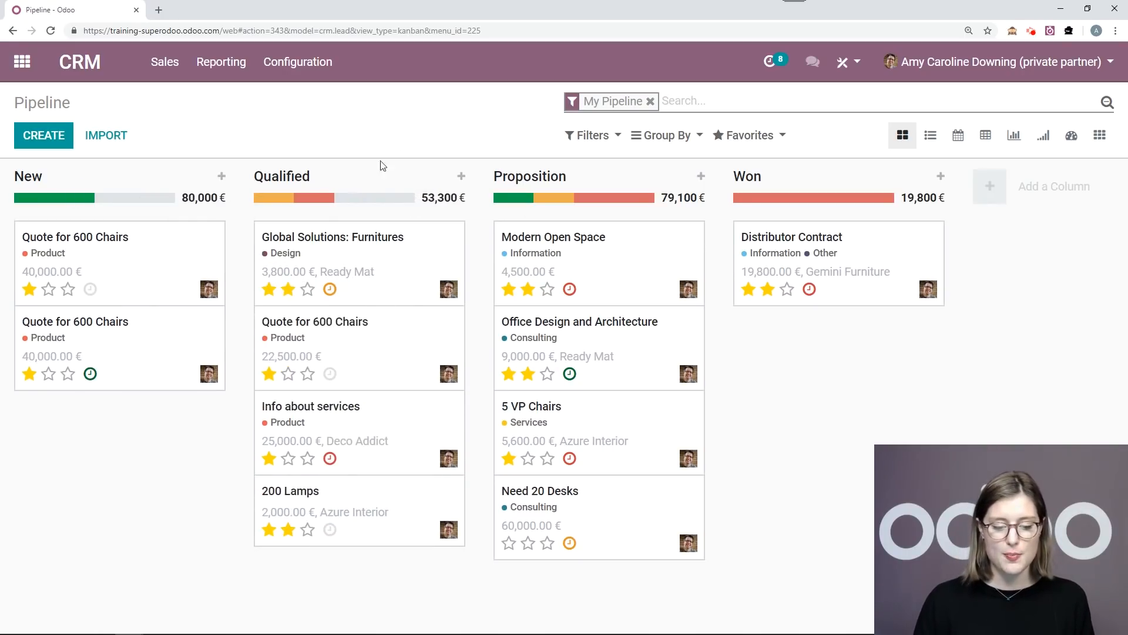
pyautogui.moveTo(354, 518)
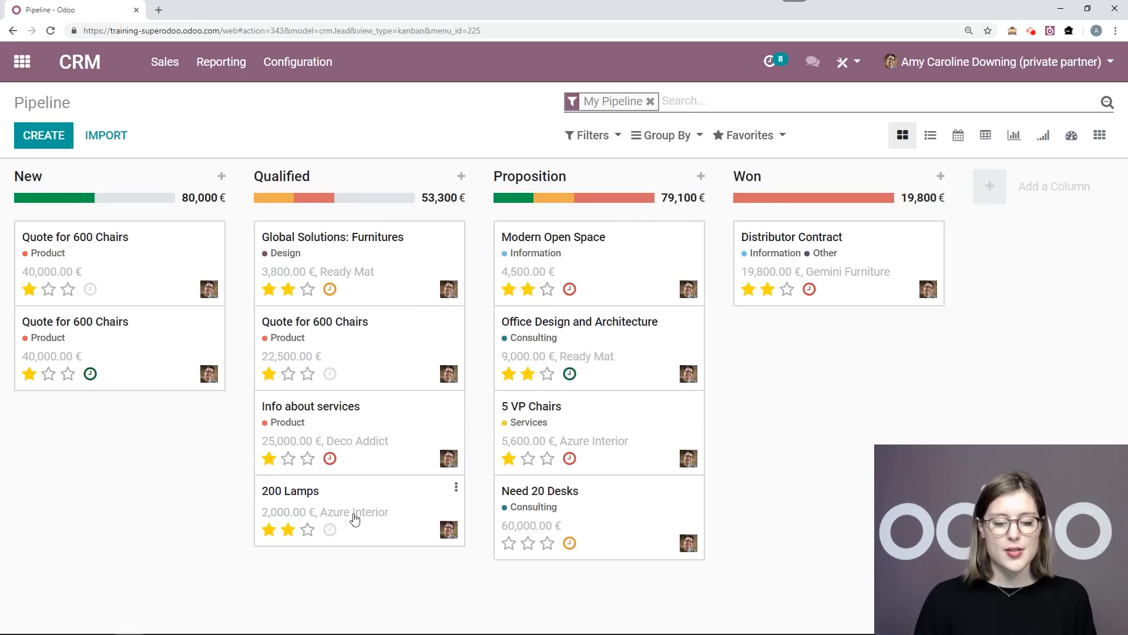
pyautogui.moveTo(244, 538)
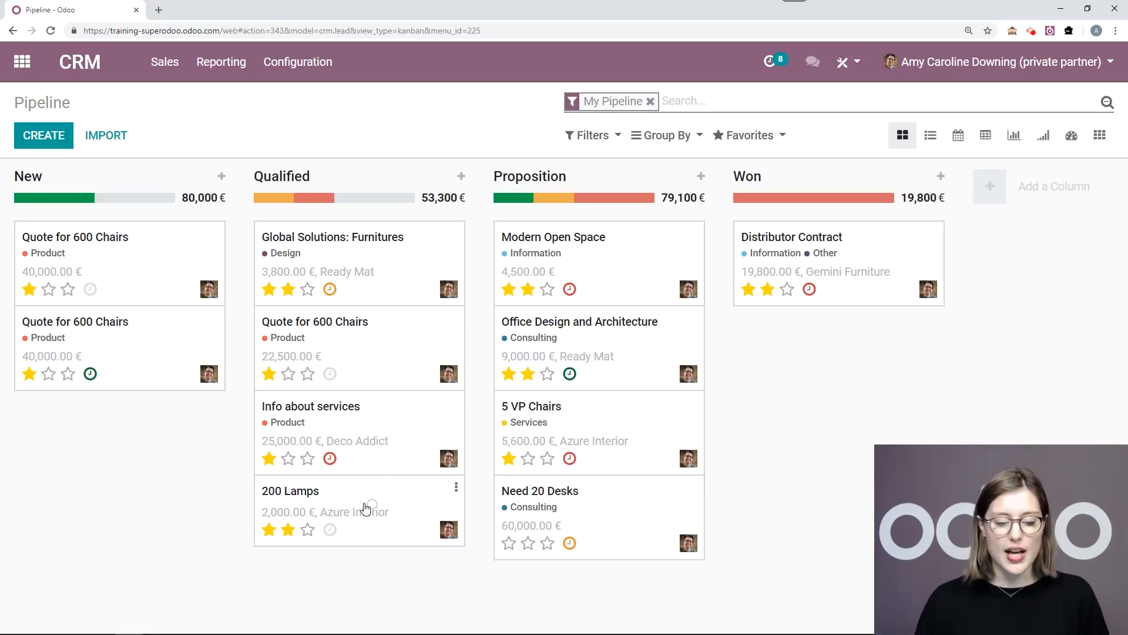
# Check the 200 Lamps opportunity's details and return to the pipeline board
pyautogui.click(290, 491)
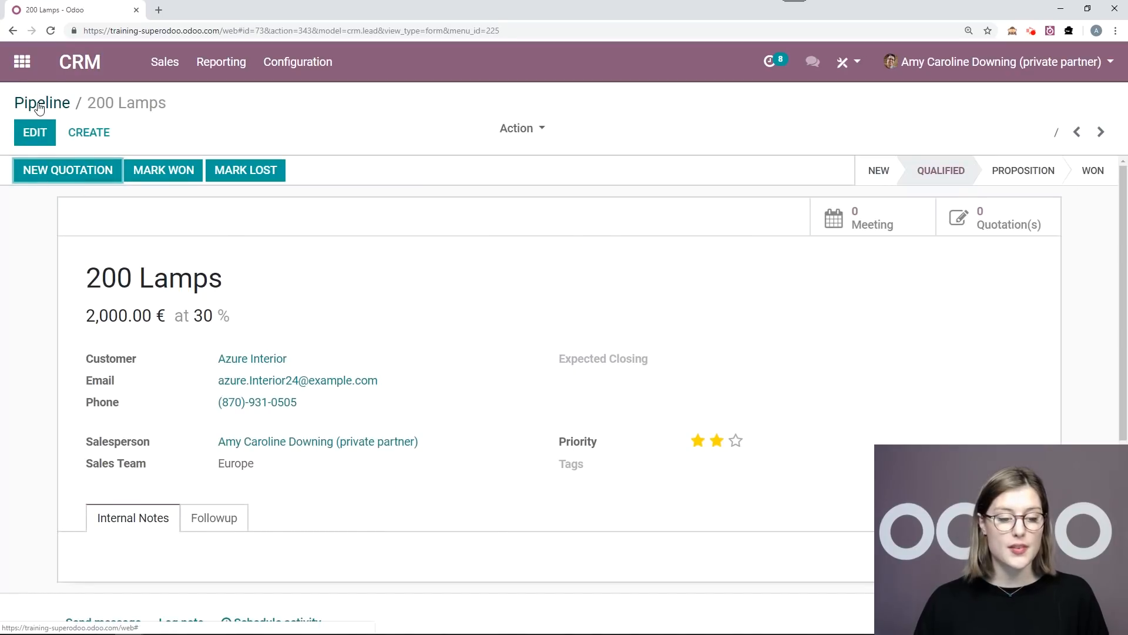
pyautogui.click(41, 103)
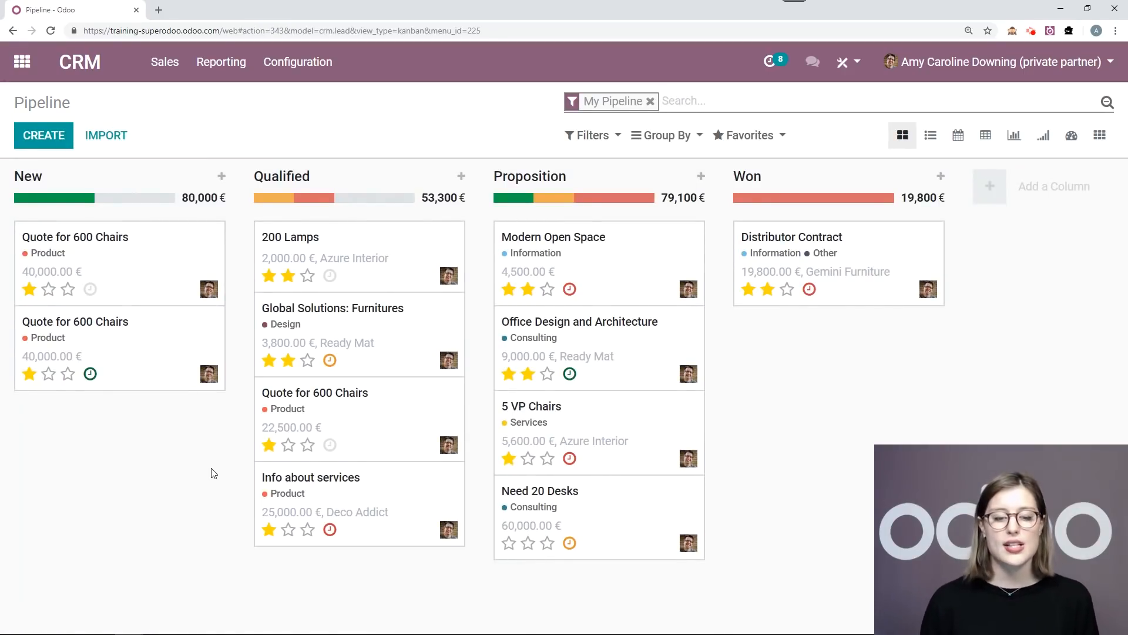
pyautogui.moveTo(341, 258)
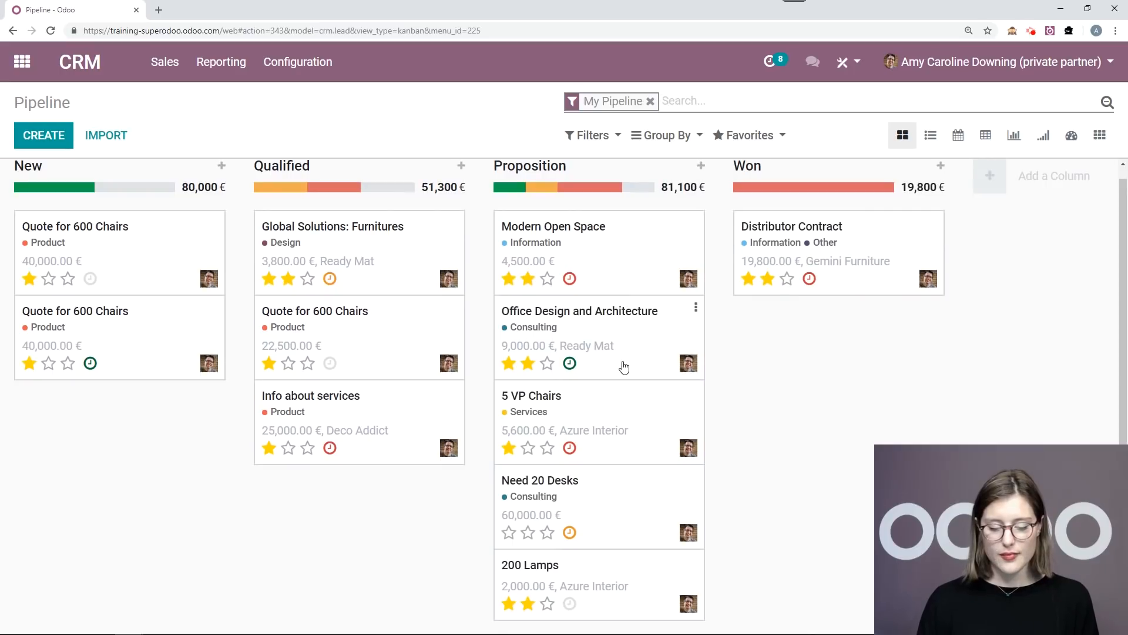
# Edit the opportunity, renaming it 400 Lamps with expected revenue 4000 €
pyautogui.click(530, 566)
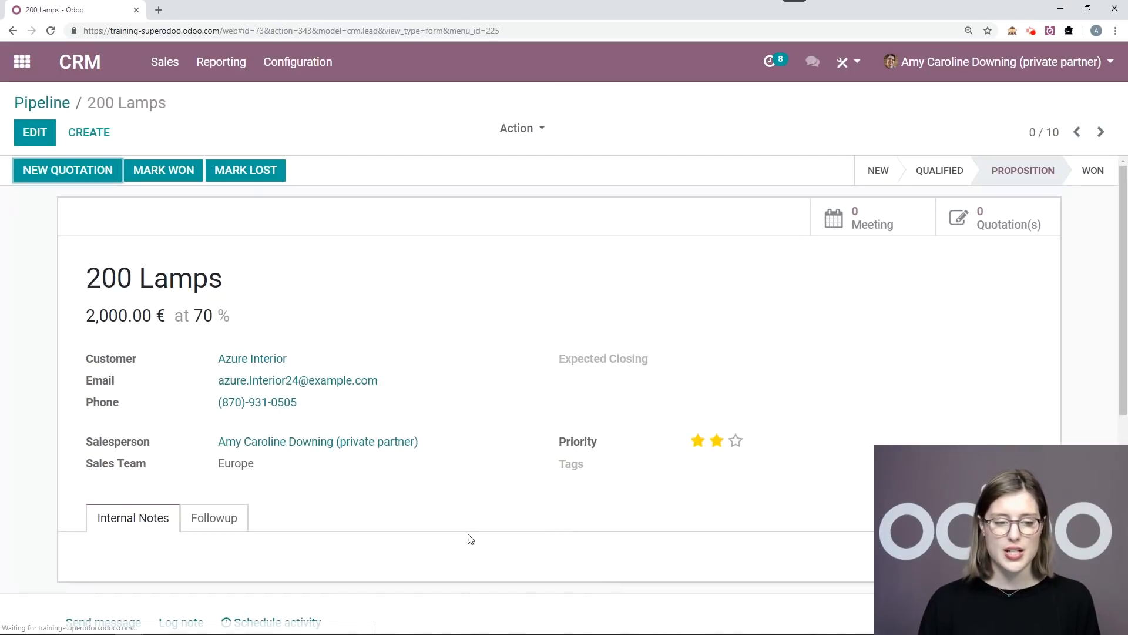
pyautogui.click(34, 132)
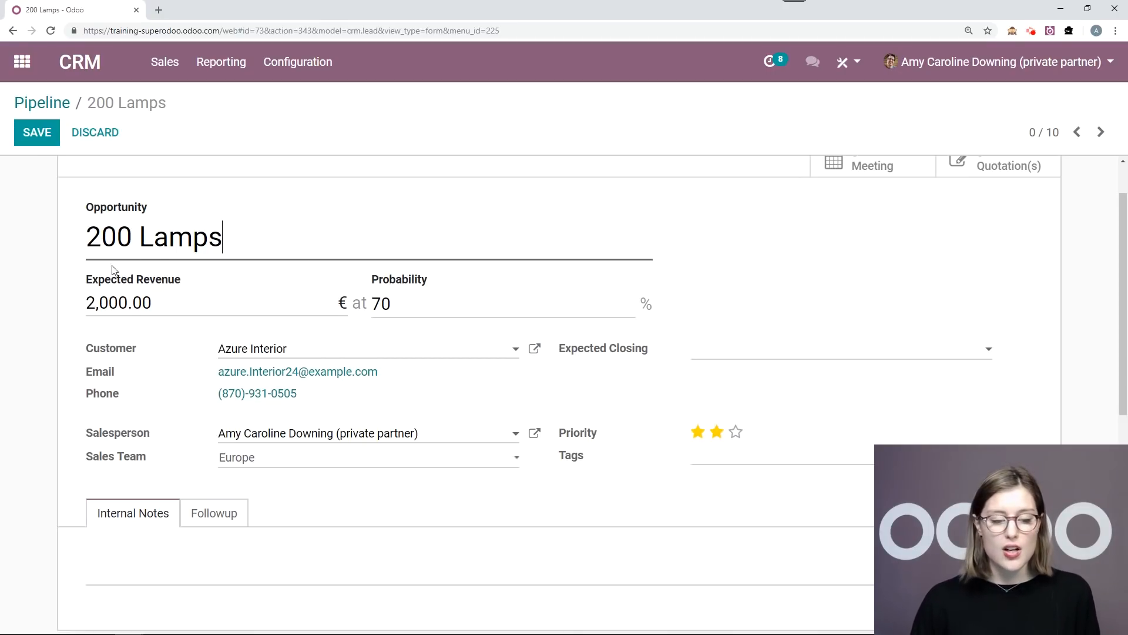
pyautogui.doubleClick(108, 236)
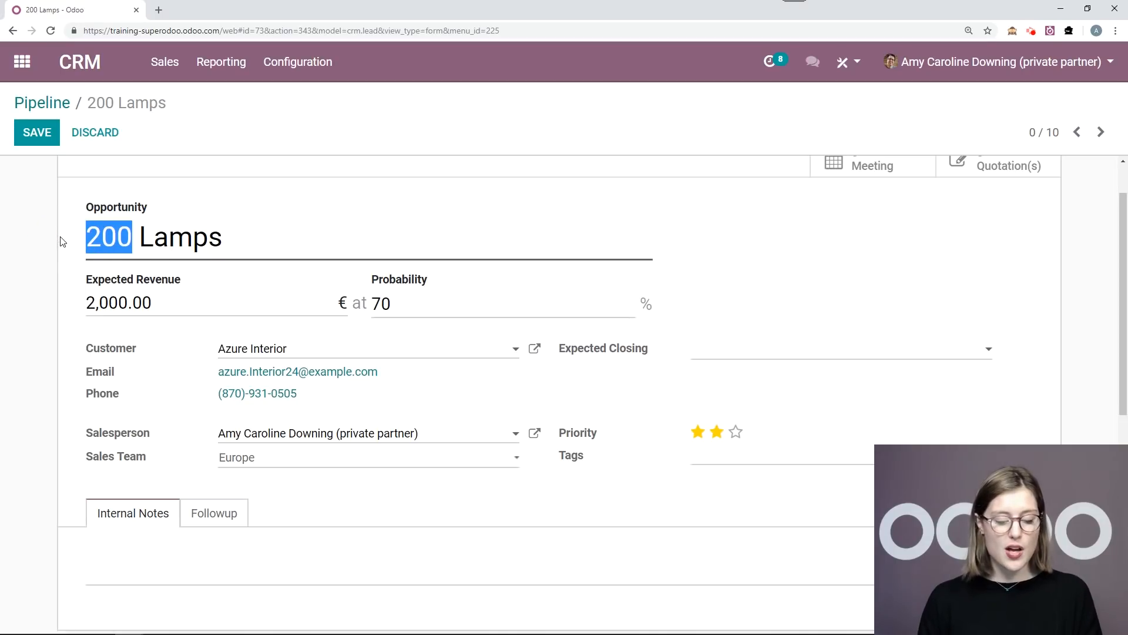
pyautogui.write('400')
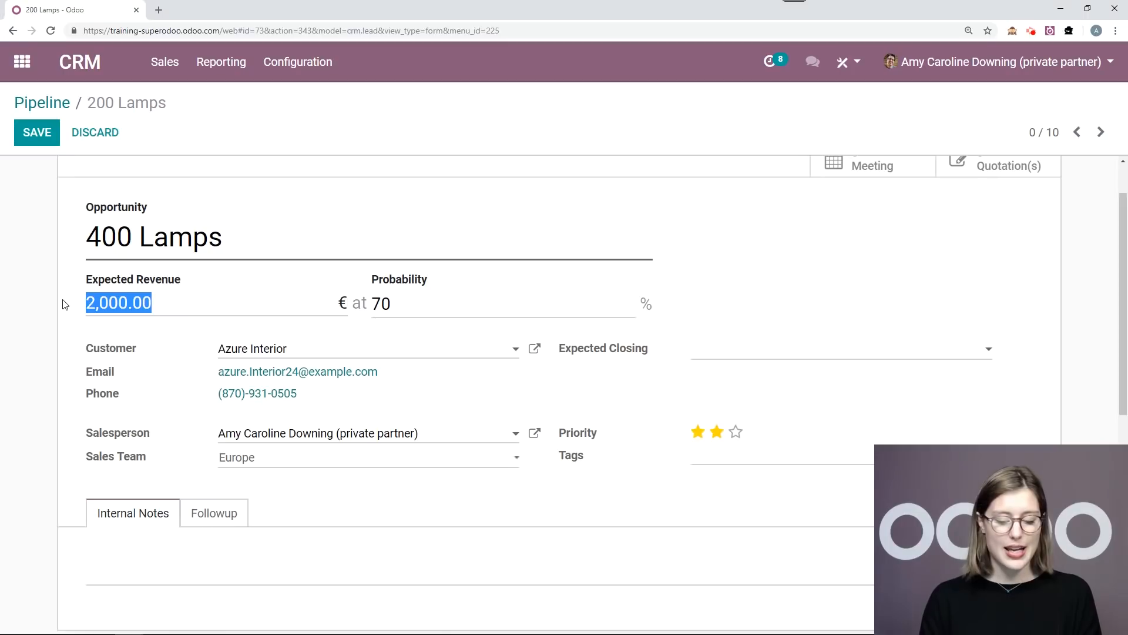
pyautogui.write('4000')
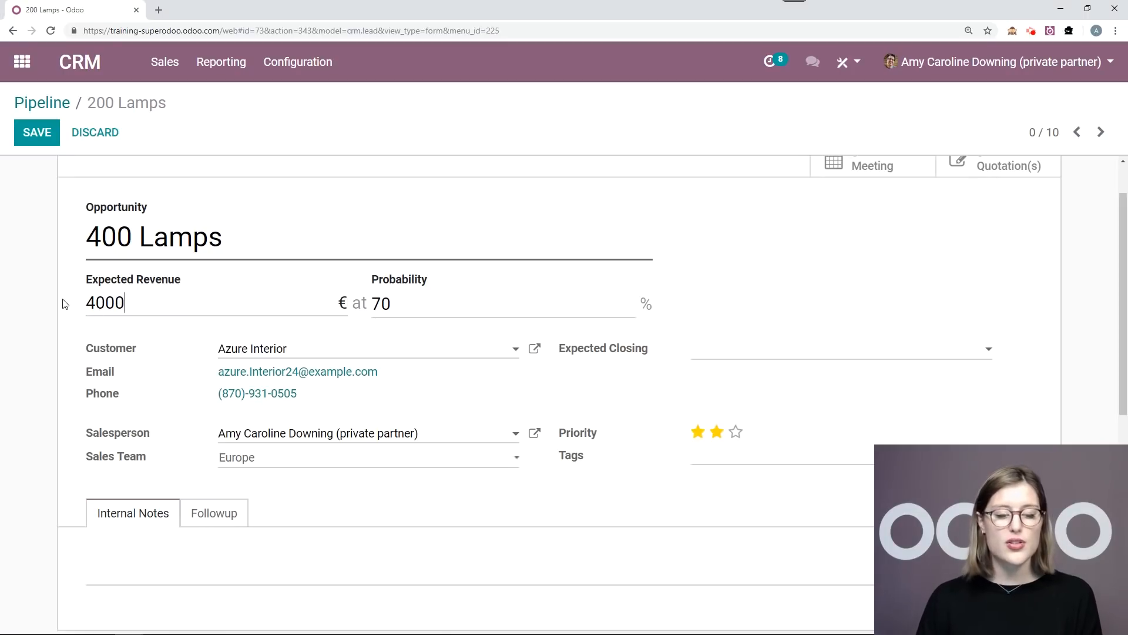
pyautogui.moveTo(12, 327)
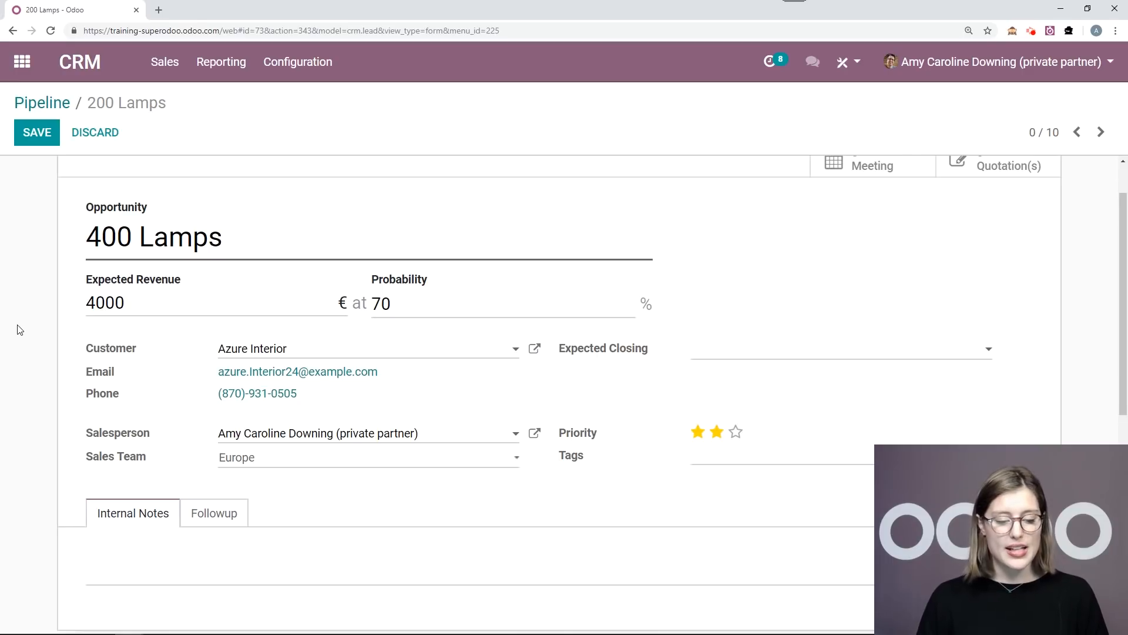
# Review the Salesperson choices on the 400 Lamps form and leave them unchanged
pyautogui.scroll(-3)
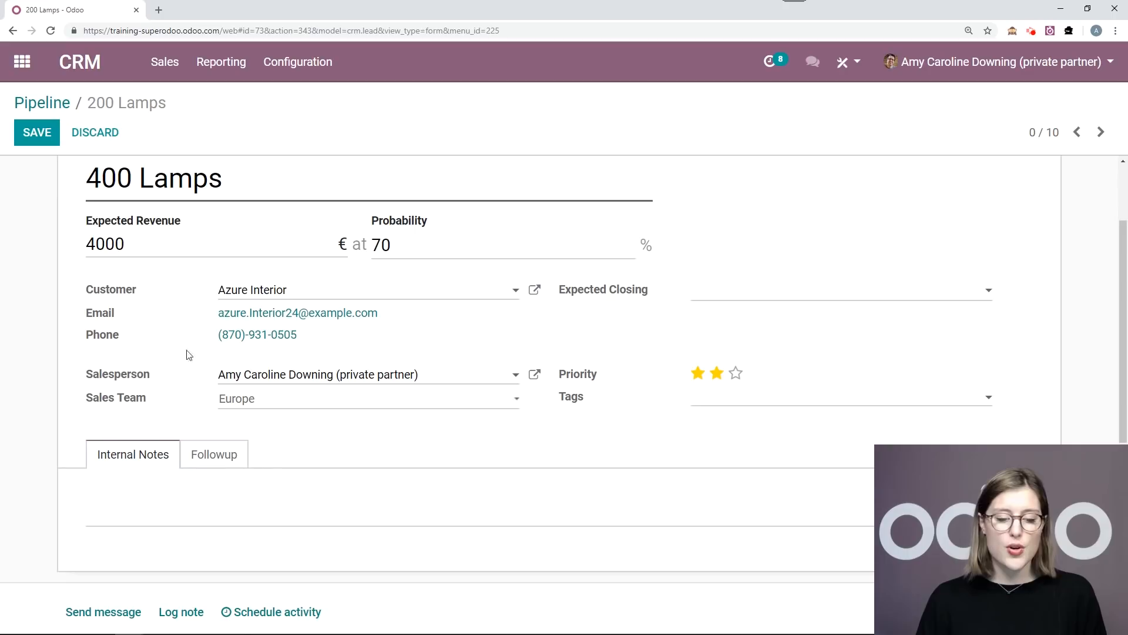
pyautogui.moveTo(601, 275)
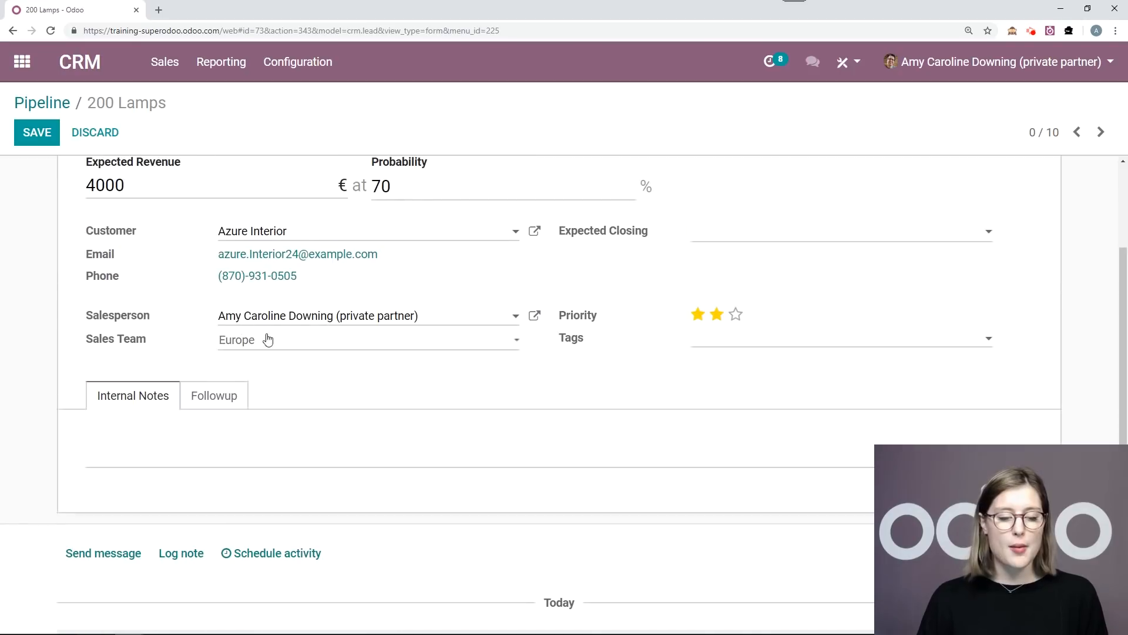
pyautogui.moveTo(51, 292)
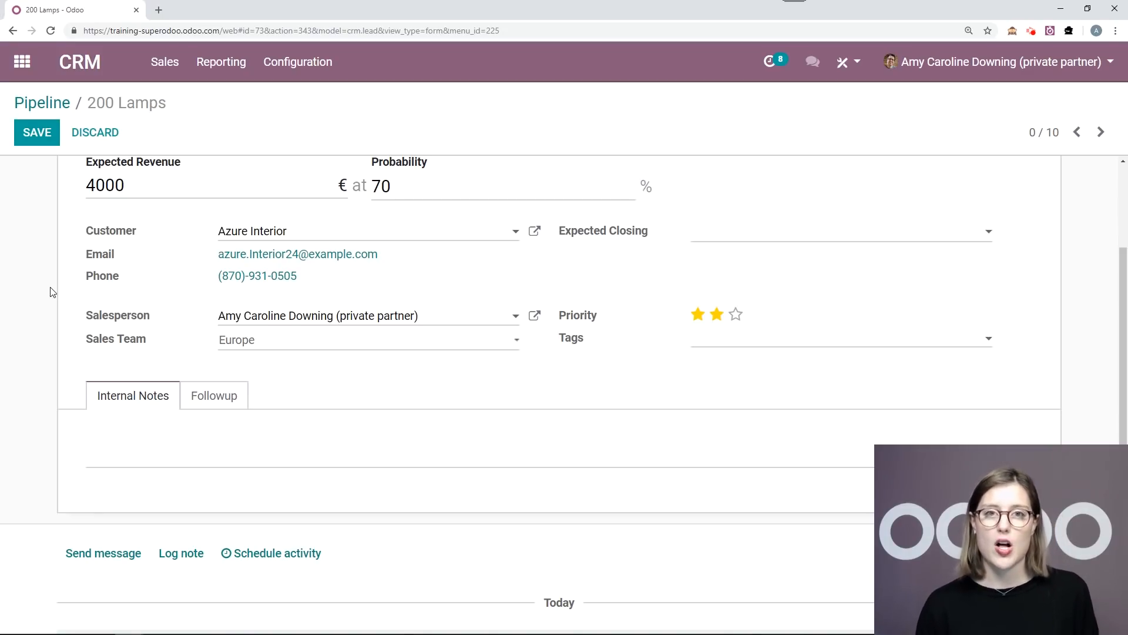
pyautogui.click(366, 315)
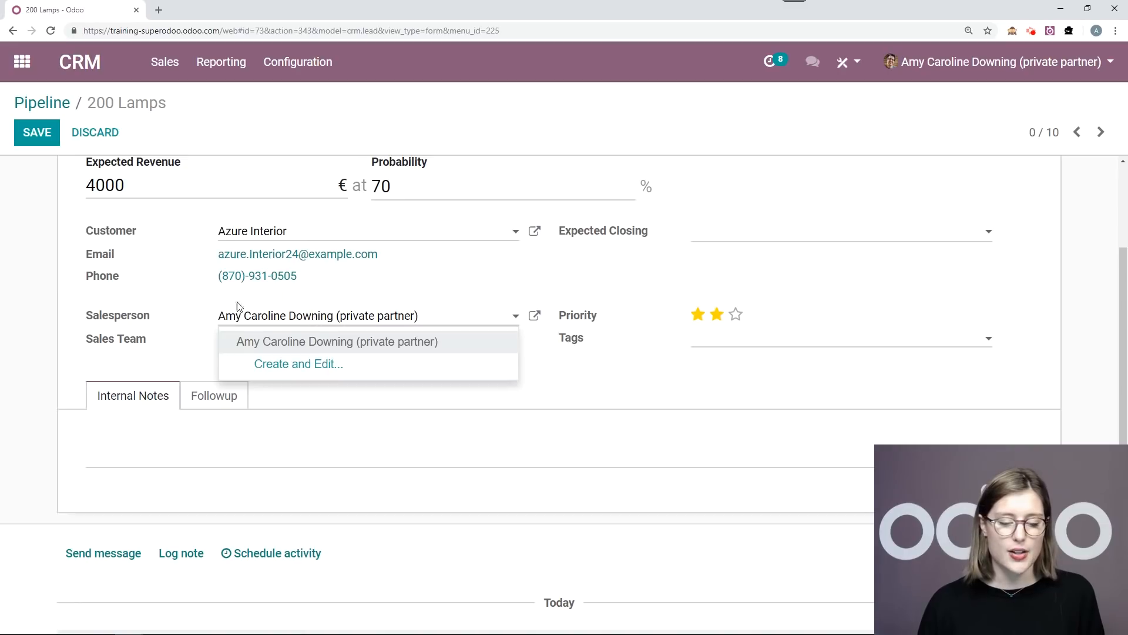
pyautogui.click(337, 340)
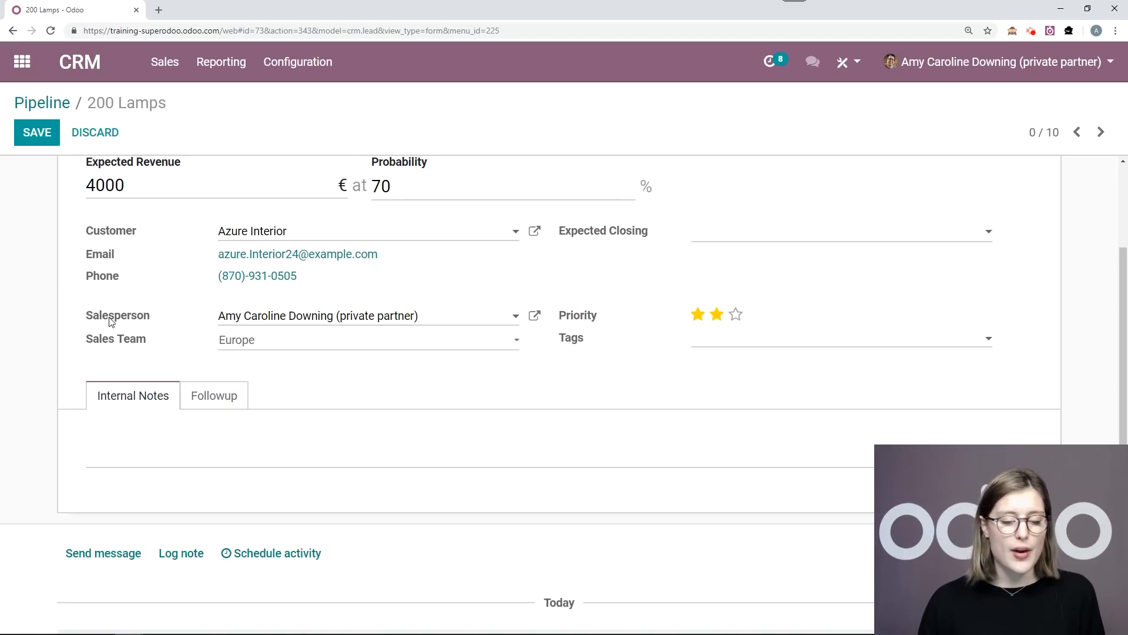
pyautogui.moveTo(50, 333)
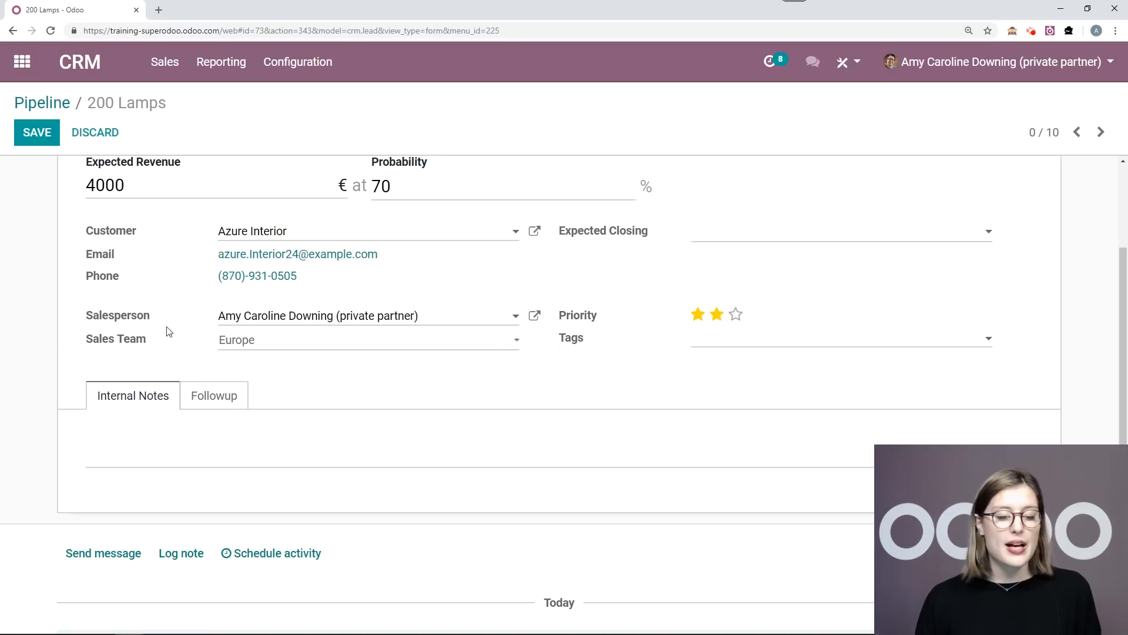
pyautogui.moveTo(41, 309)
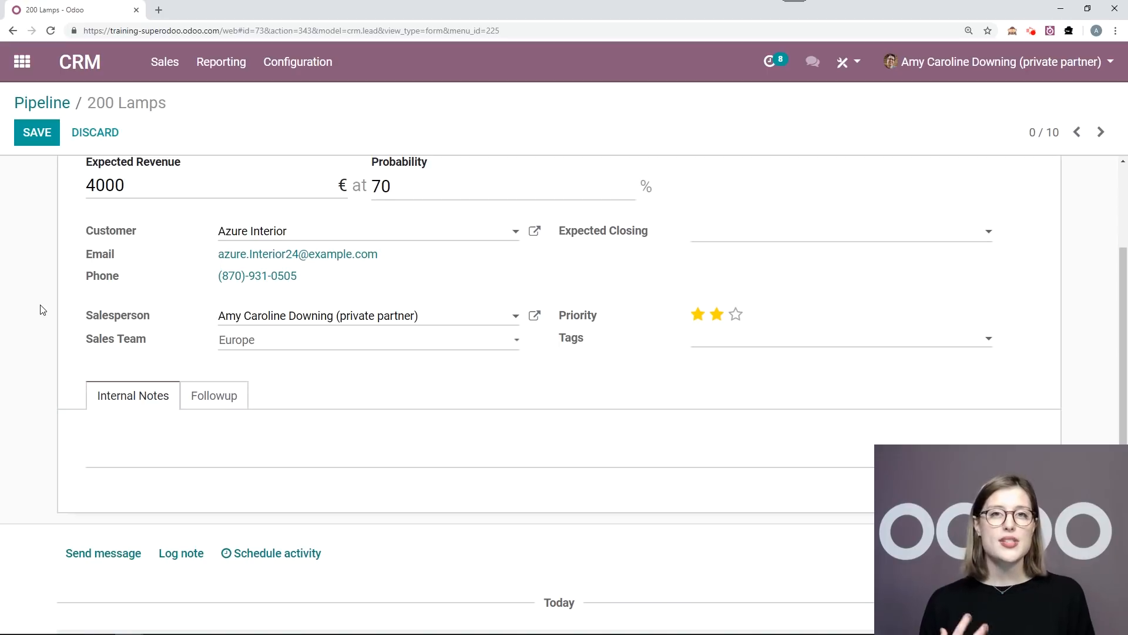
pyautogui.moveTo(322, 384)
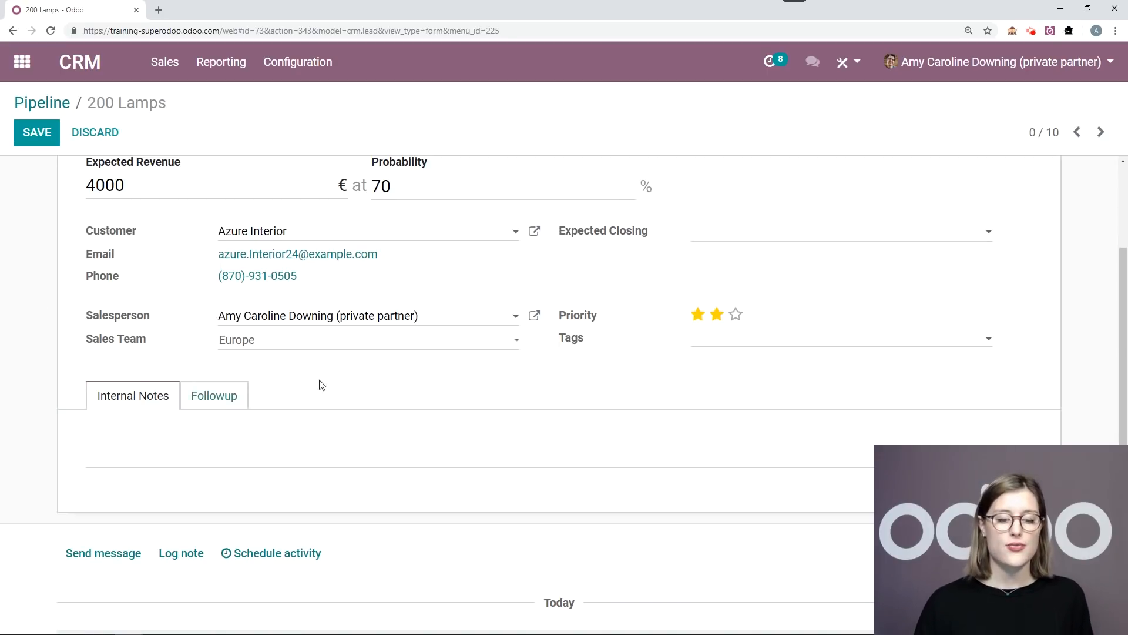
pyautogui.moveTo(627, 291)
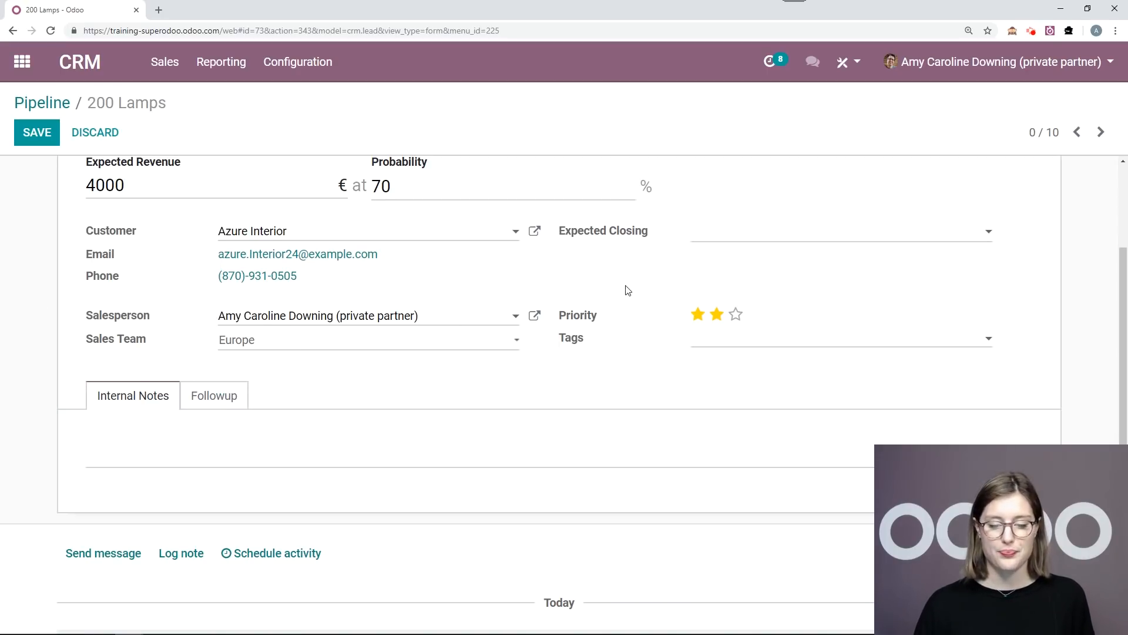
pyautogui.moveTo(834, 317)
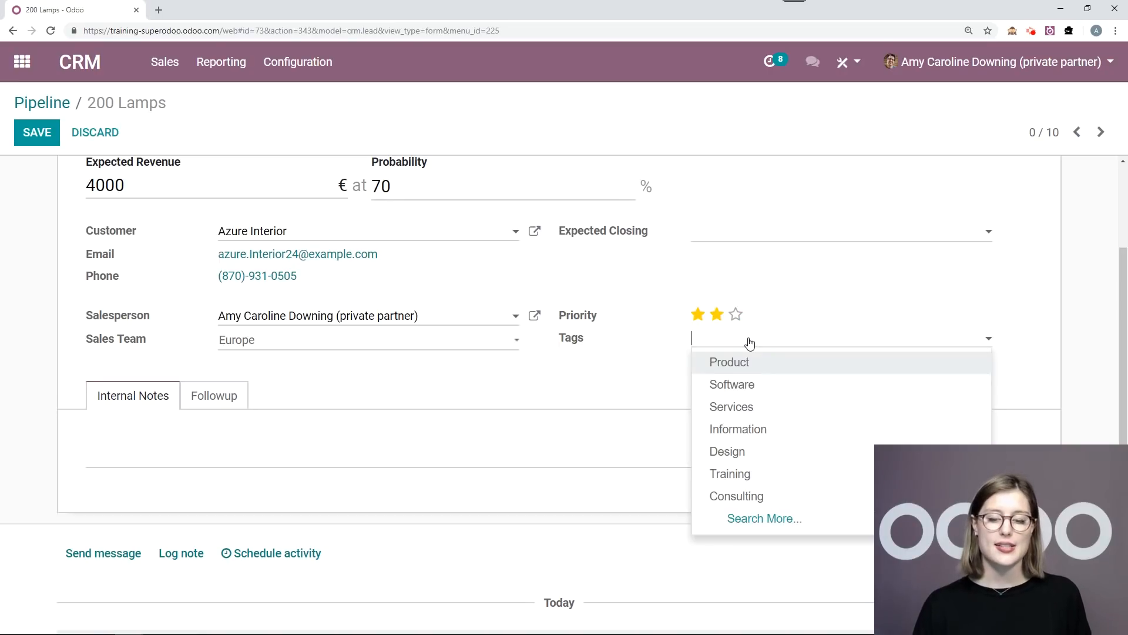
# Tag the opportunity with Product and a newly created green Phone tag
pyautogui.click(728, 362)
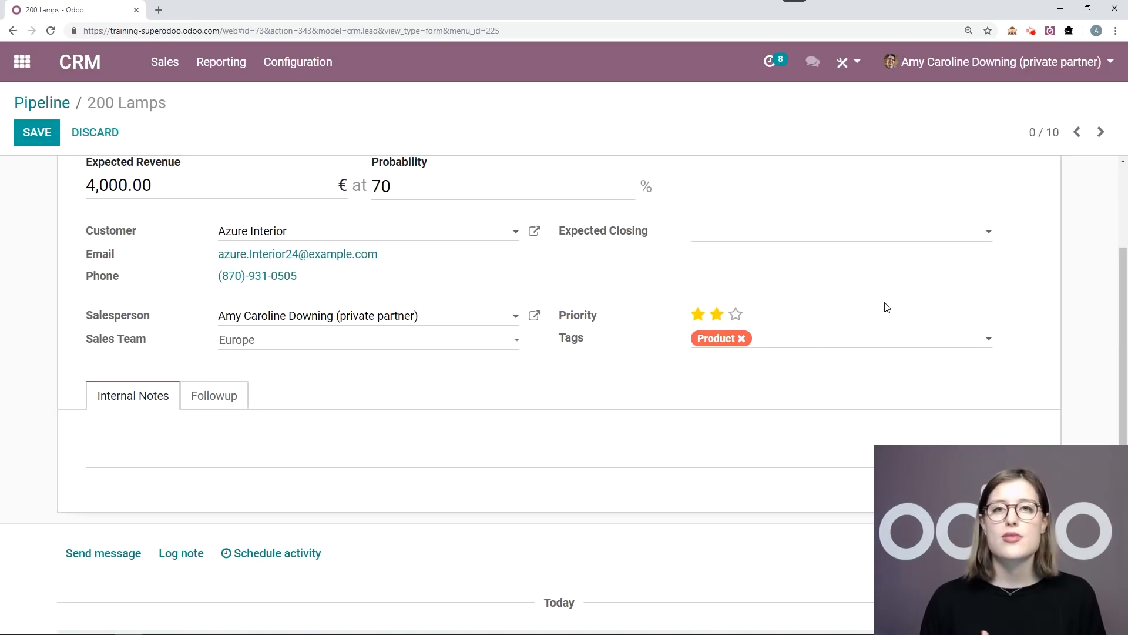
pyautogui.write('P')
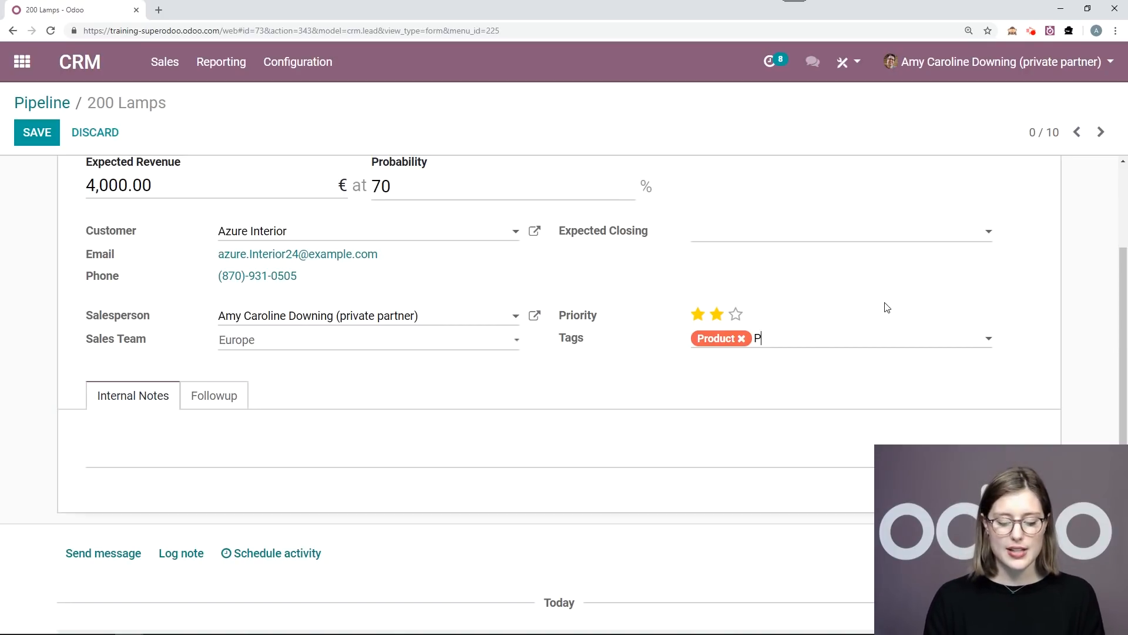
pyautogui.write('hone')
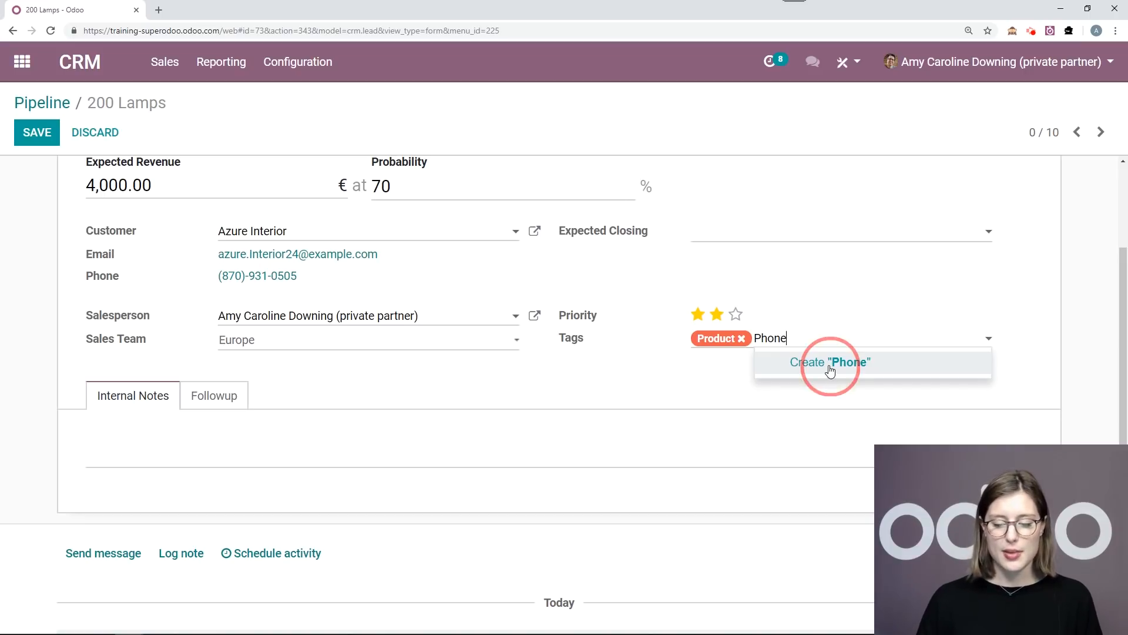
pyautogui.click(831, 362)
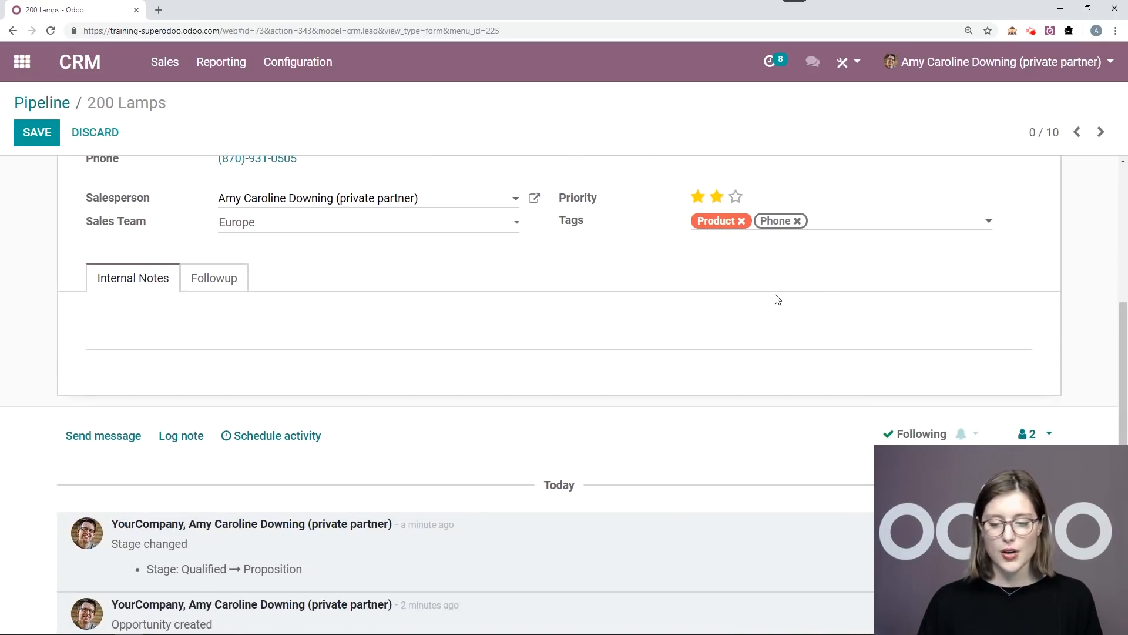
pyautogui.click(775, 219)
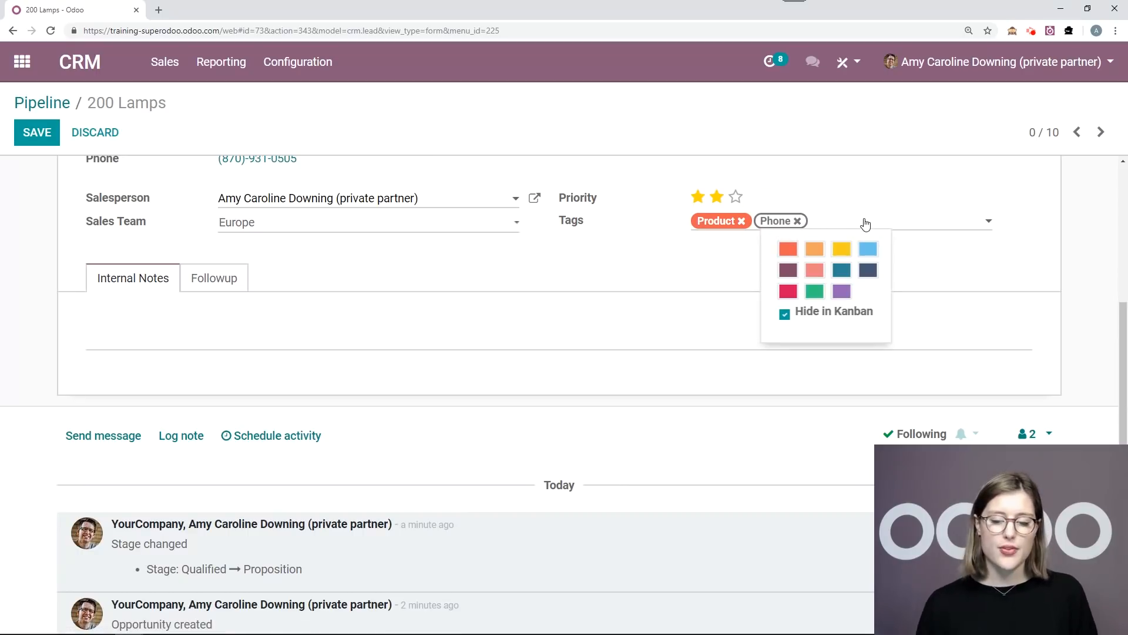
pyautogui.moveTo(864, 316)
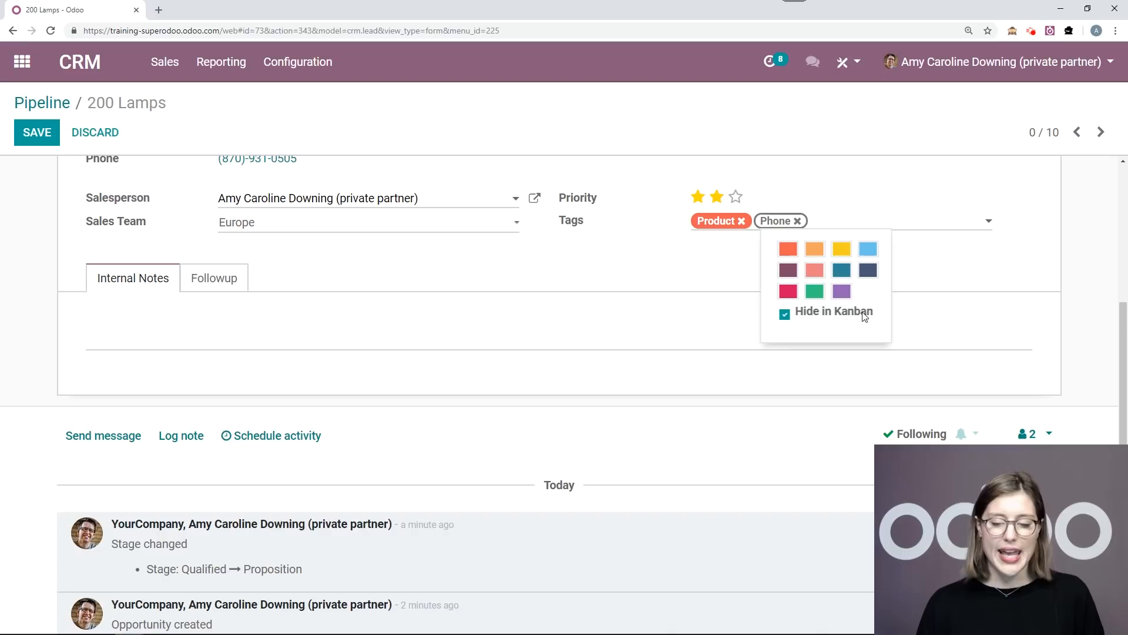
pyautogui.moveTo(874, 300)
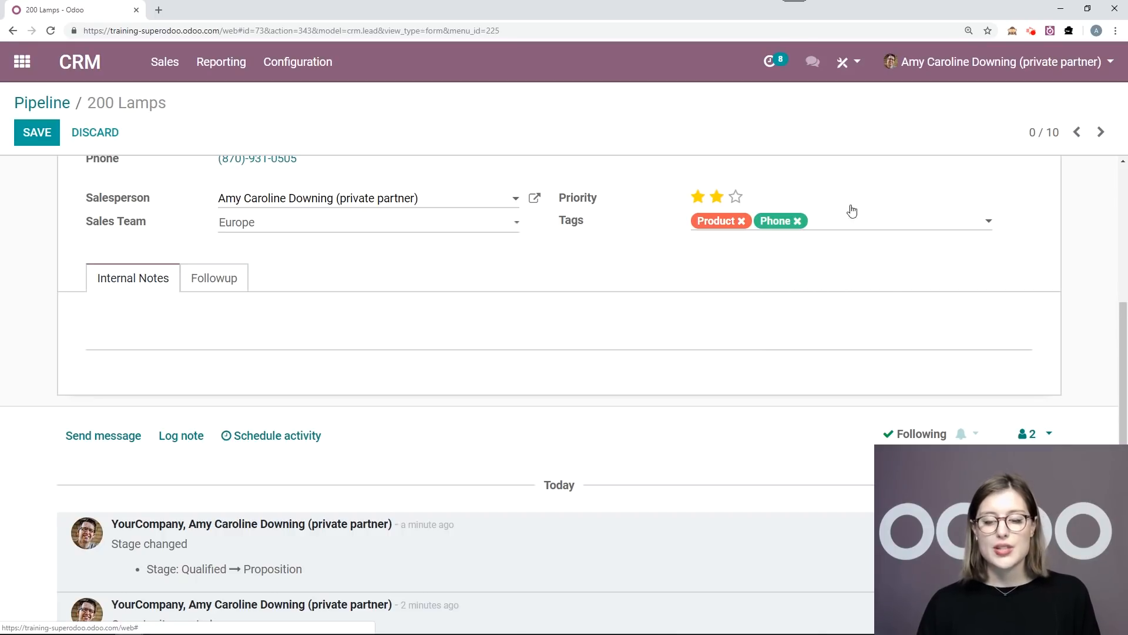
pyautogui.click(775, 220)
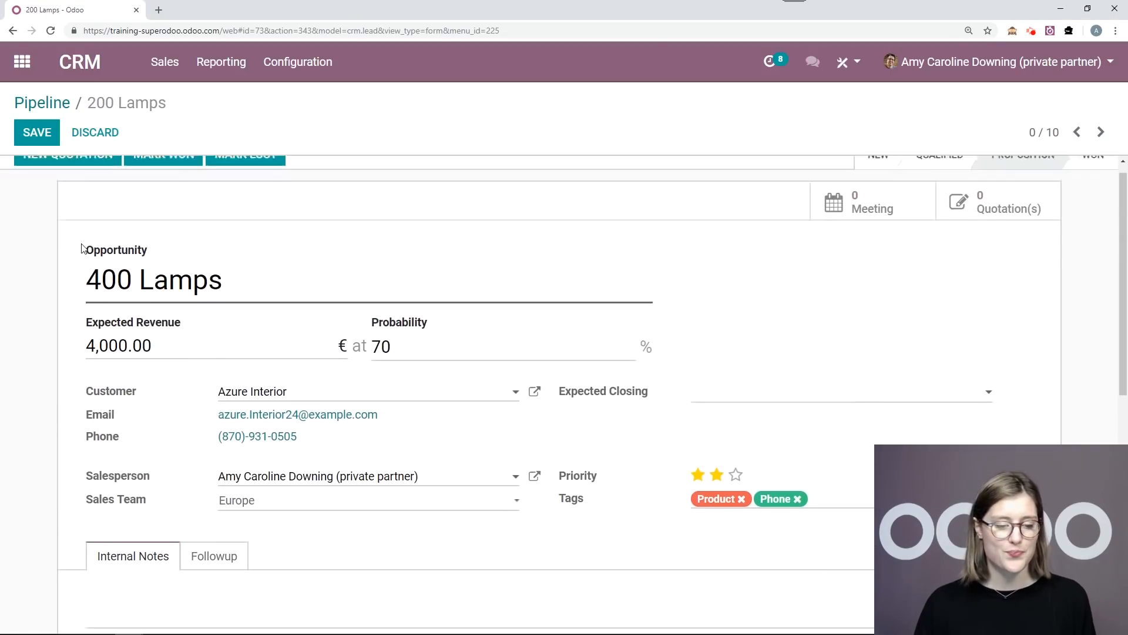
# Save the 400 Lamps opportunity and return to the pipeline board
pyautogui.click(36, 133)
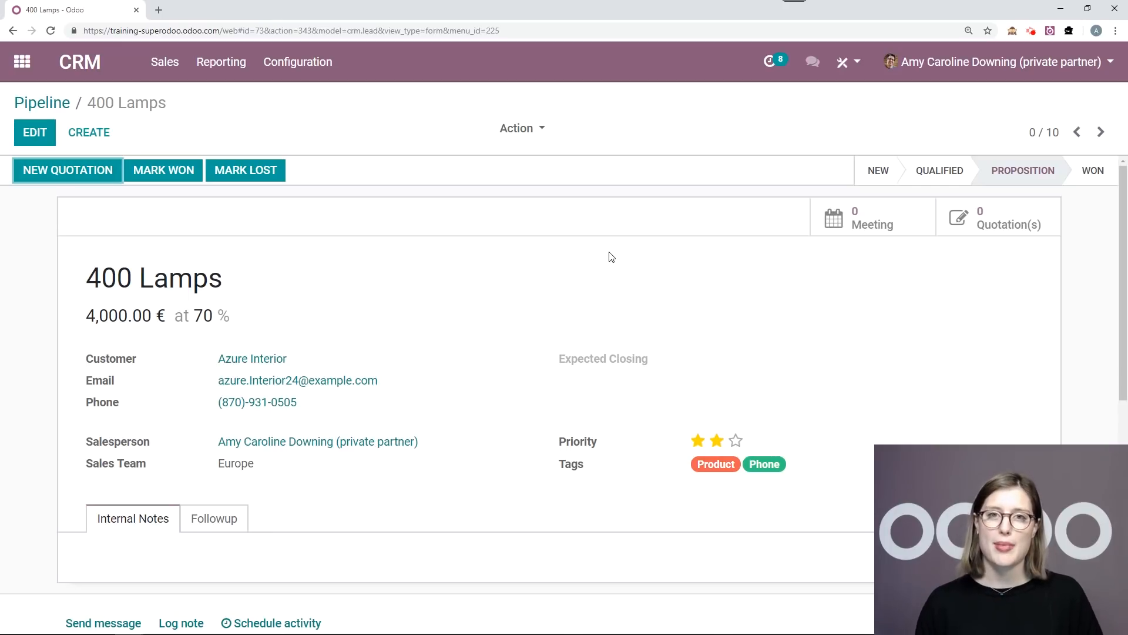
pyautogui.moveTo(989, 155)
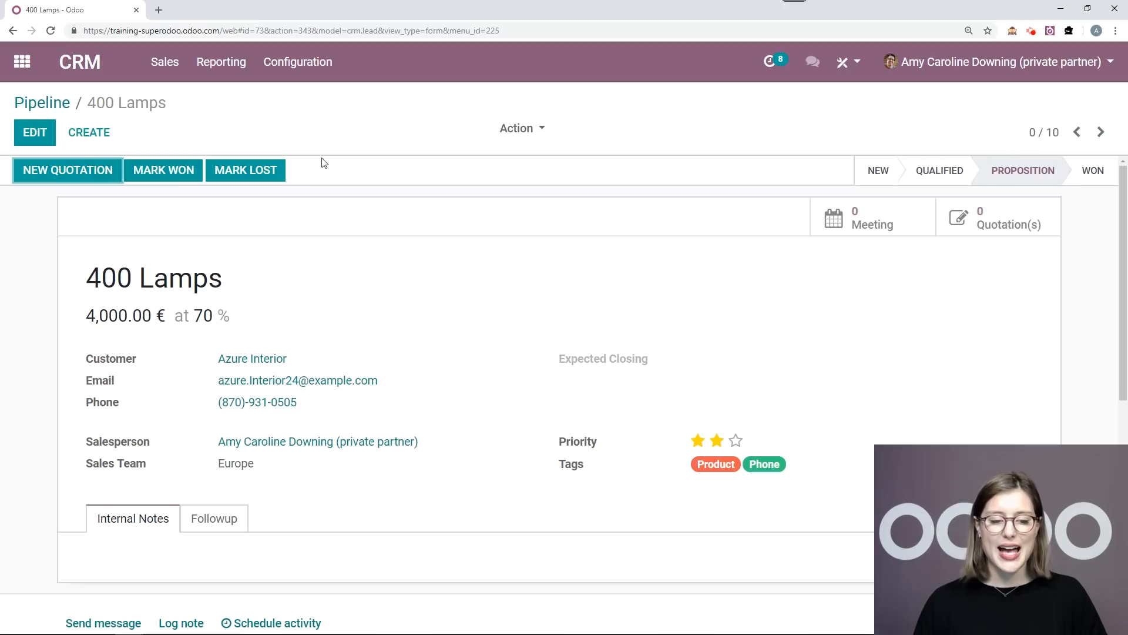
pyautogui.click(43, 102)
pyautogui.write('2nd Proposition')
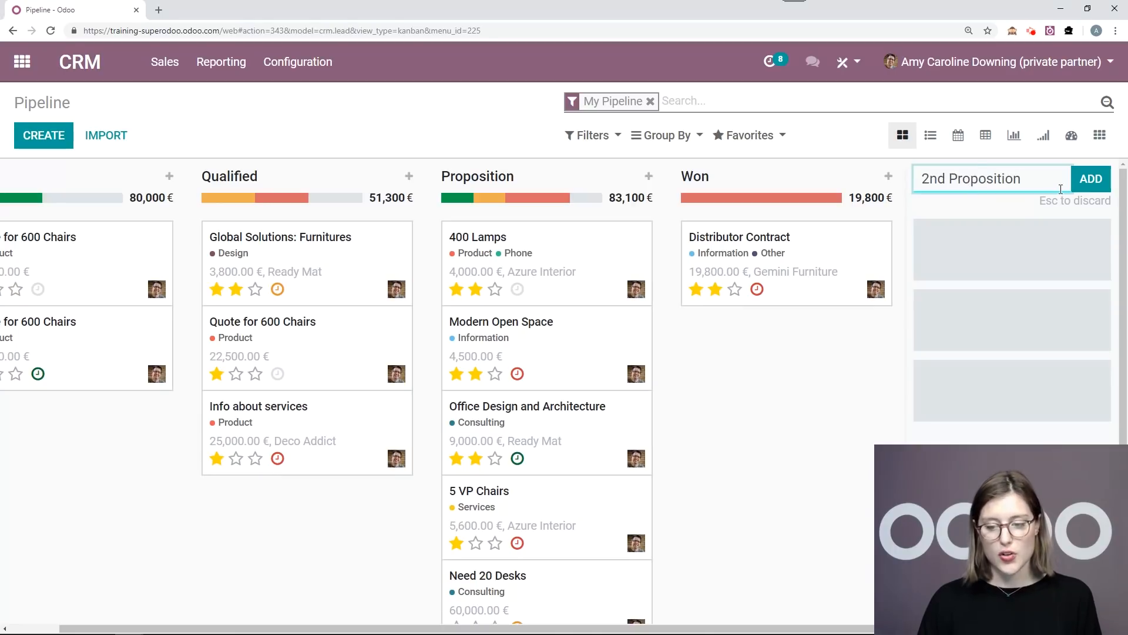
# Add the 2nd Proposition stage and bring up its Edit Stage settings
pyautogui.click(1090, 179)
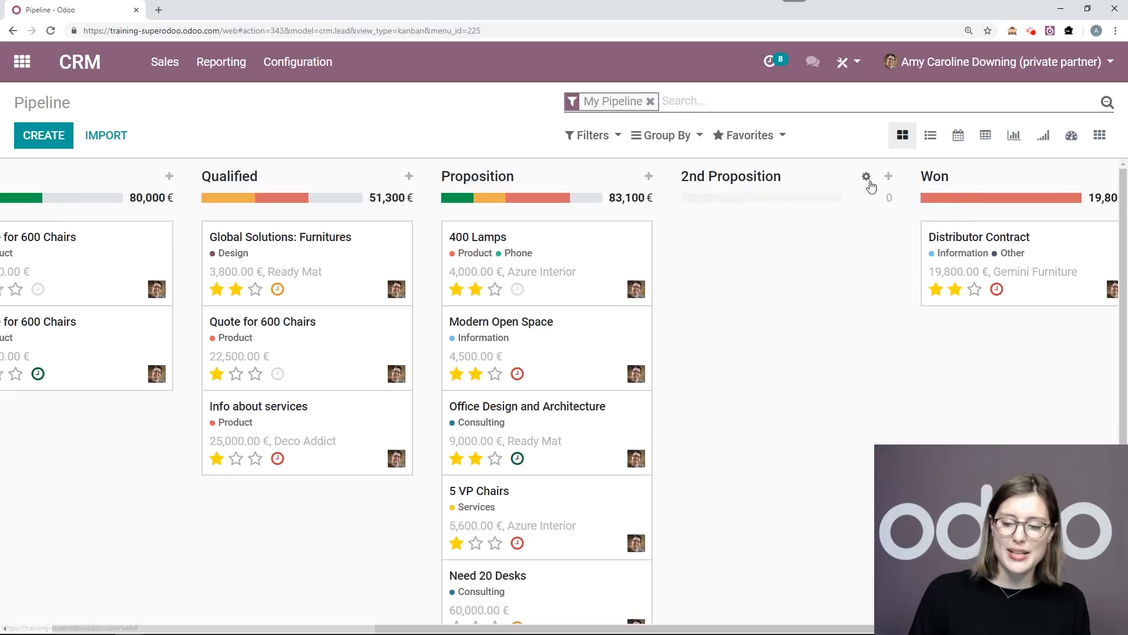
pyautogui.click(866, 178)
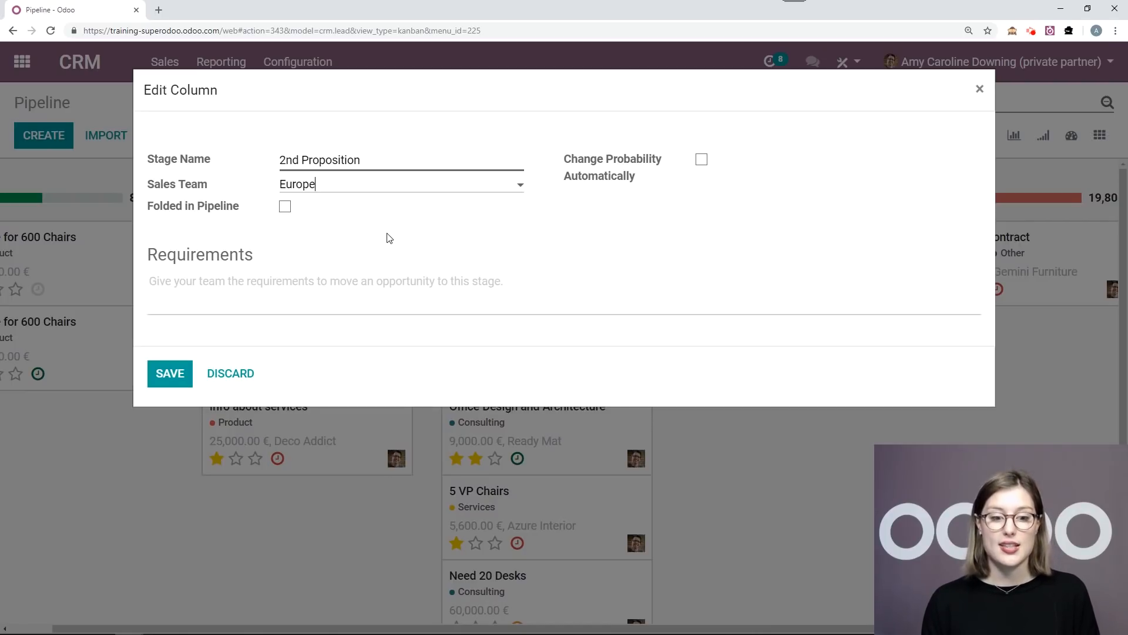
pyautogui.moveTo(449, 238)
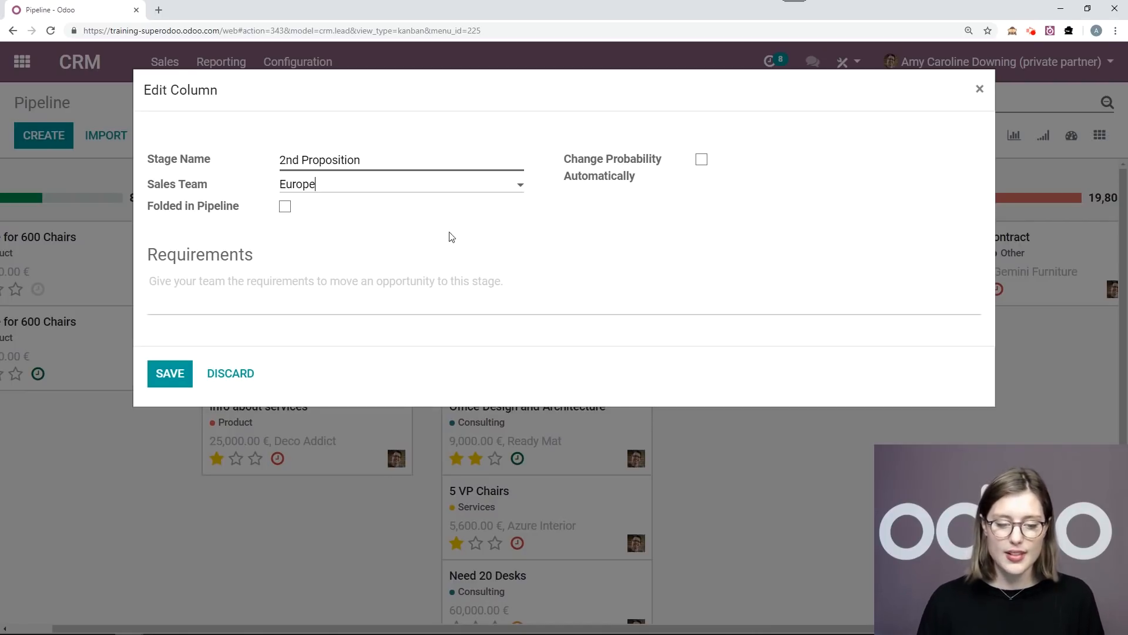
pyautogui.moveTo(656, 155)
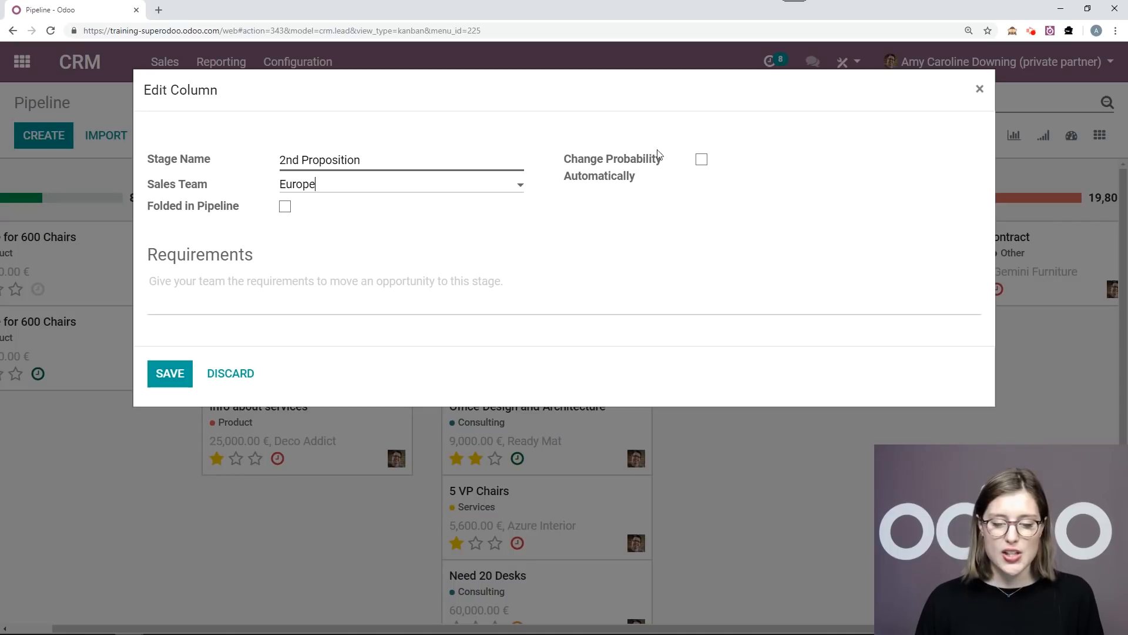
# Enable Change Probability Automatically for the 2nd Proposition stage and save
pyautogui.click(701, 158)
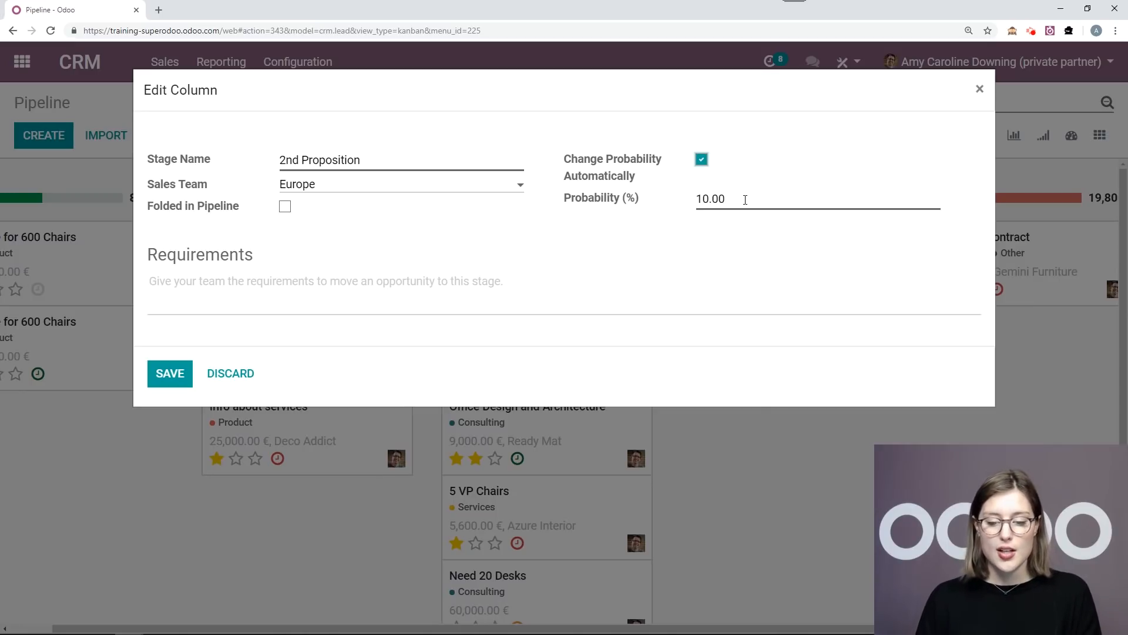
pyautogui.tripleClick(709, 198)
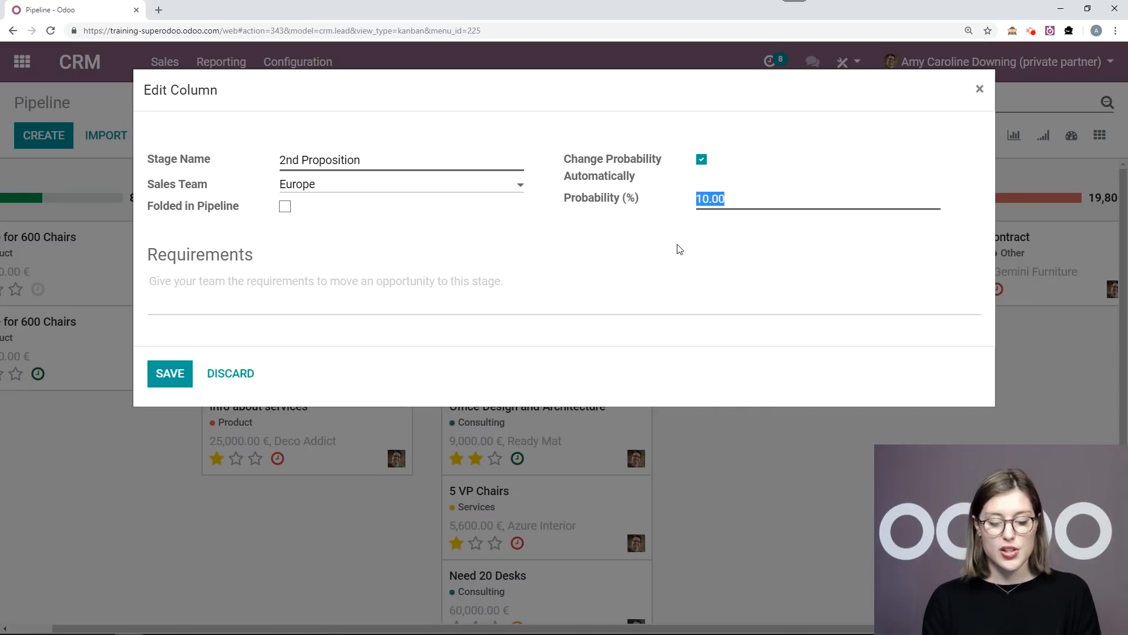
pyautogui.click(169, 374)
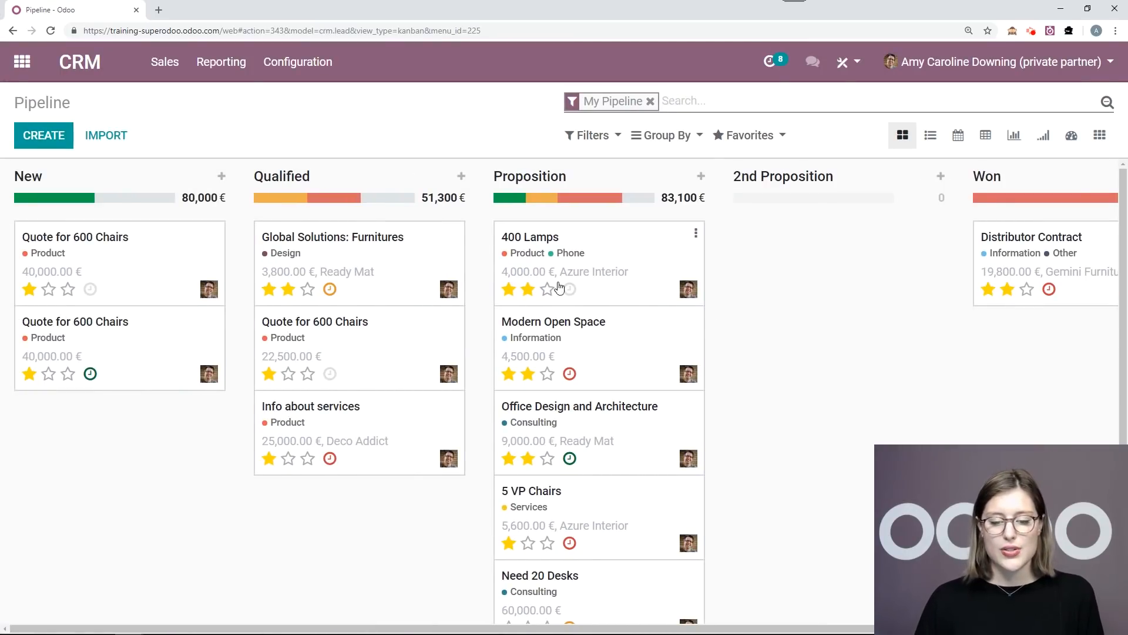
pyautogui.moveTo(597, 254)
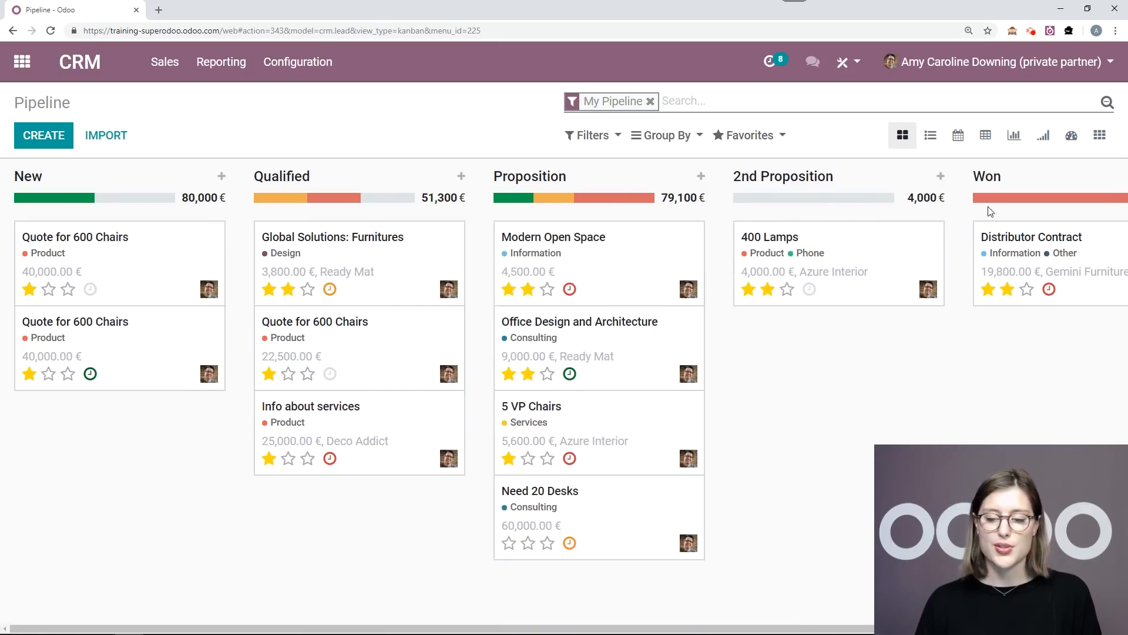
pyautogui.moveTo(841, 264)
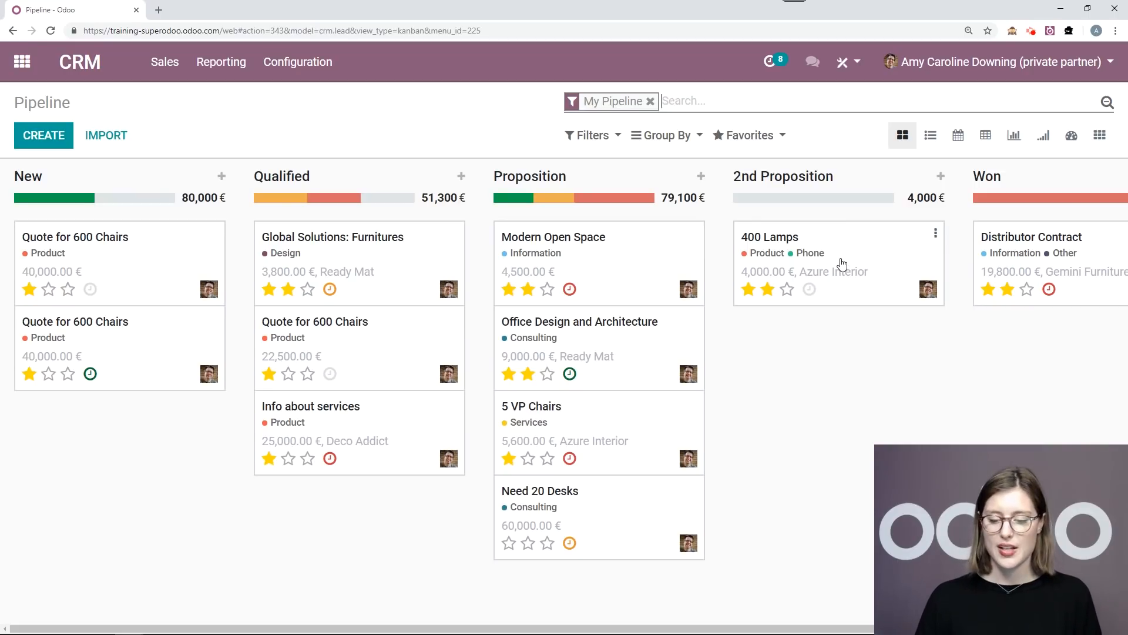
# Open the 400 Lamps opportunity record from the 2nd Proposition column
pyautogui.click(768, 237)
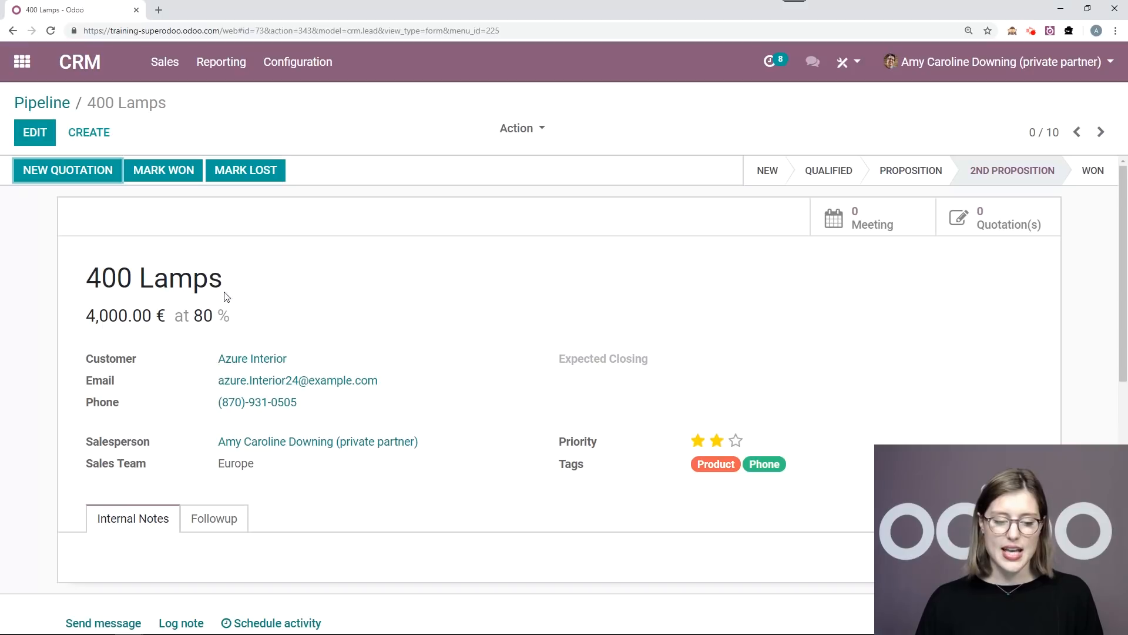
pyautogui.moveTo(414, 297)
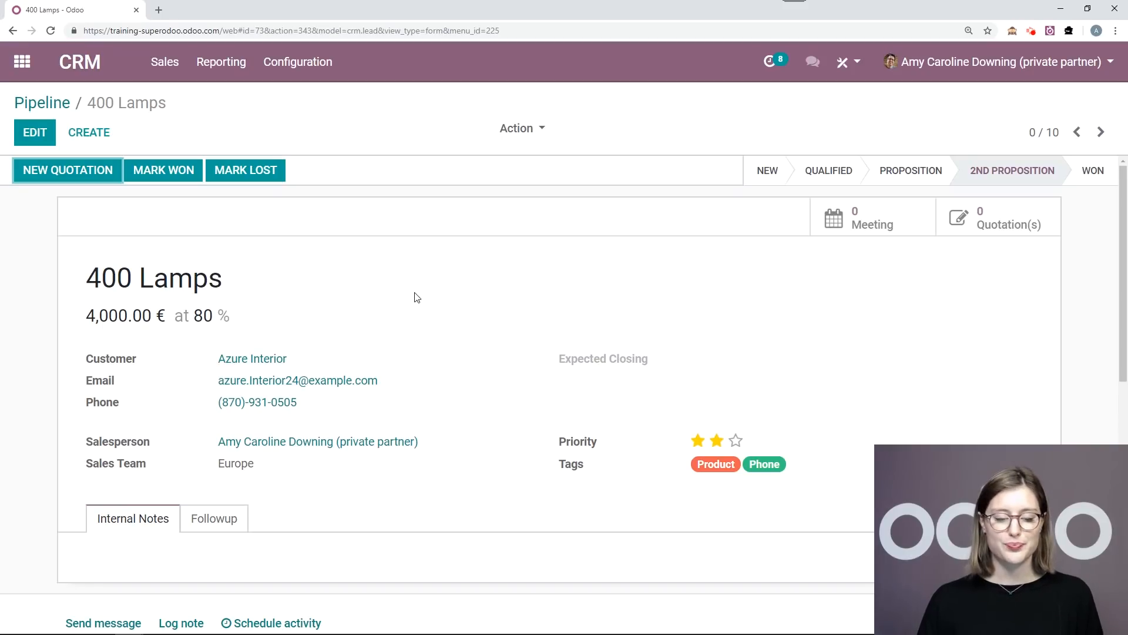
pyautogui.moveTo(436, 302)
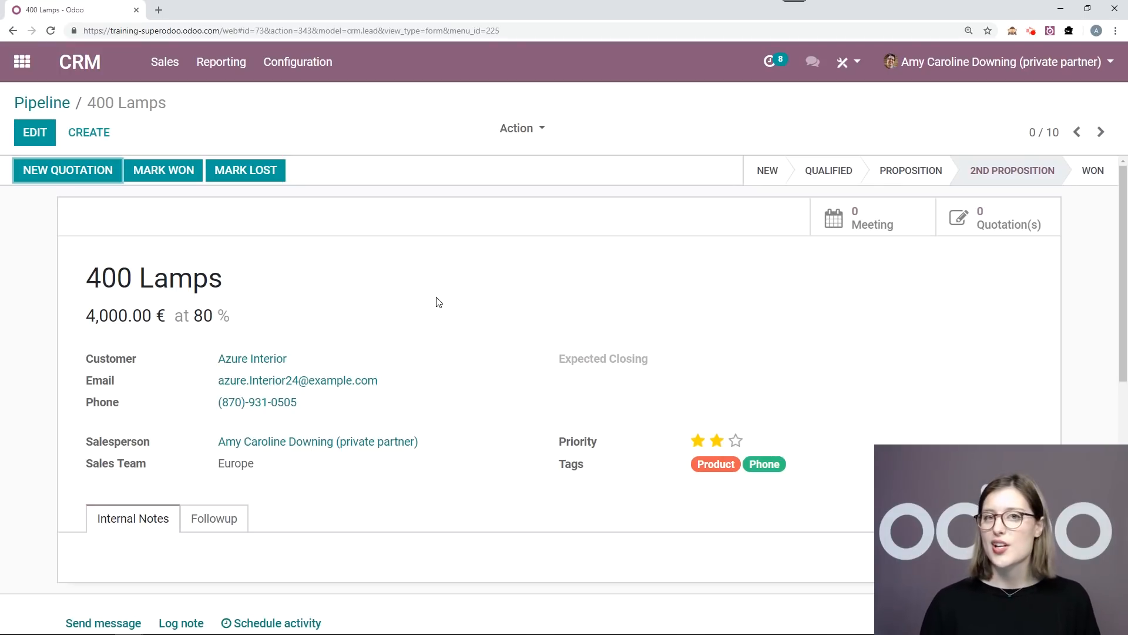
pyautogui.moveTo(361, 241)
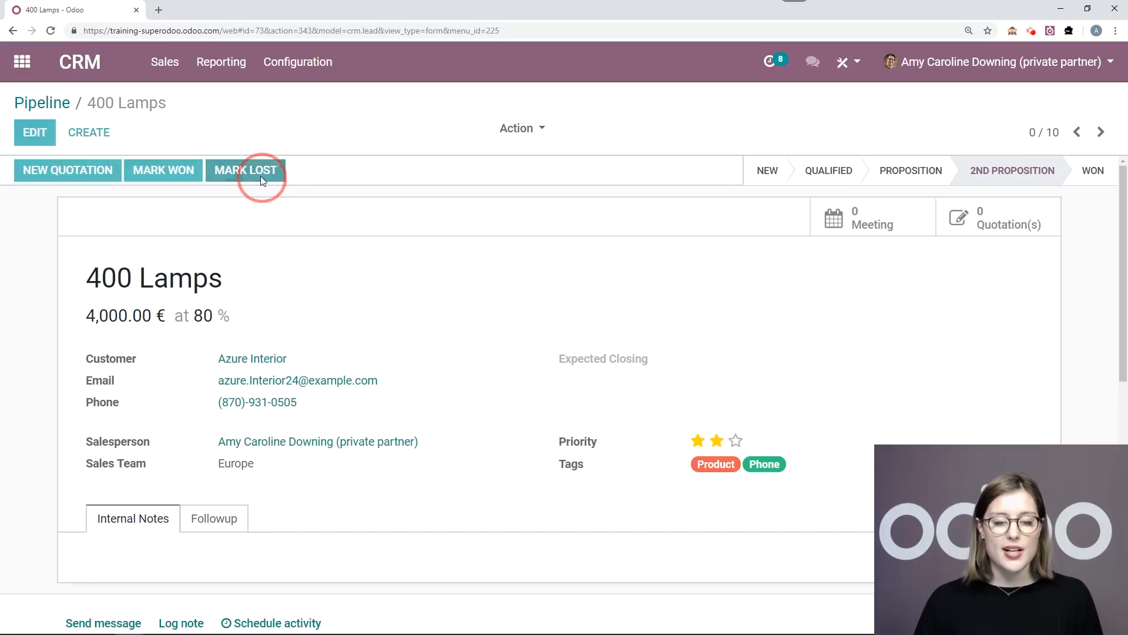
pyautogui.click(244, 169)
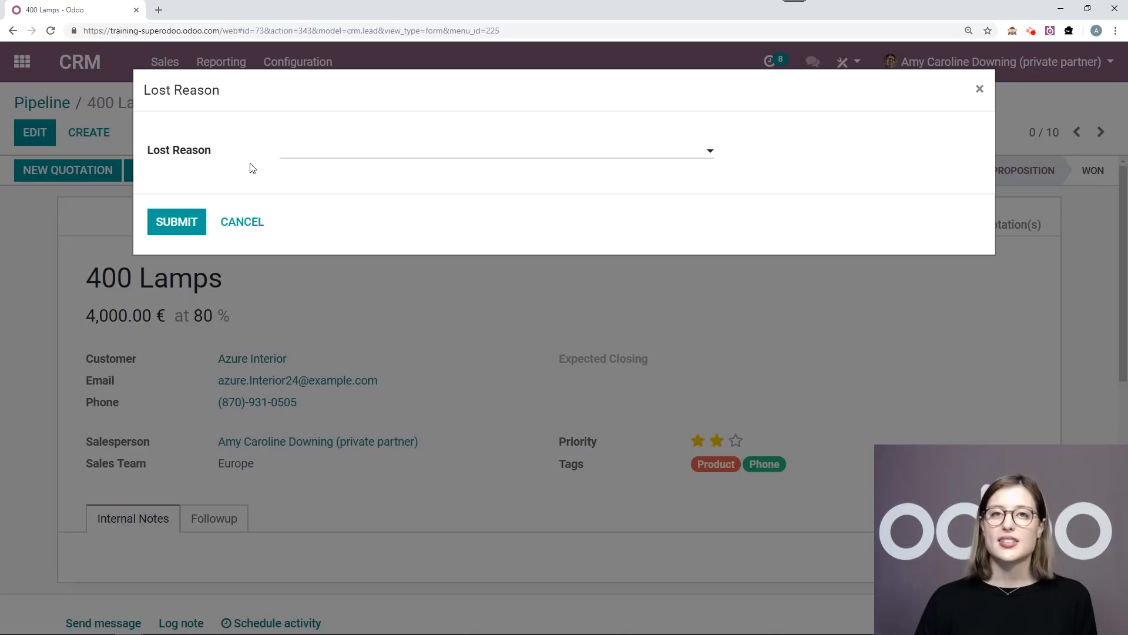
pyautogui.click(496, 150)
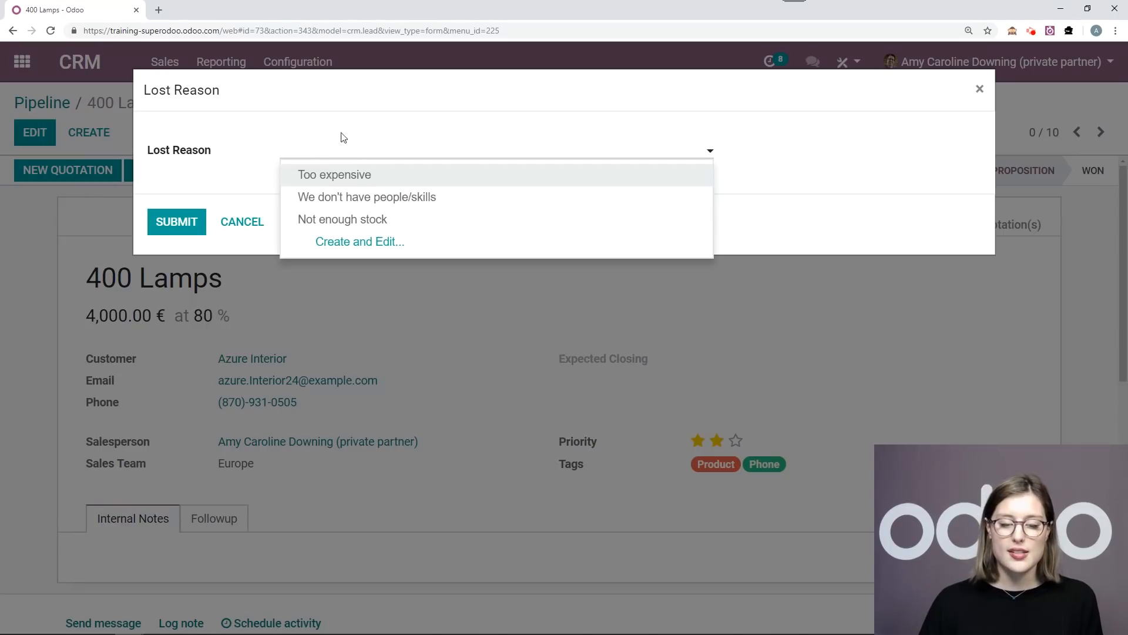
pyautogui.moveTo(346, 149)
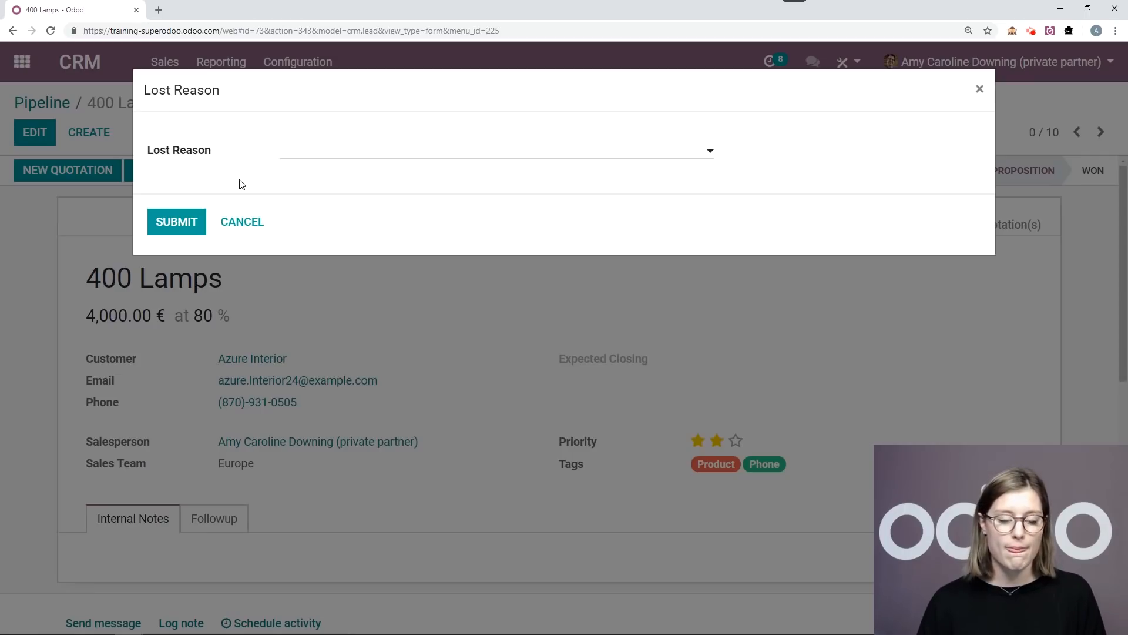
pyautogui.click(242, 222)
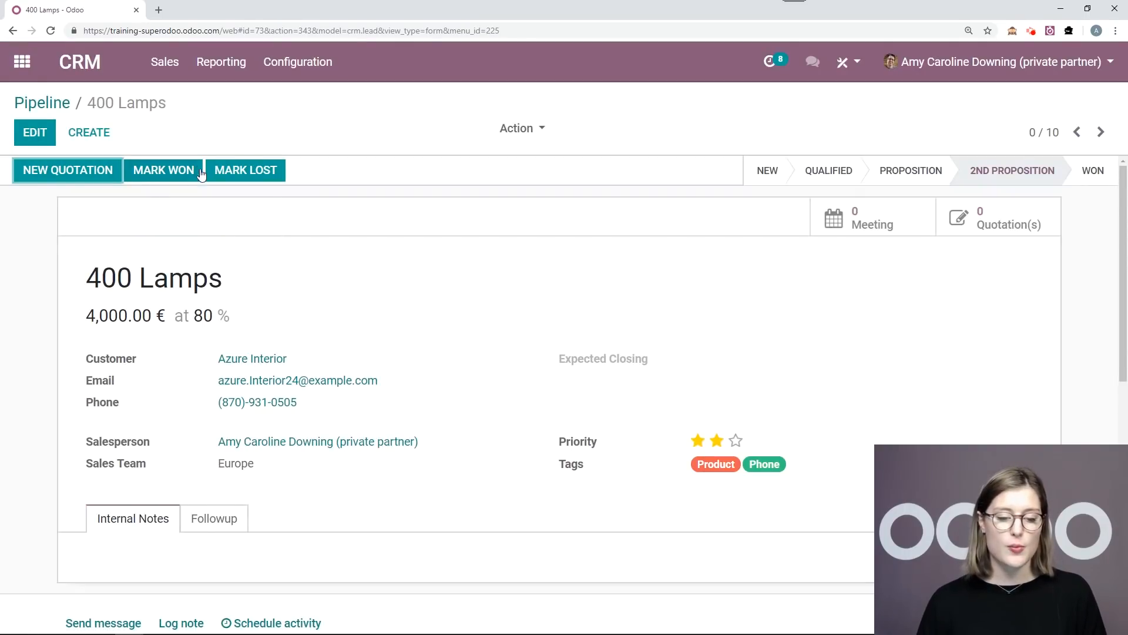
# Mark 400 Lamps as Won at 100% probability and go to the Reporting menu
pyautogui.click(163, 169)
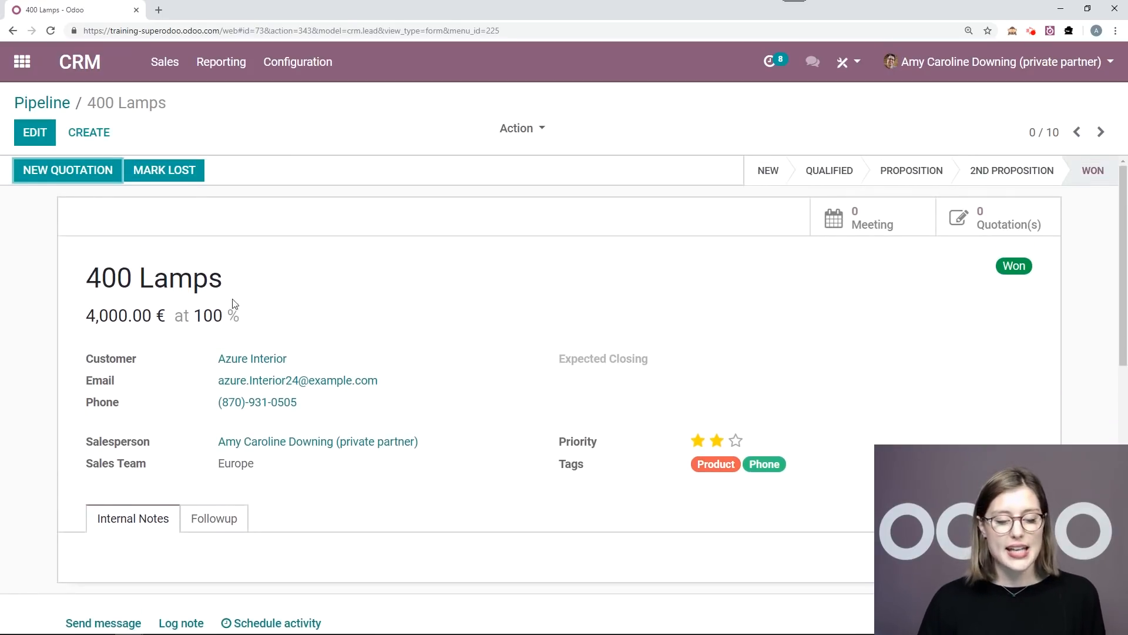
pyautogui.moveTo(584, 300)
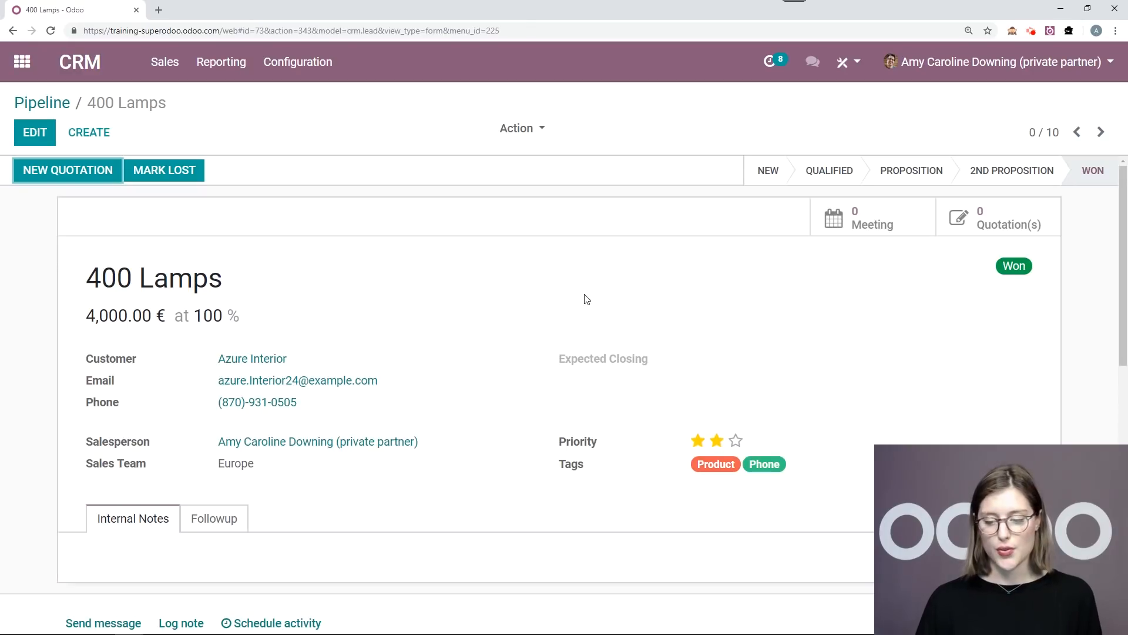
pyautogui.moveTo(1089, 213)
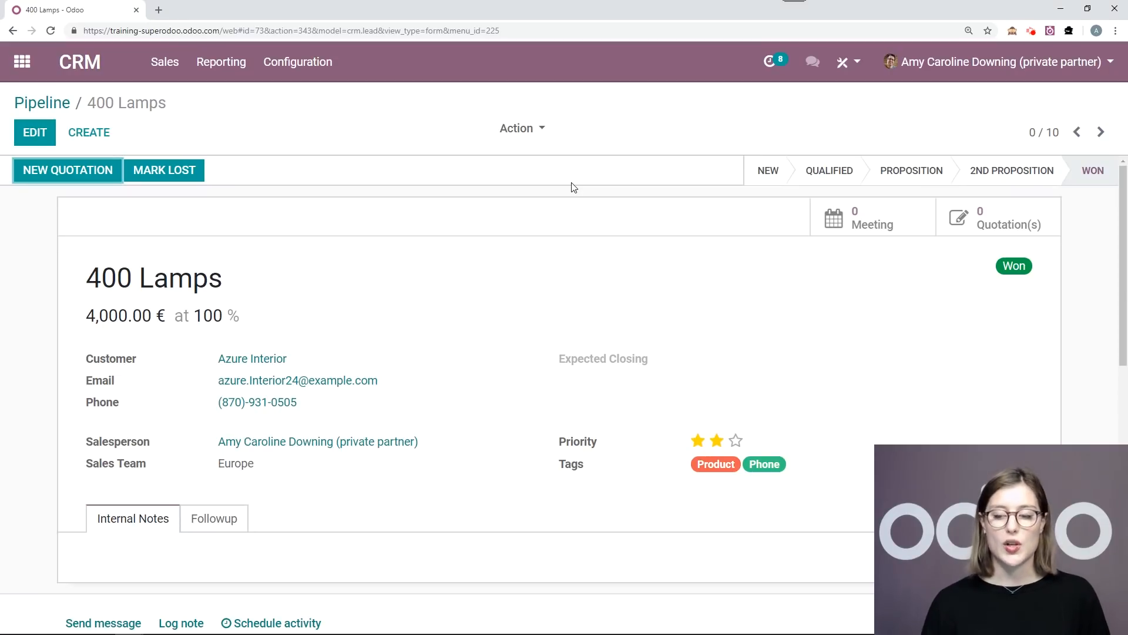
pyautogui.moveTo(1033, 309)
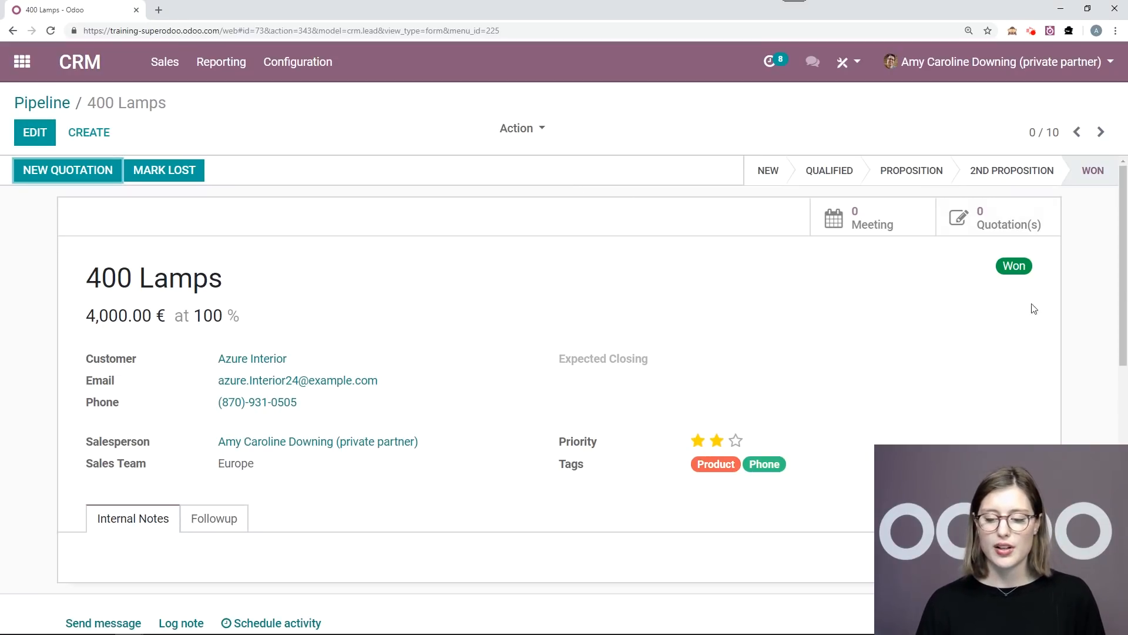
pyautogui.moveTo(515, 188)
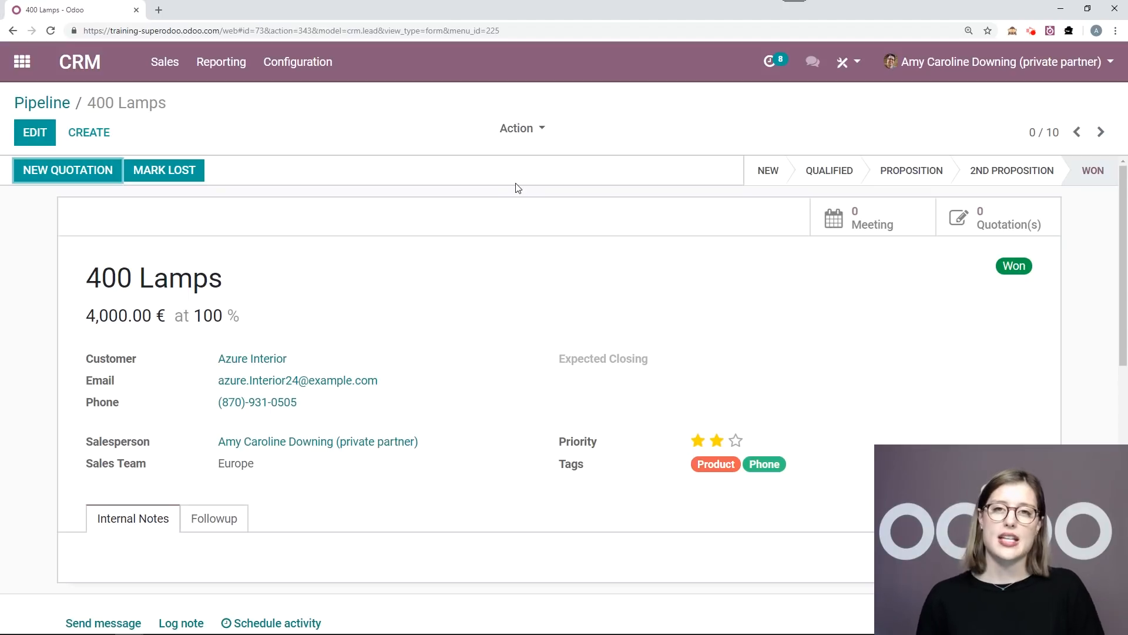
pyautogui.click(221, 61)
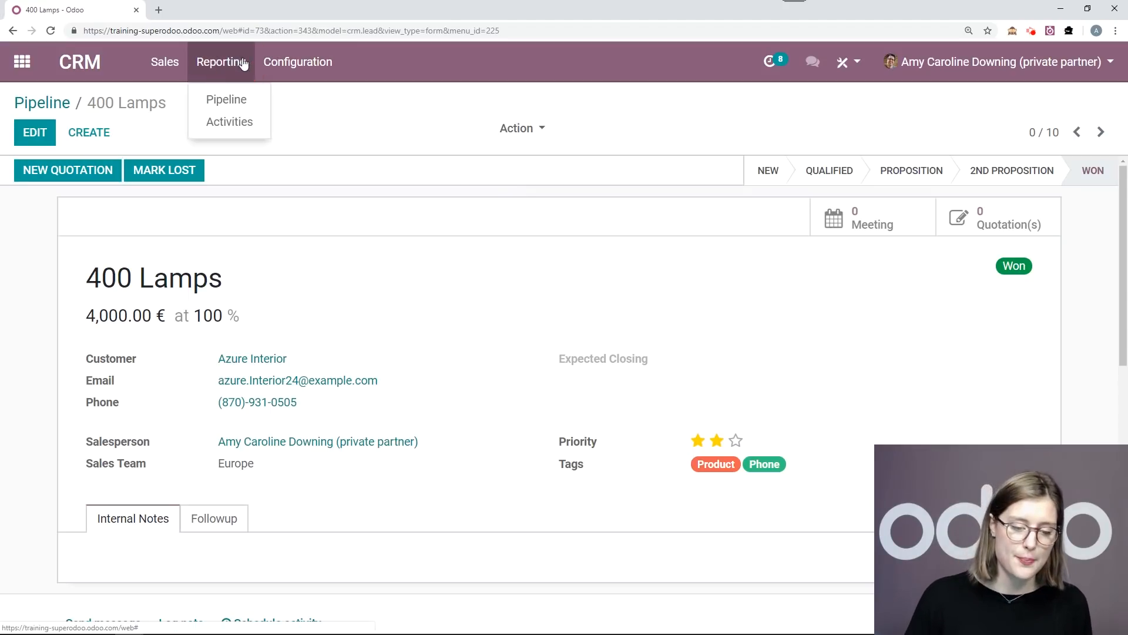
# Show Pipeline Analysis as a dashboard with stage bar chart, 17 opportunities and win/loss ratio
pyautogui.click(225, 99)
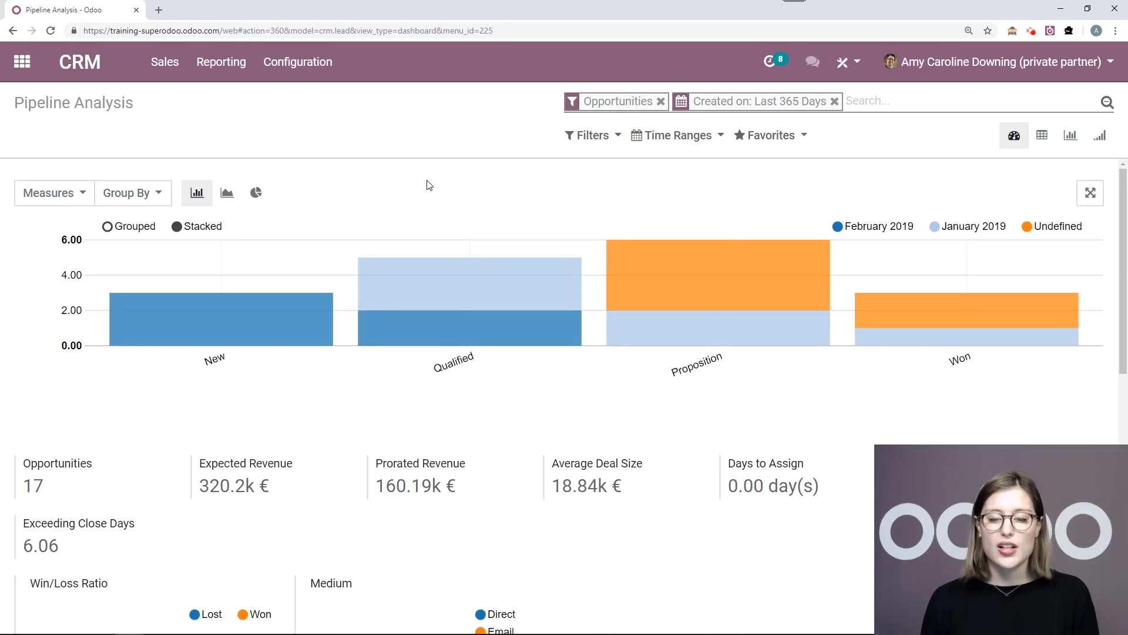
pyautogui.moveTo(507, 133)
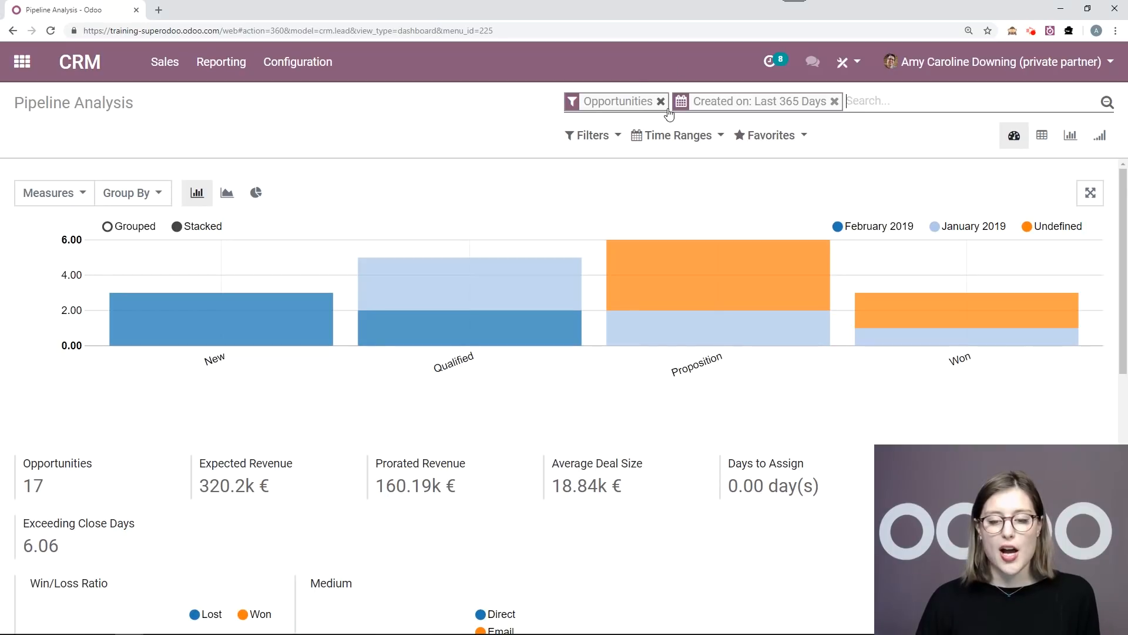
pyautogui.moveTo(453, 128)
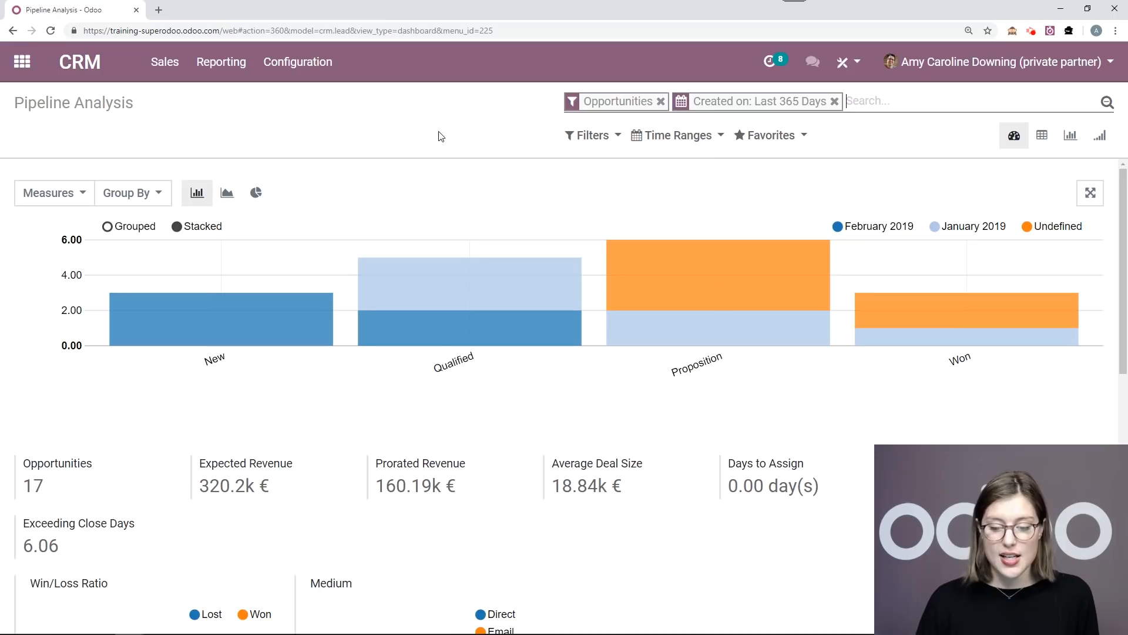
pyautogui.moveTo(1014, 135)
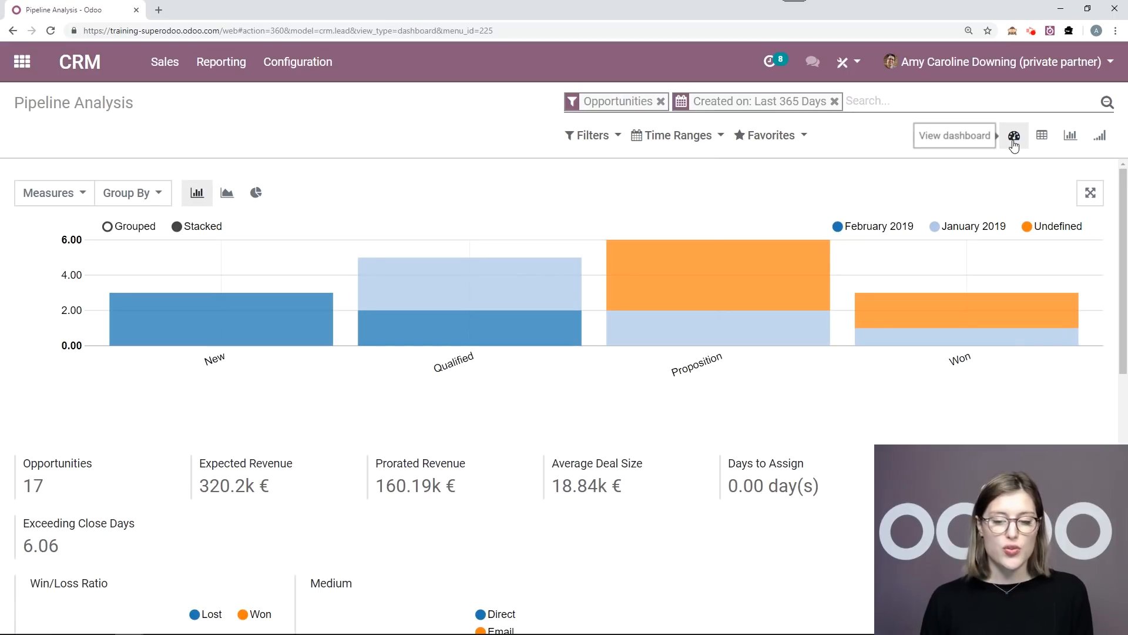
pyautogui.click(1014, 135)
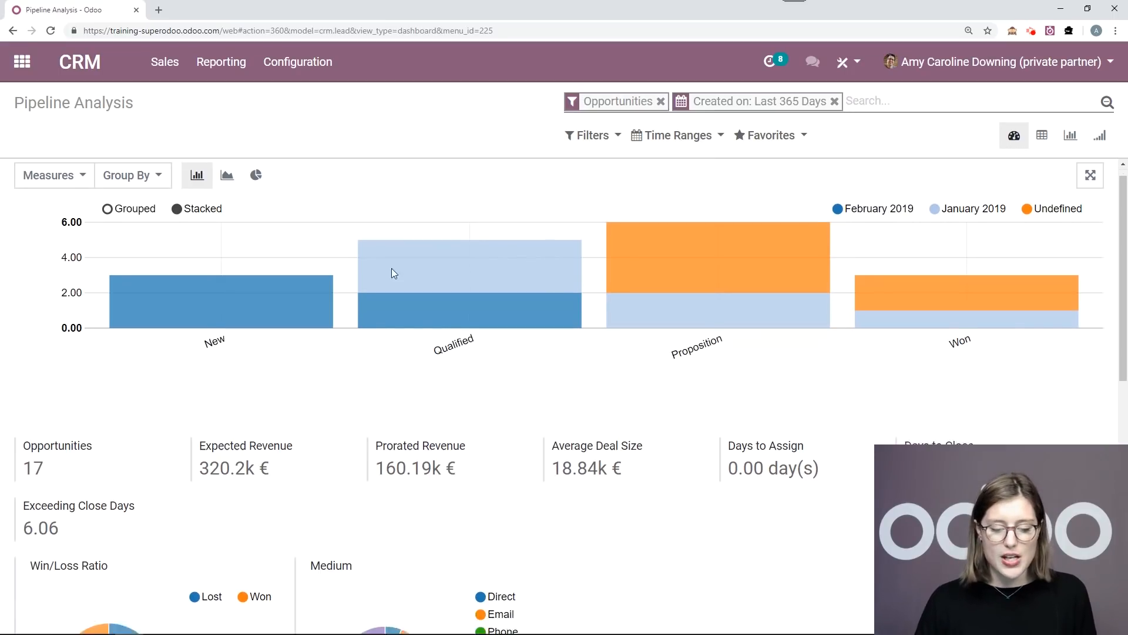
pyautogui.scroll(-3)
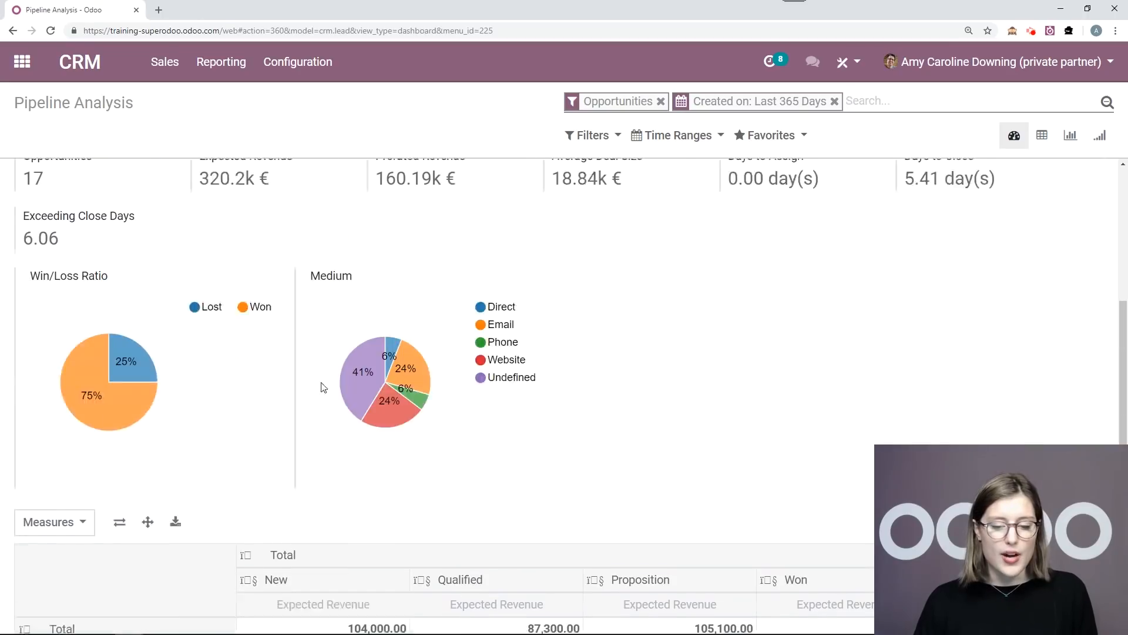
pyautogui.click(1070, 135)
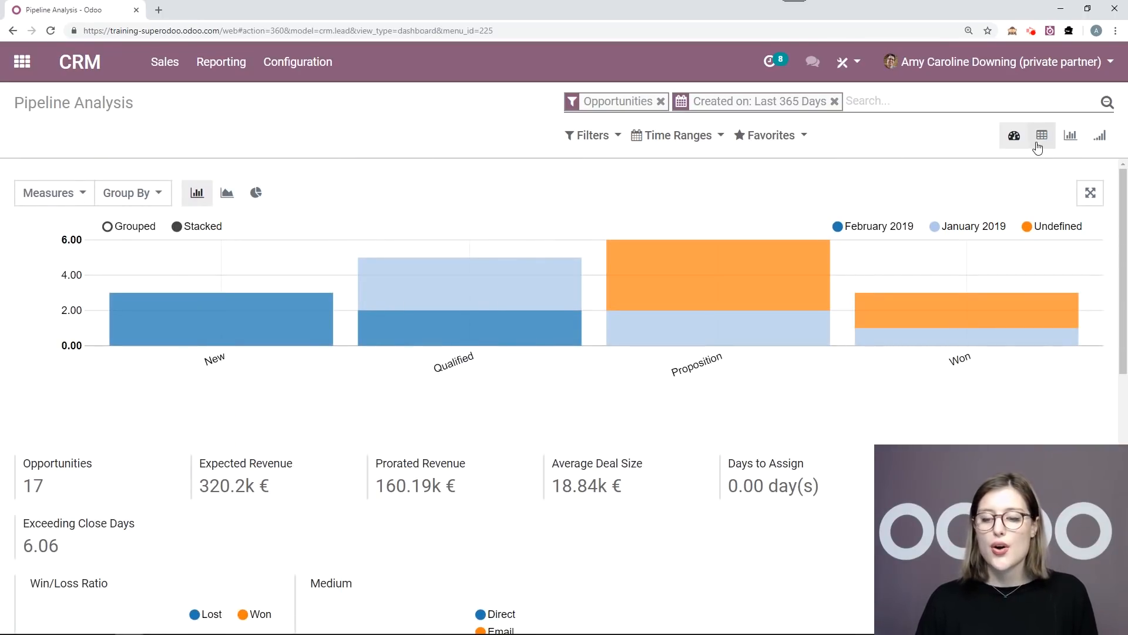
pyautogui.click(1042, 135)
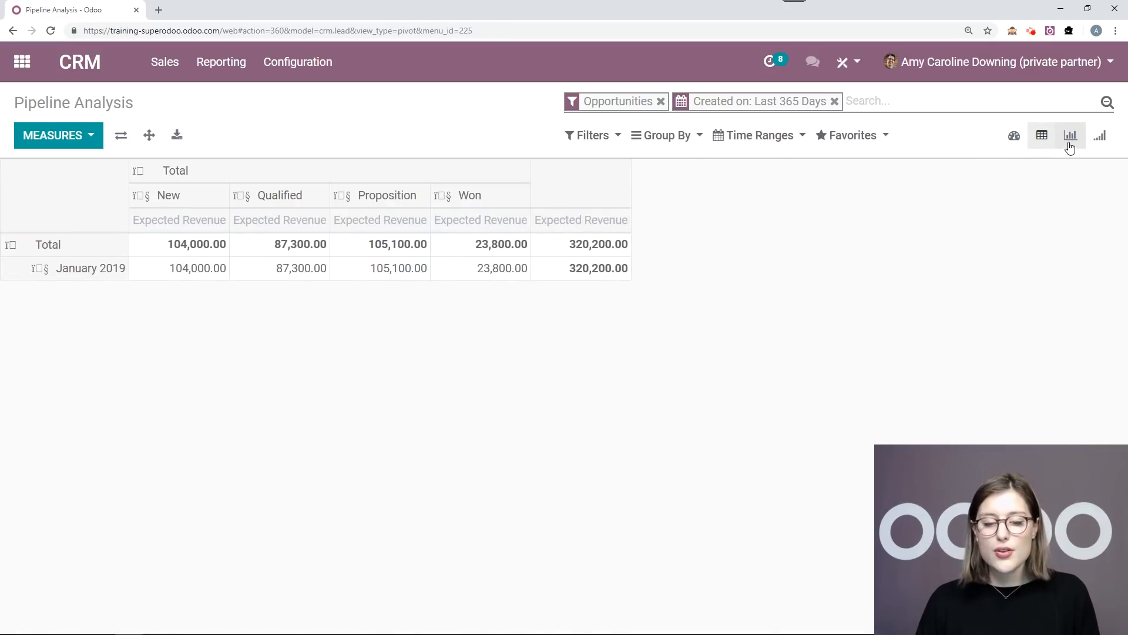
pyautogui.click(1069, 135)
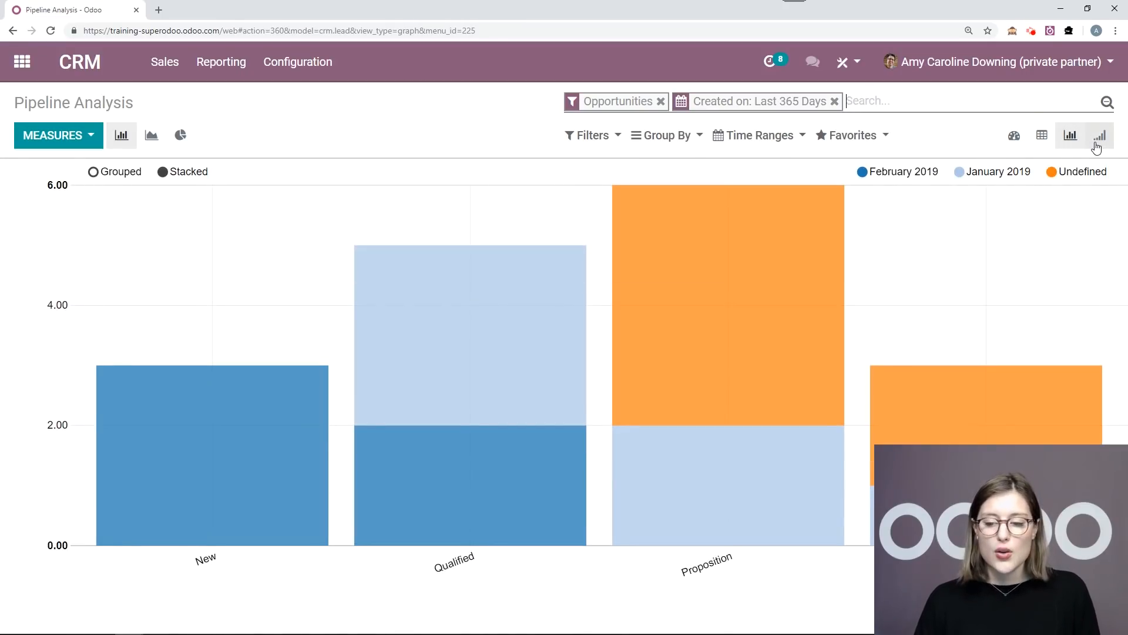
pyautogui.click(1099, 135)
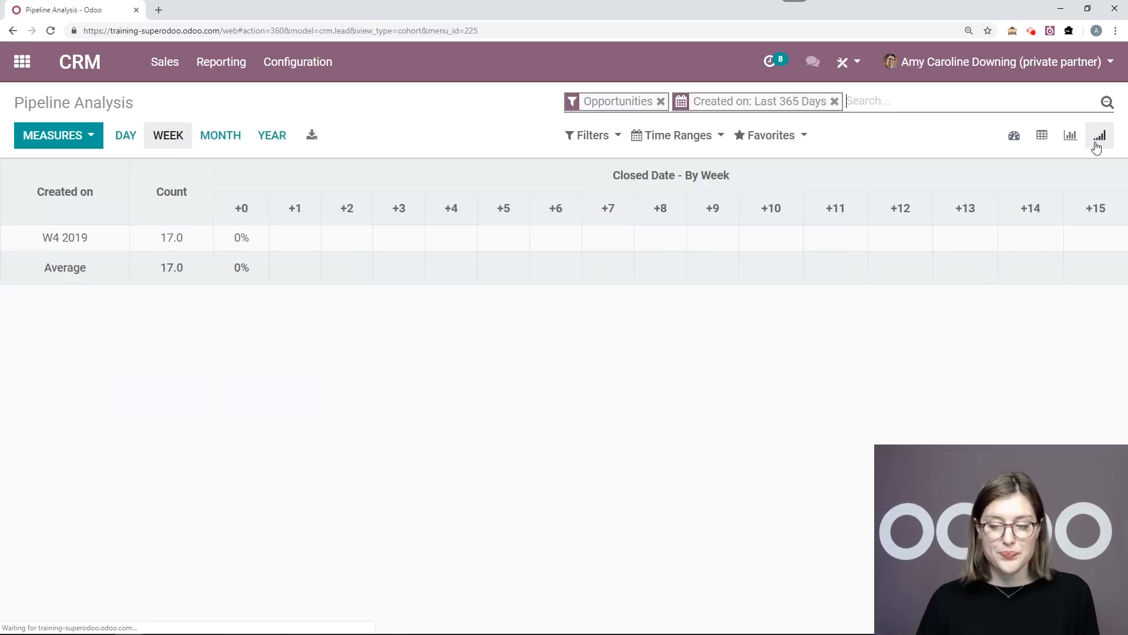
pyautogui.click(1013, 136)
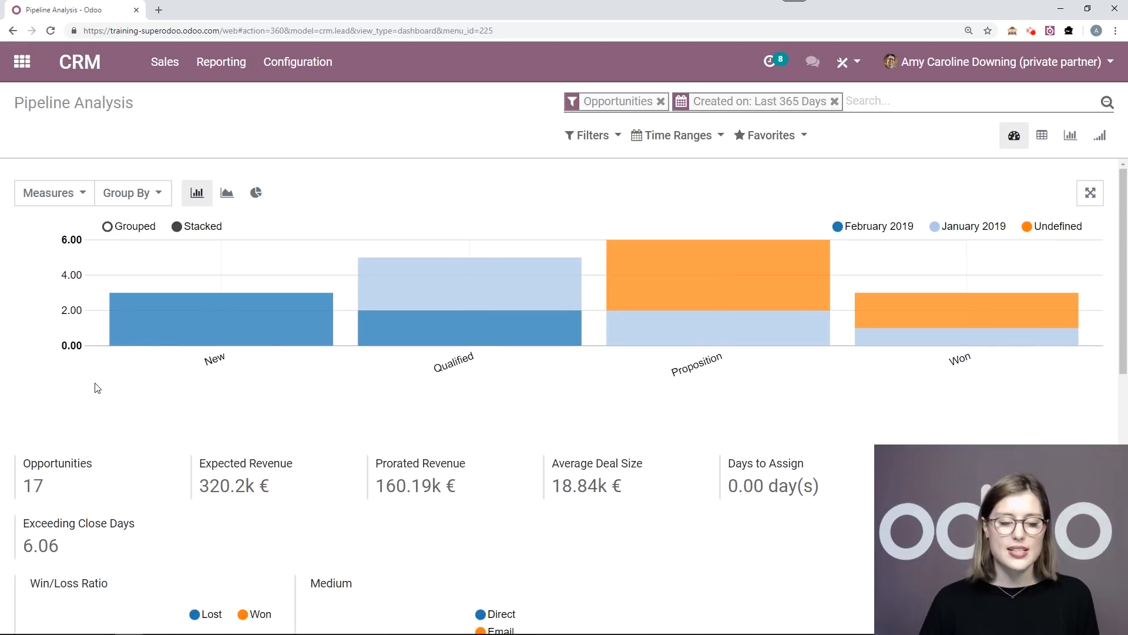
# Try Prorated and Expected Revenue measures, settle on Probability, and group the chart by City
pyautogui.click(49, 192)
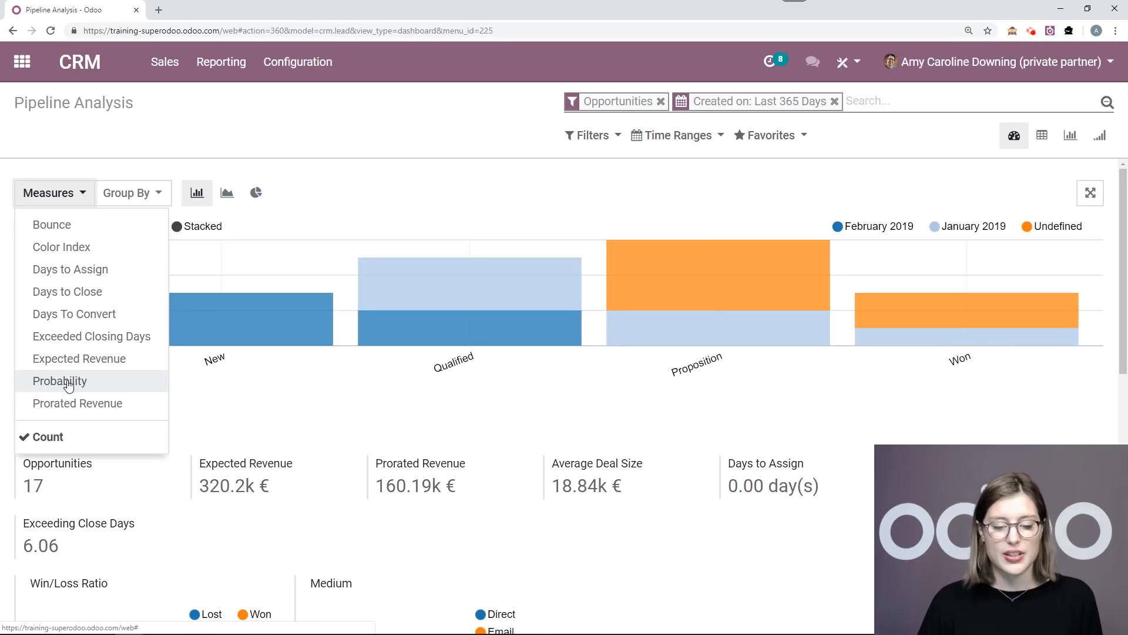
pyautogui.click(60, 380)
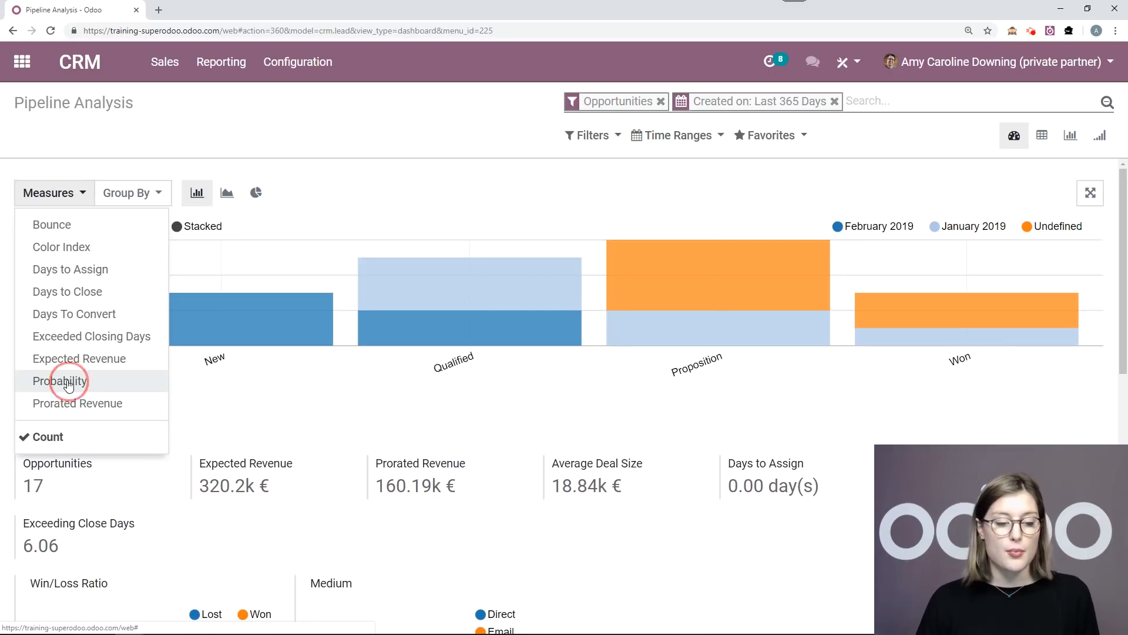
pyautogui.click(60, 381)
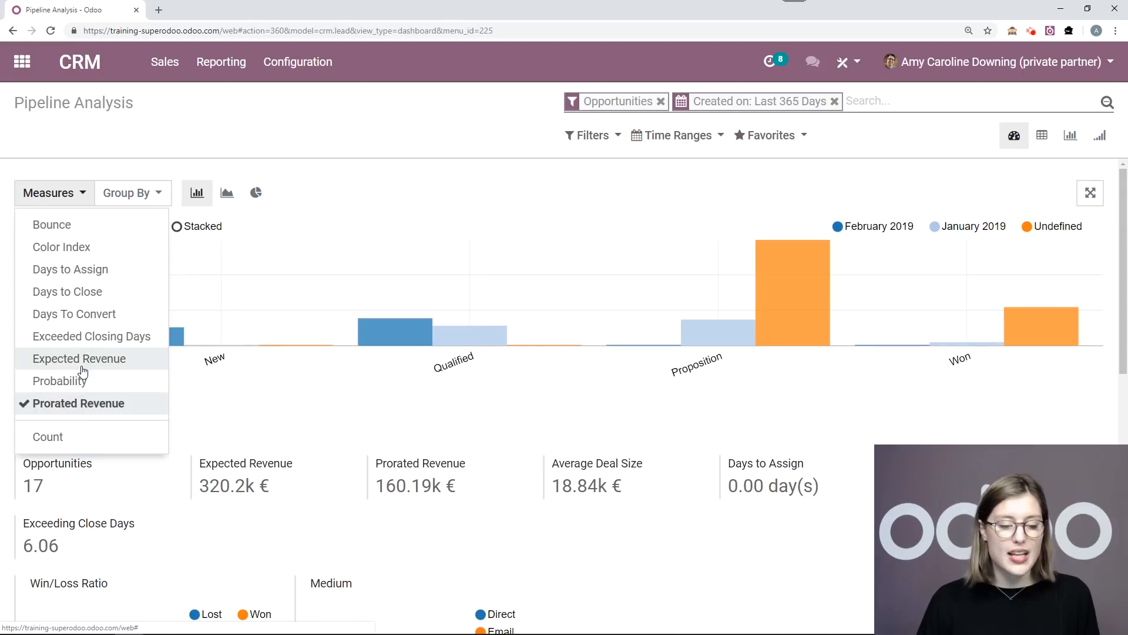
pyautogui.click(79, 359)
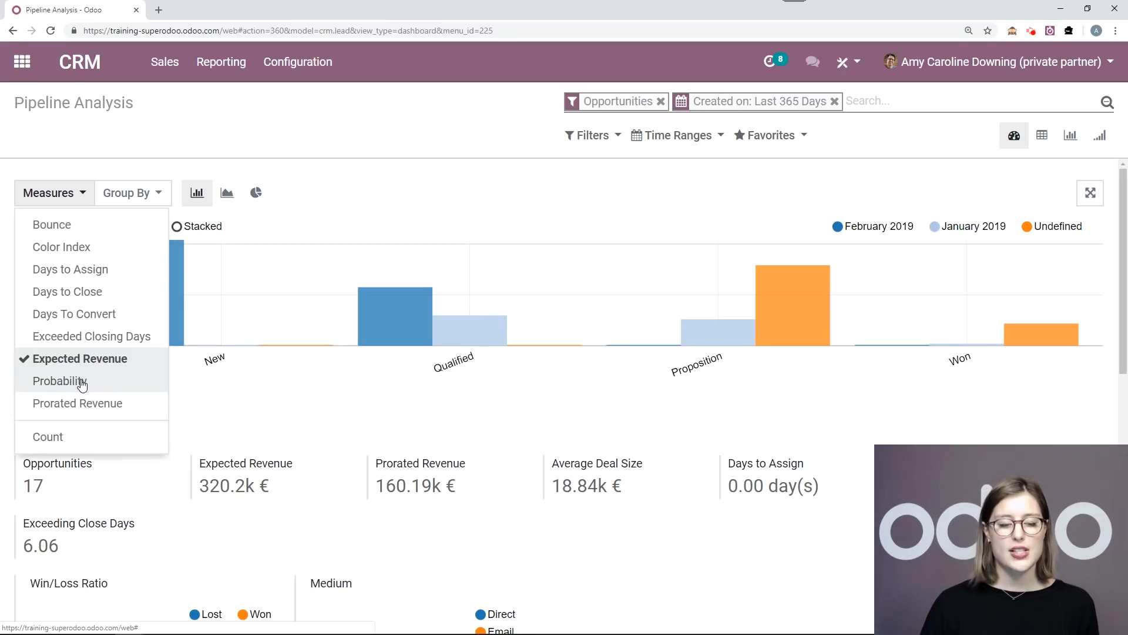
pyautogui.click(60, 381)
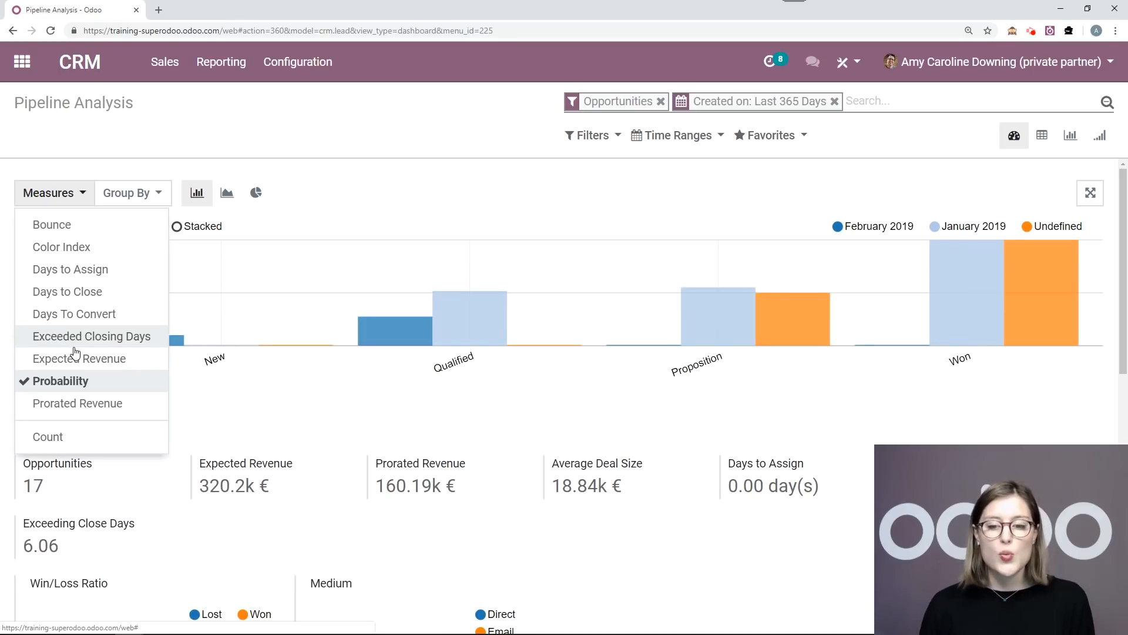
pyautogui.moveTo(129, 298)
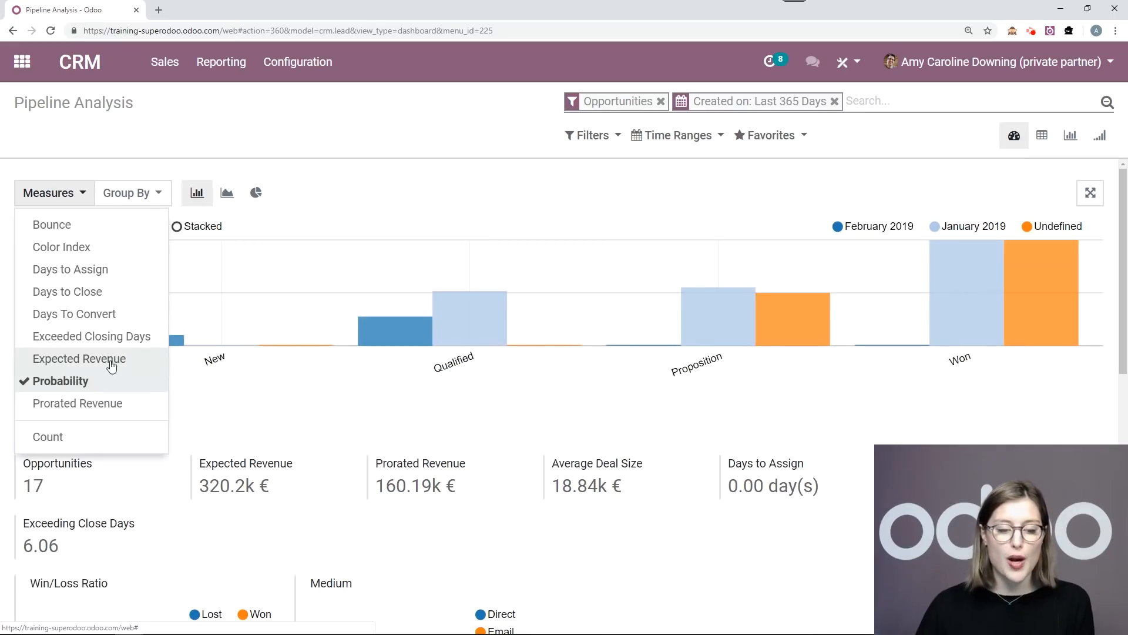
pyautogui.click(133, 192)
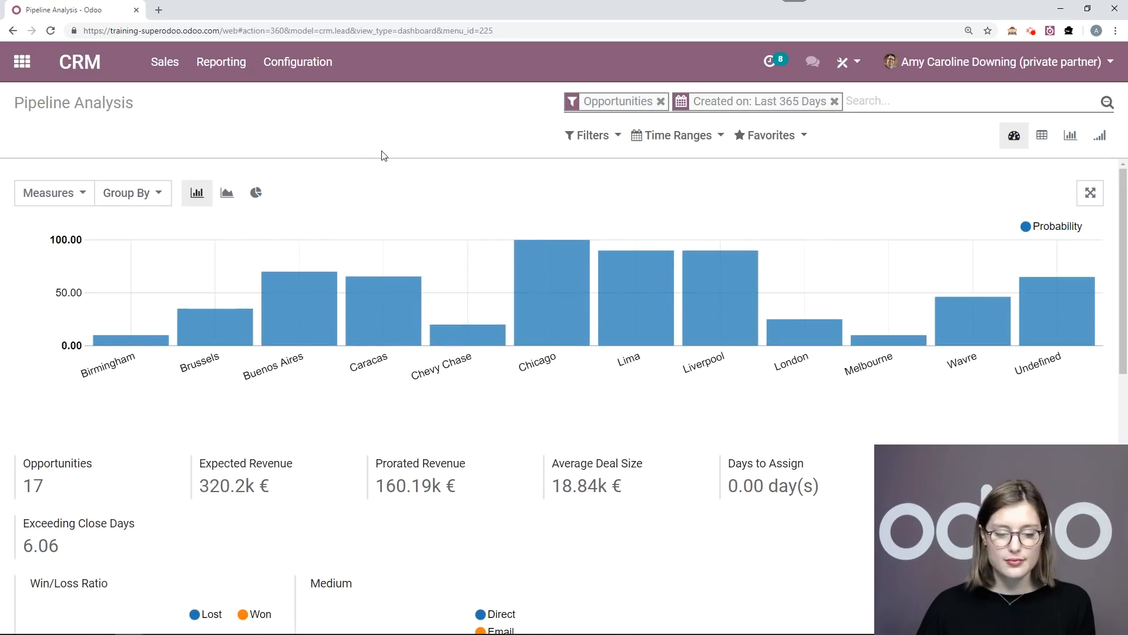
pyautogui.moveTo(888, 335)
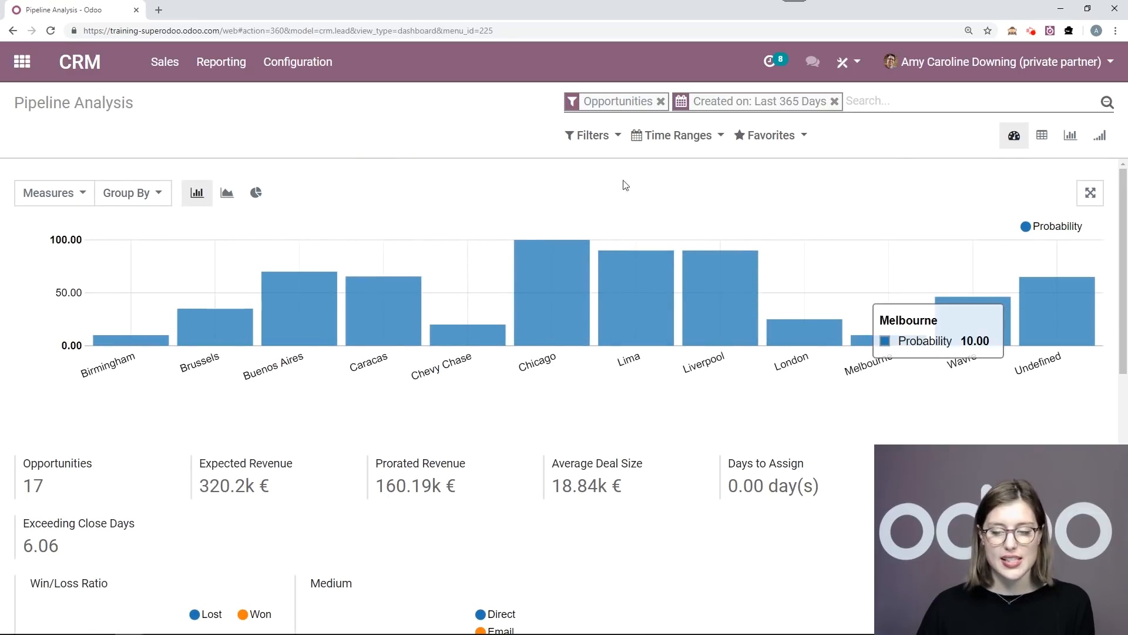
pyautogui.moveTo(590, 442)
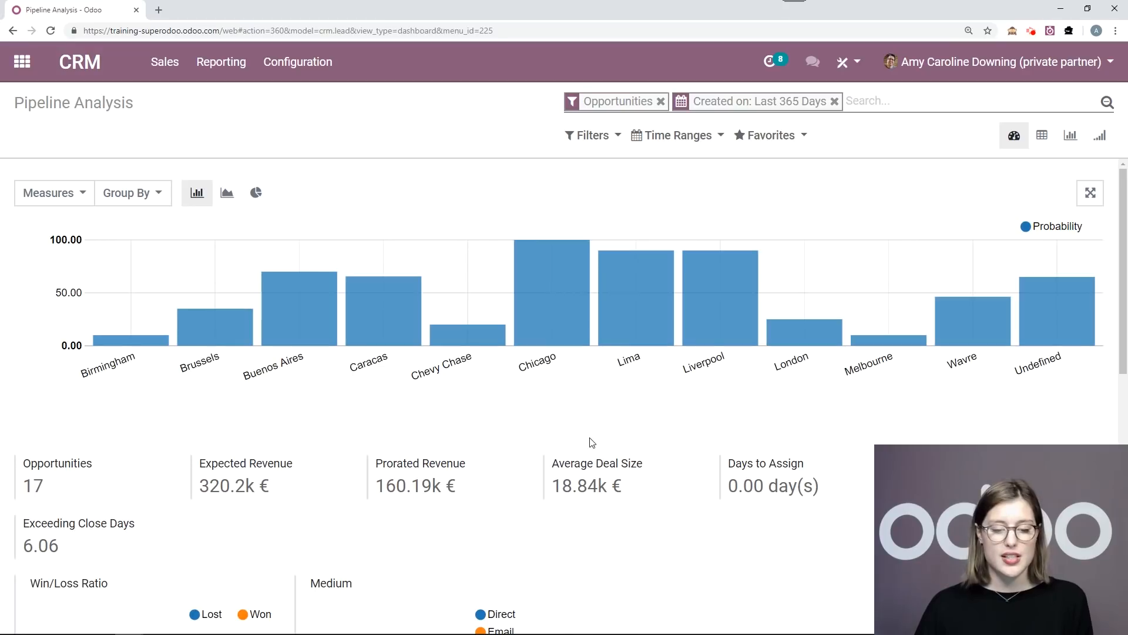
pyautogui.moveTo(565, 319)
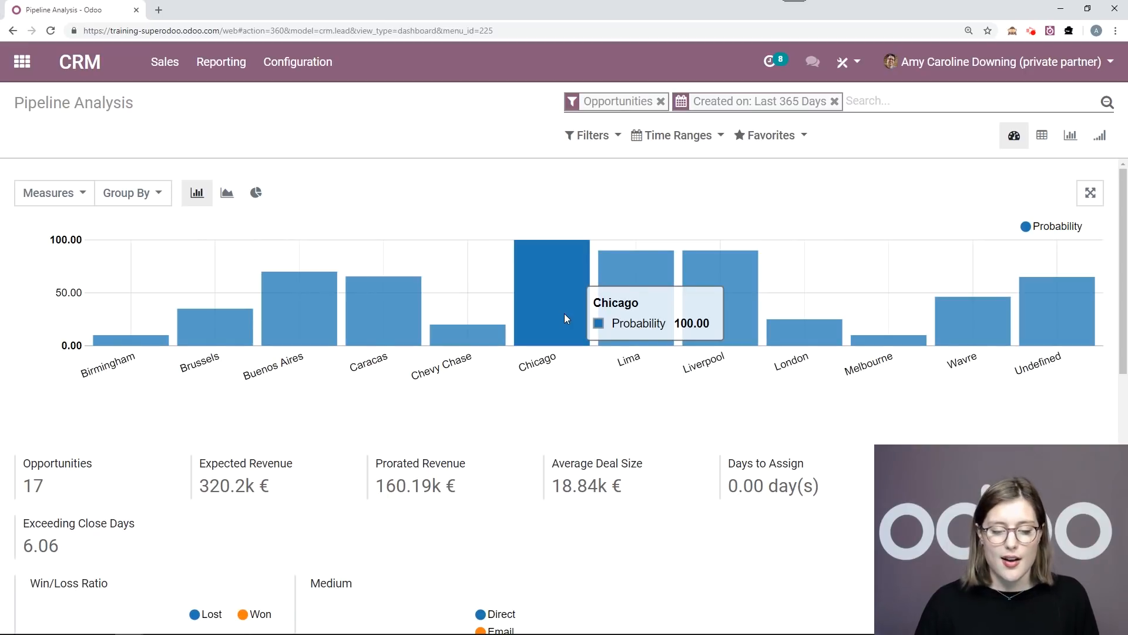
pyautogui.moveTo(203, 343)
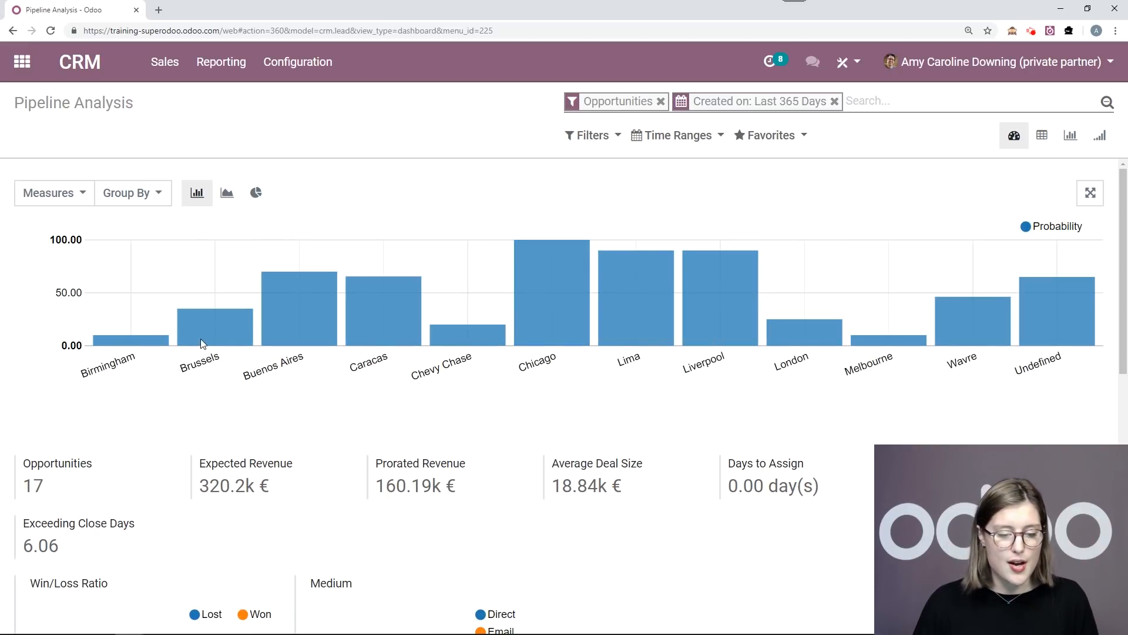
pyautogui.moveTo(212, 312)
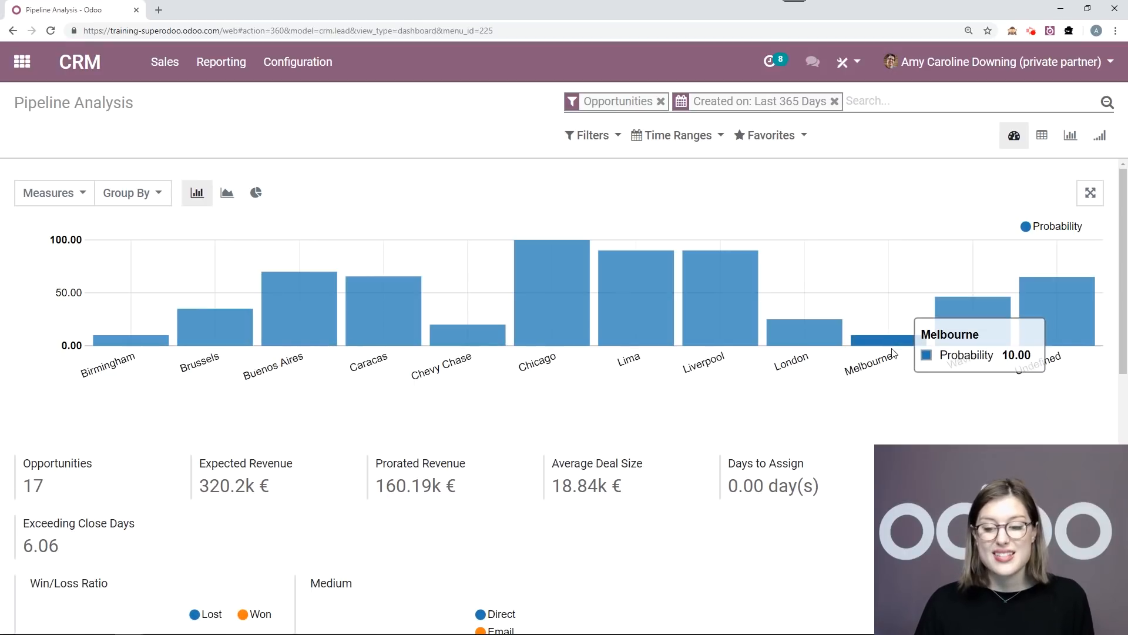
pyautogui.moveTo(891, 373)
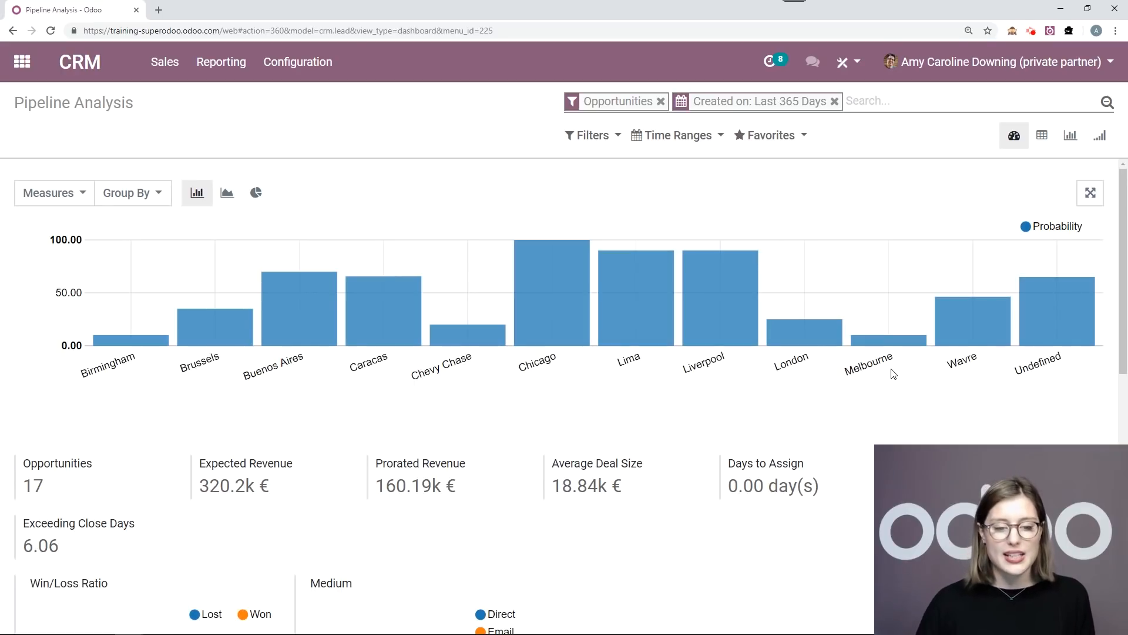
# Switch the per-city Probability chart through line form and settle on a pie chart
pyautogui.click(256, 192)
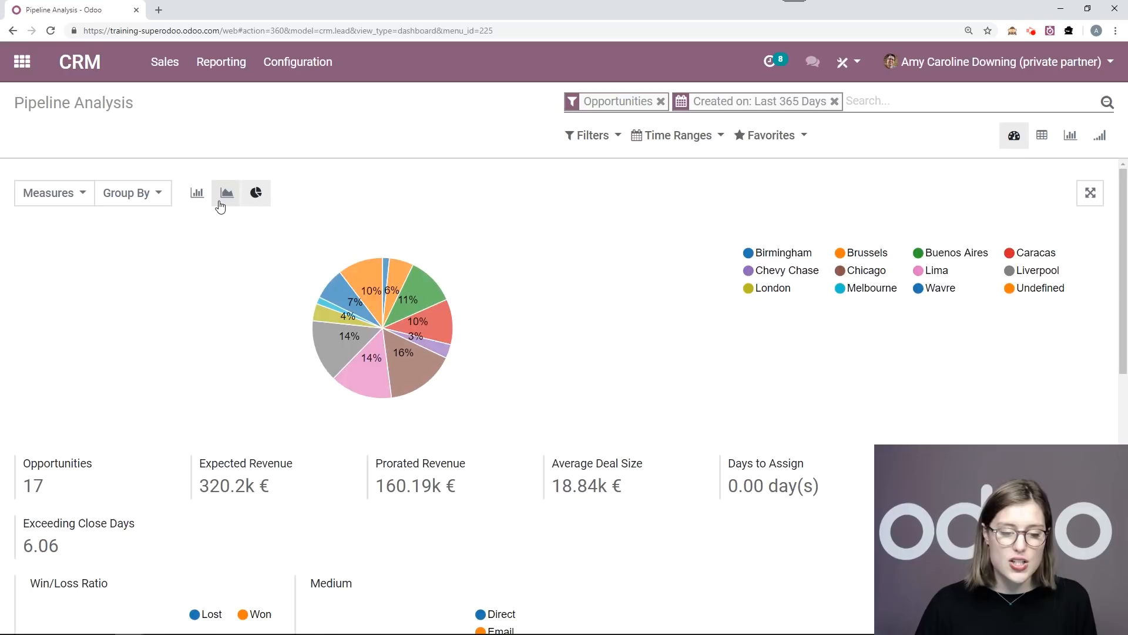
pyautogui.click(226, 192)
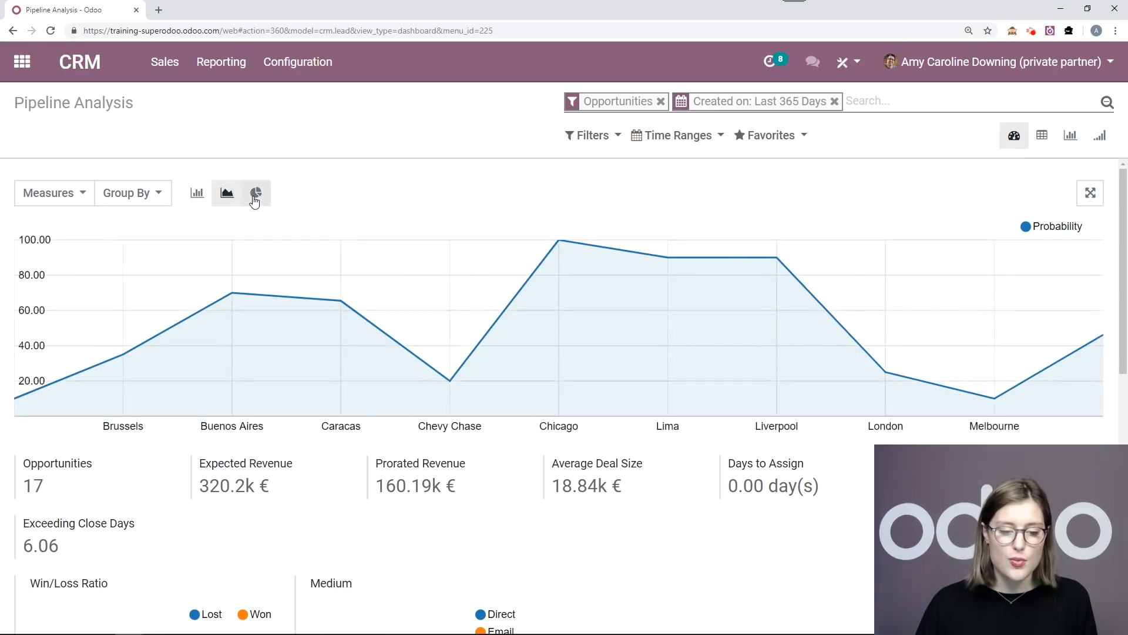
pyautogui.click(255, 193)
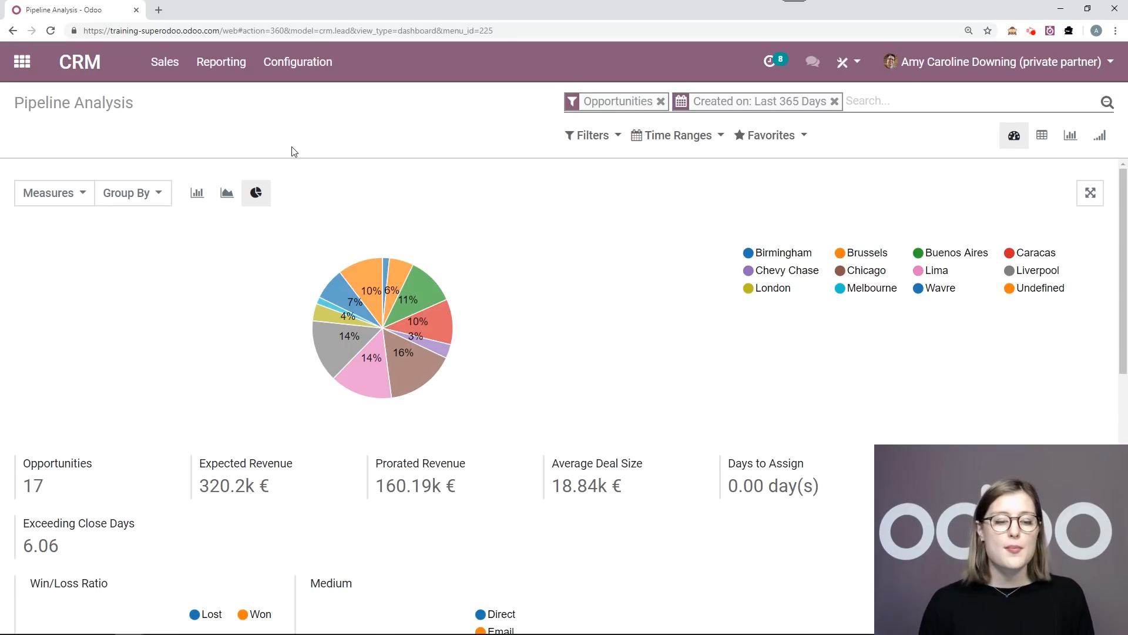
pyautogui.moveTo(151, 162)
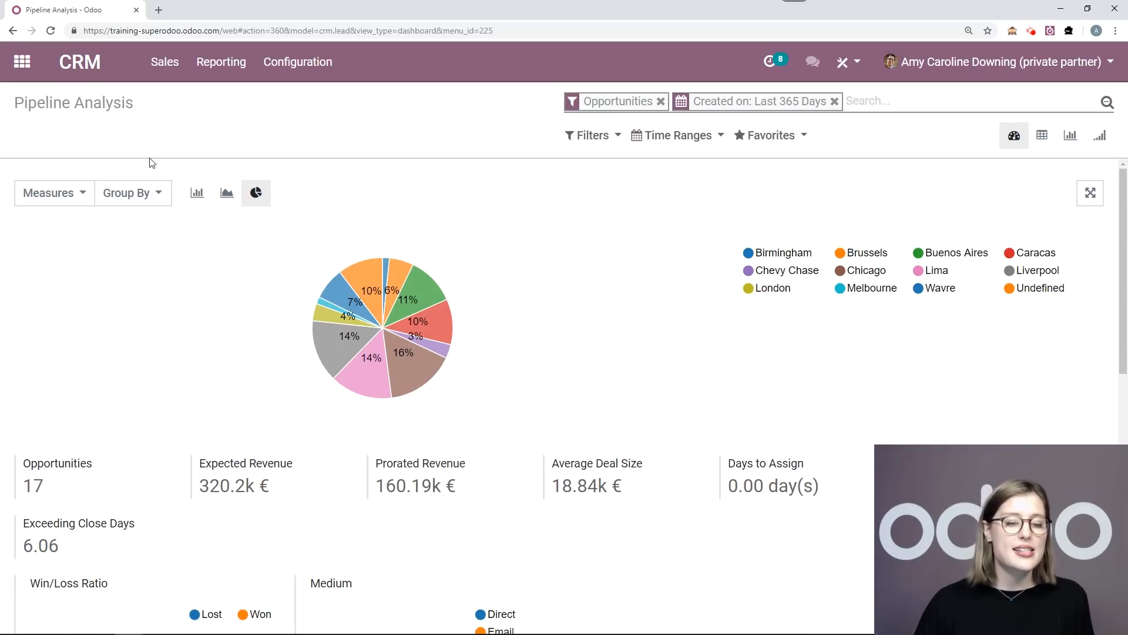
# Add Country alongside City as a second grouping for the pie chart
pyautogui.click(132, 192)
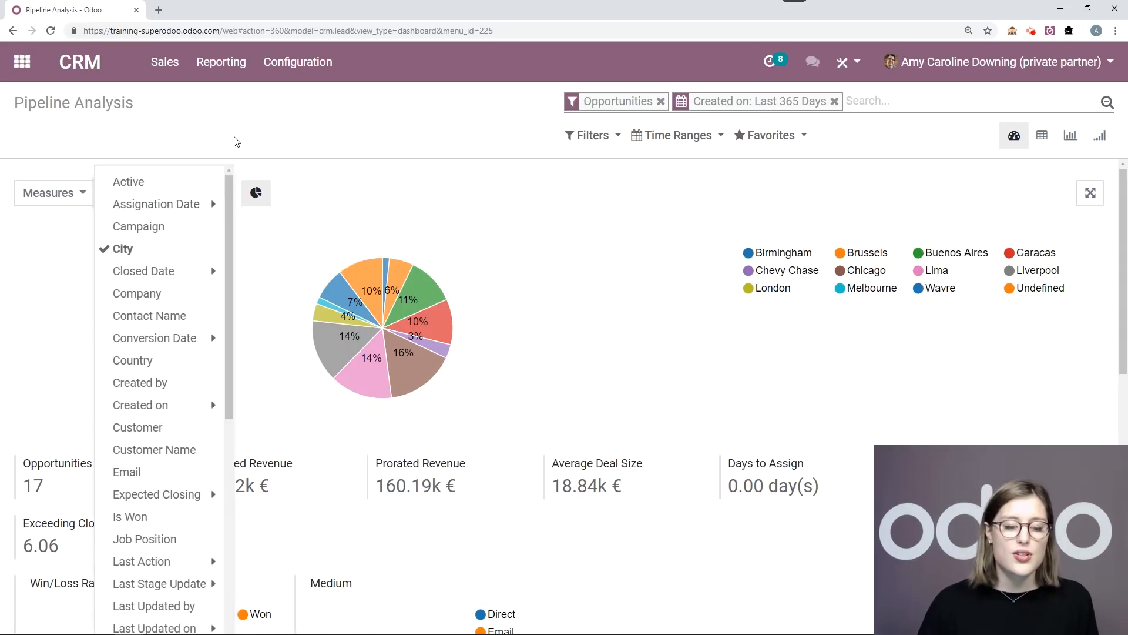
pyautogui.click(133, 359)
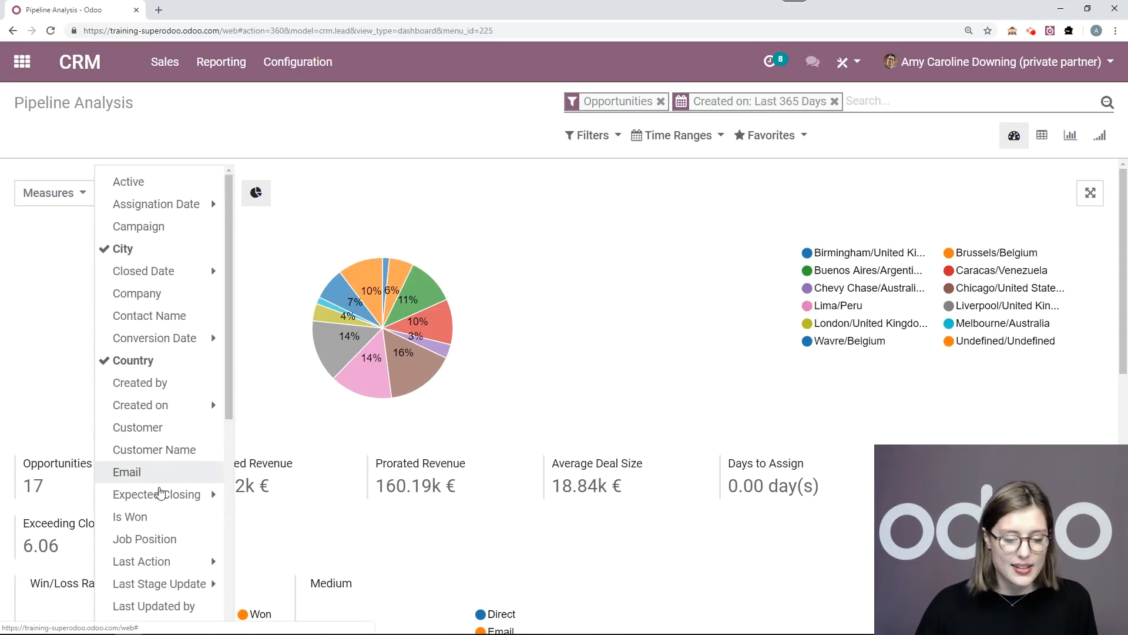